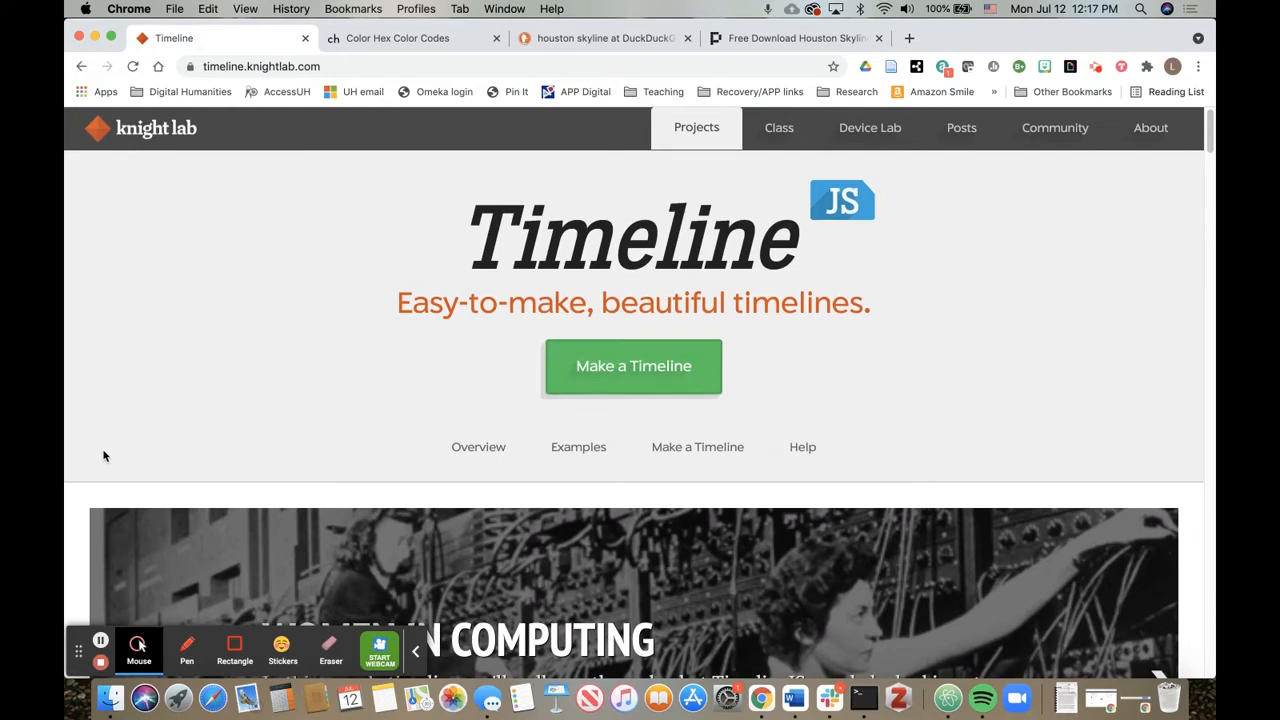
Browse the TimelineJS sample timeline, stepping forward and back through its slides
{"action": "scroll", "scroll_direction": "down", "scroll_amount": 3}
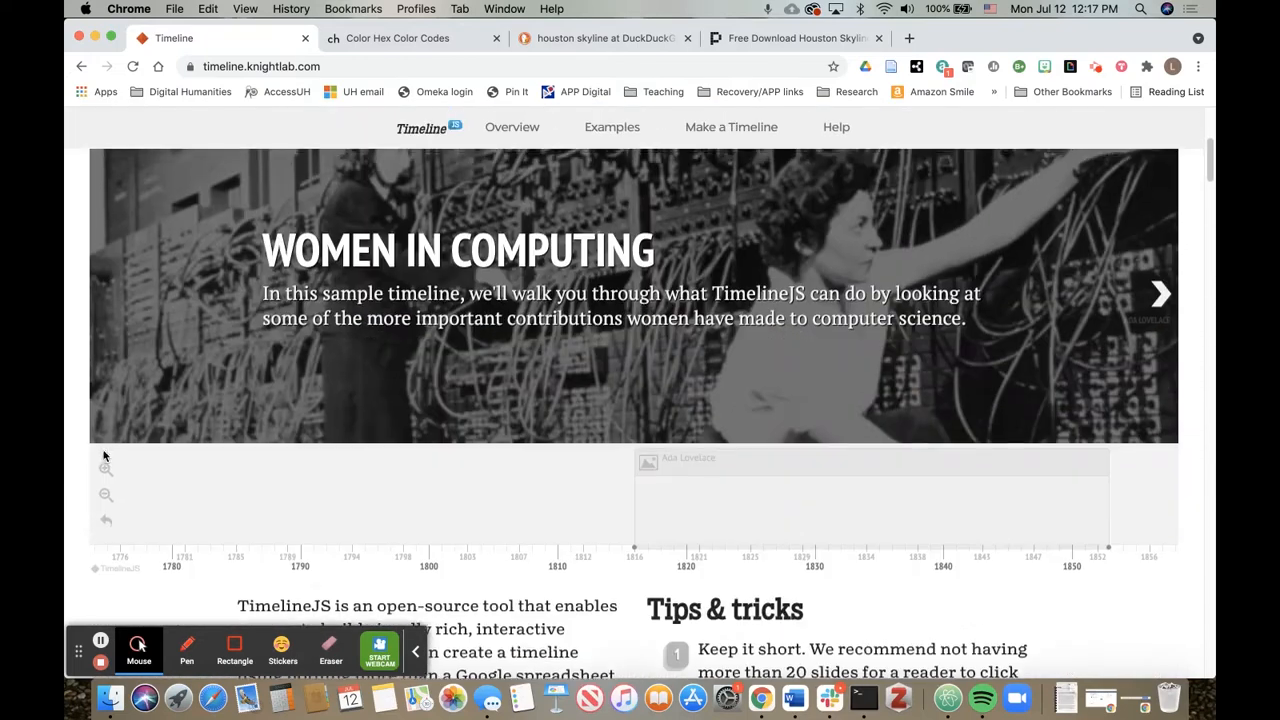
{"action": "scroll", "scroll_direction": "down", "scroll_amount": 3}
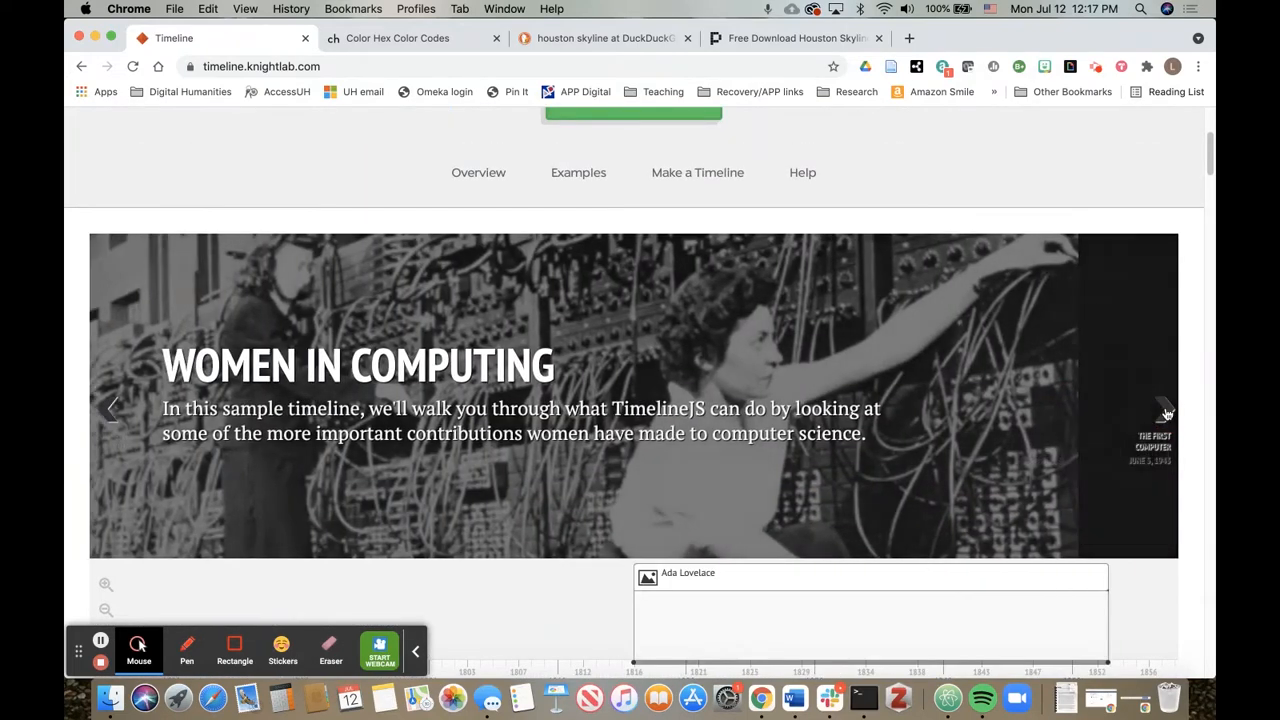
{"action": "left_click", "coordinate": [1164, 408]}
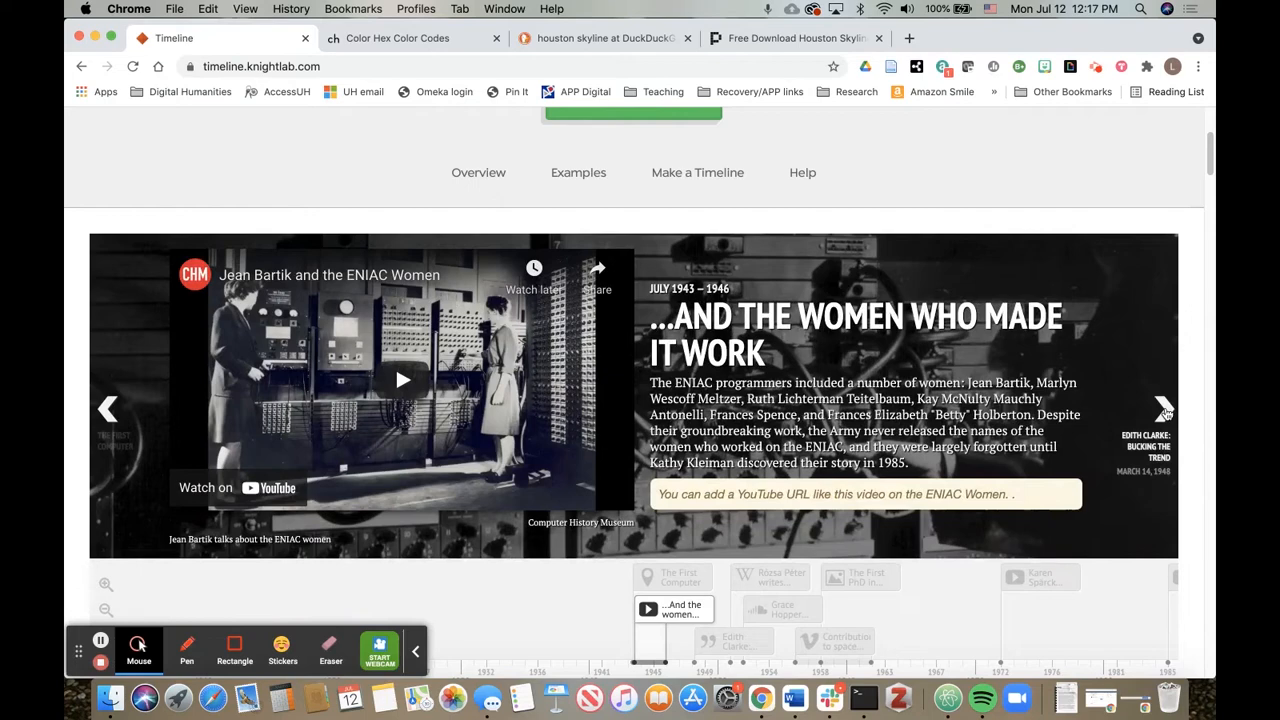
{"action": "scroll", "scroll_direction": "down", "scroll_amount": 3}
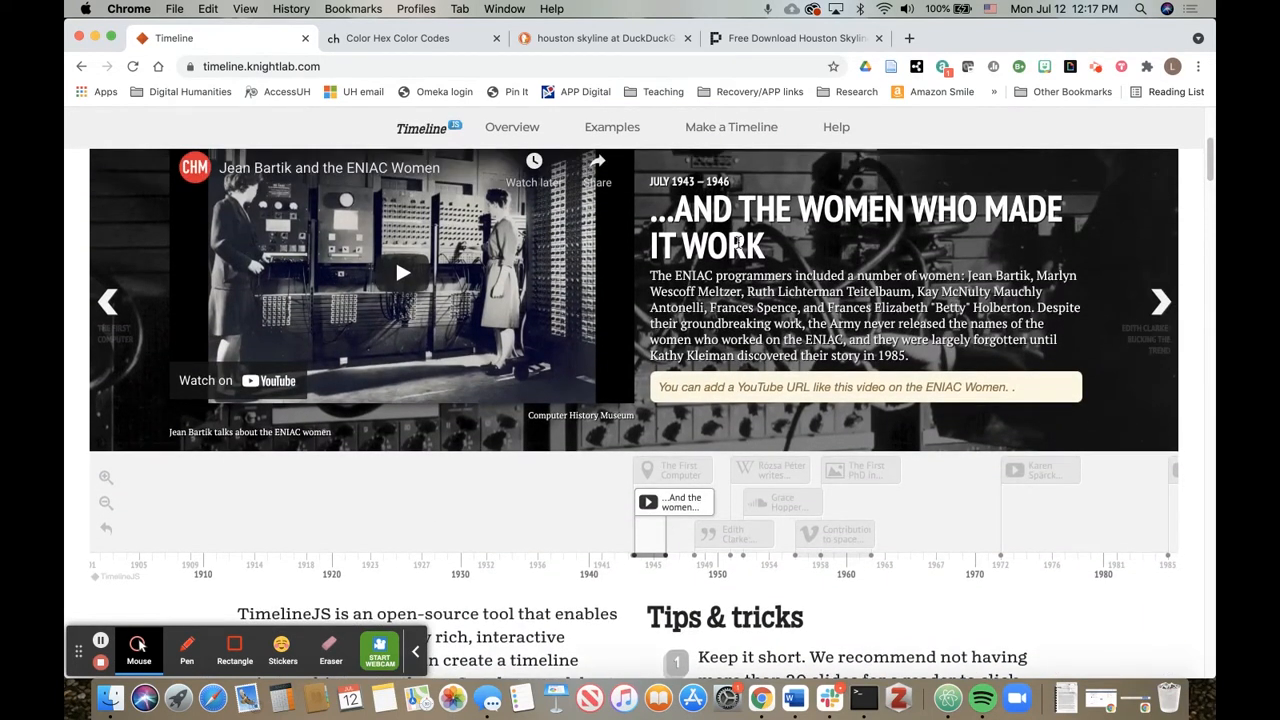
{"action": "mouse_move", "coordinate": [856, 268]}
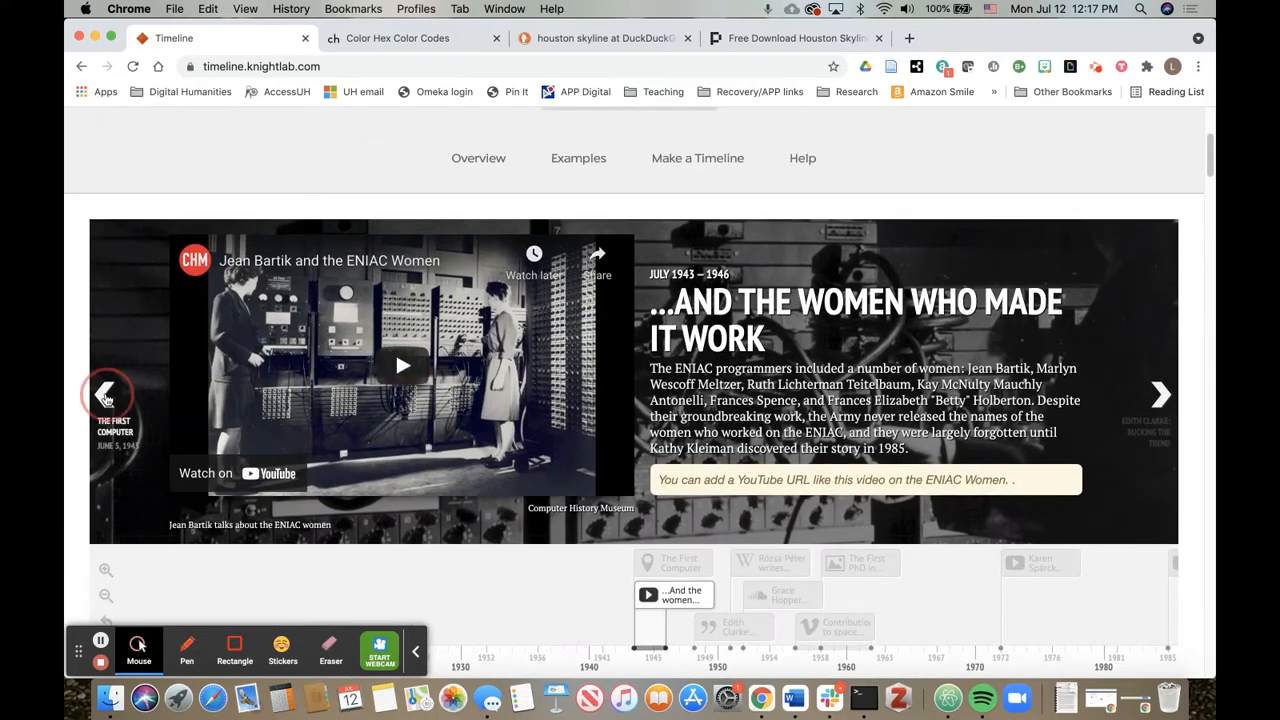
{"action": "left_click", "coordinate": [108, 392]}
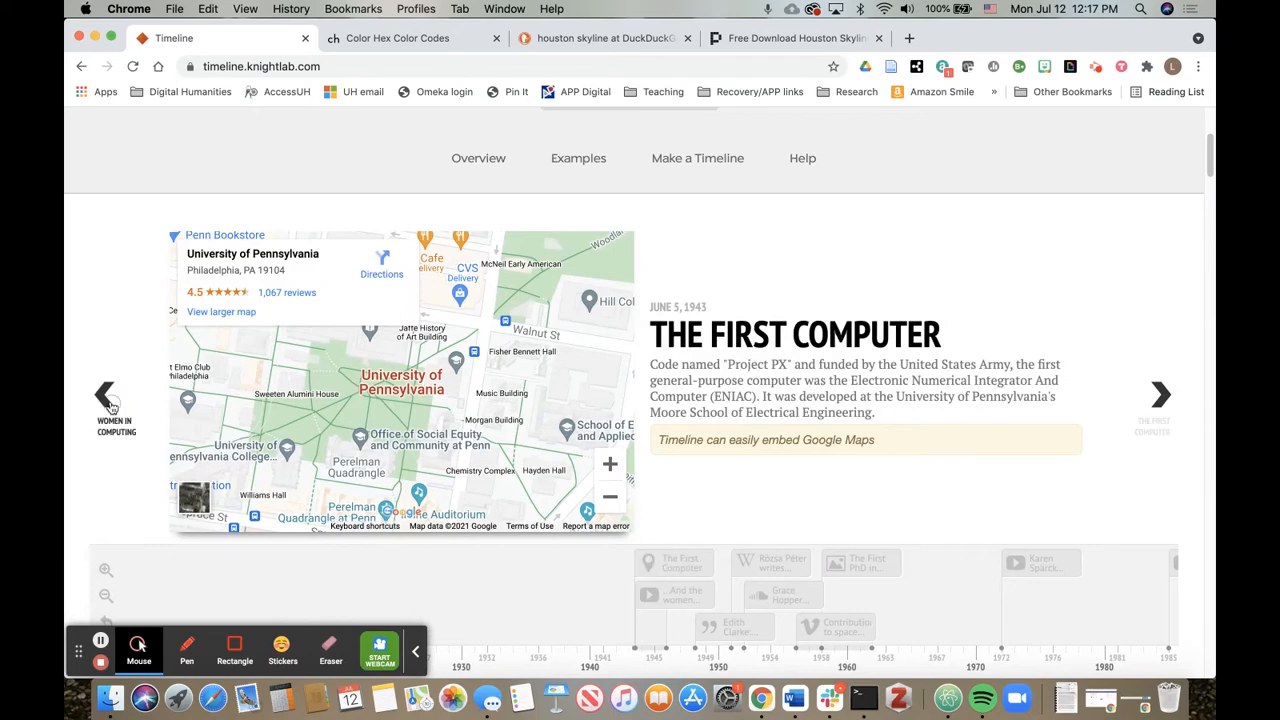
{"action": "left_click", "coordinate": [108, 394]}
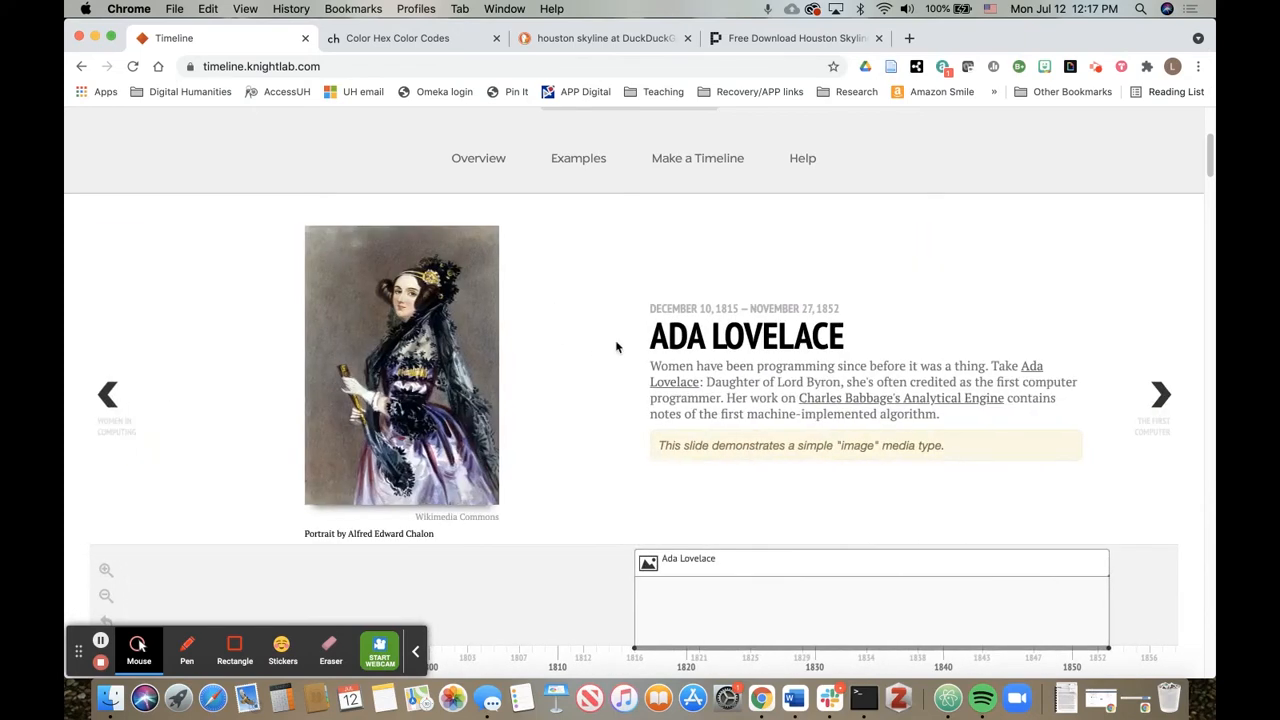
{"action": "scroll", "scroll_direction": "up", "scroll_amount": 3}
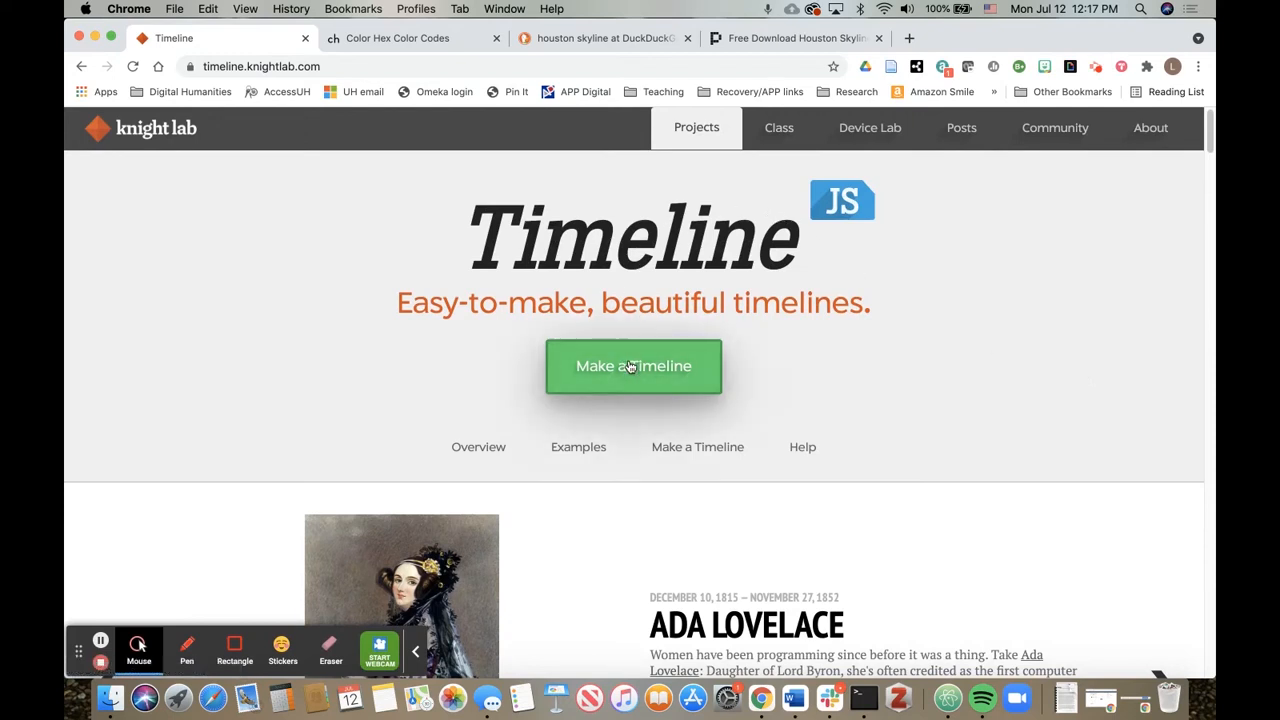
{"action": "mouse_move", "coordinate": [680, 380]}
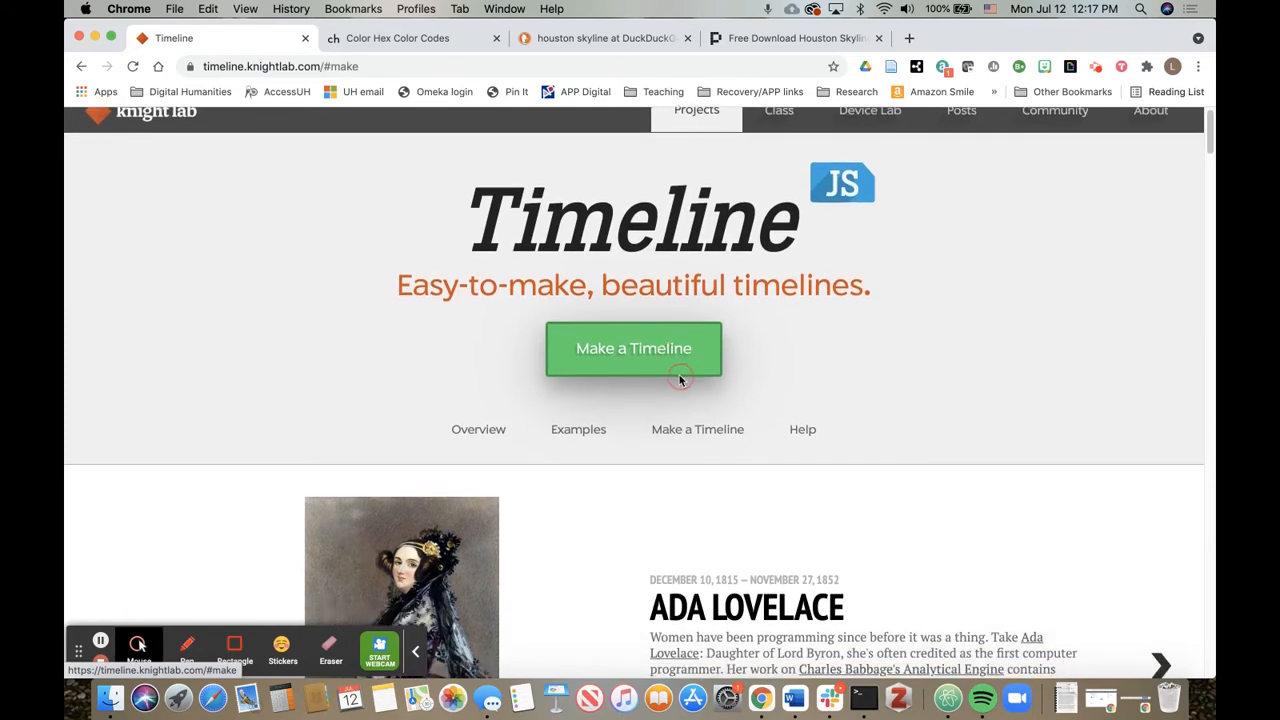
Go to the make-a-timeline instructions and get the official spreadsheet template
{"action": "left_click", "coordinate": [632, 348]}
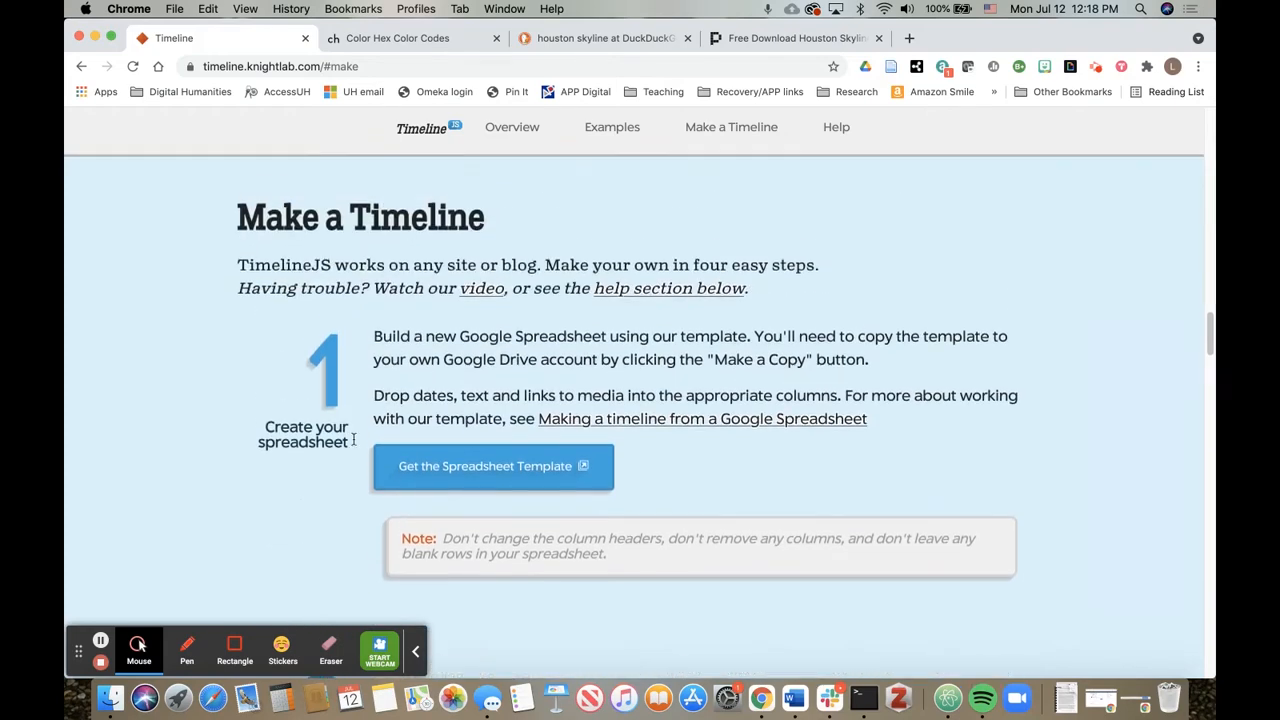
{"action": "scroll", "scroll_direction": "down", "scroll_amount": 3}
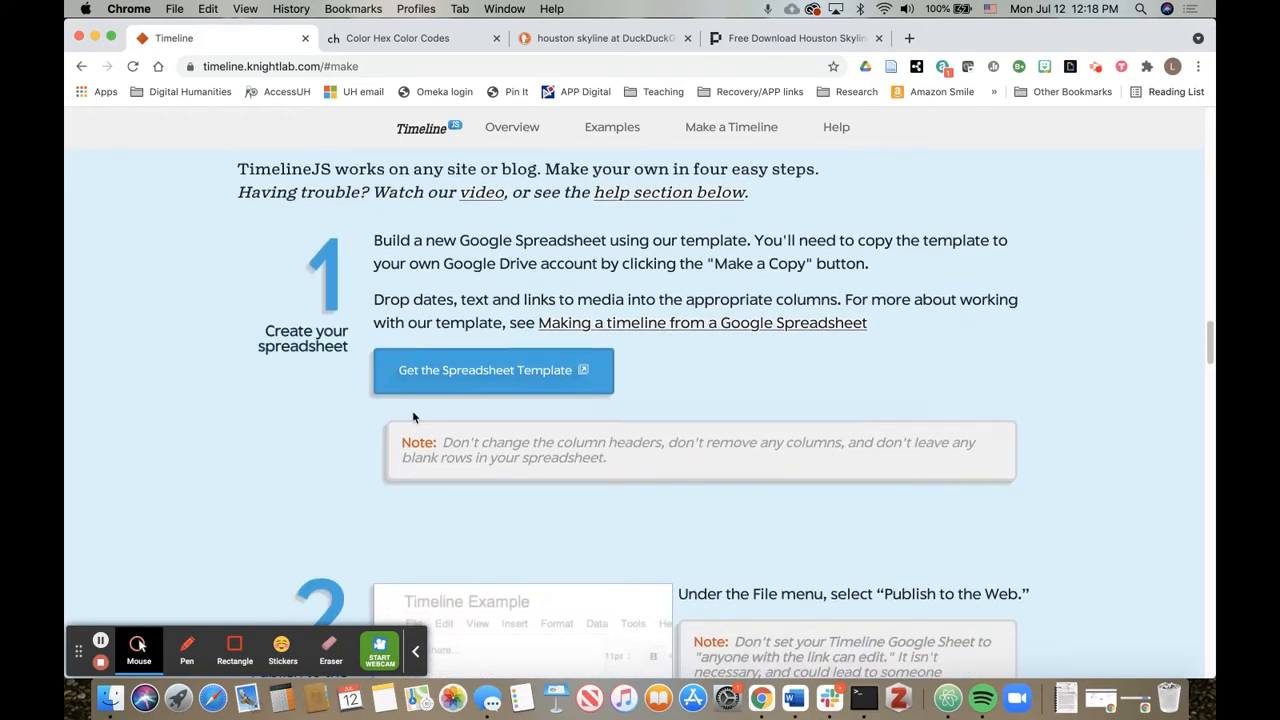
{"action": "scroll", "scroll_direction": "down", "scroll_amount": 3}
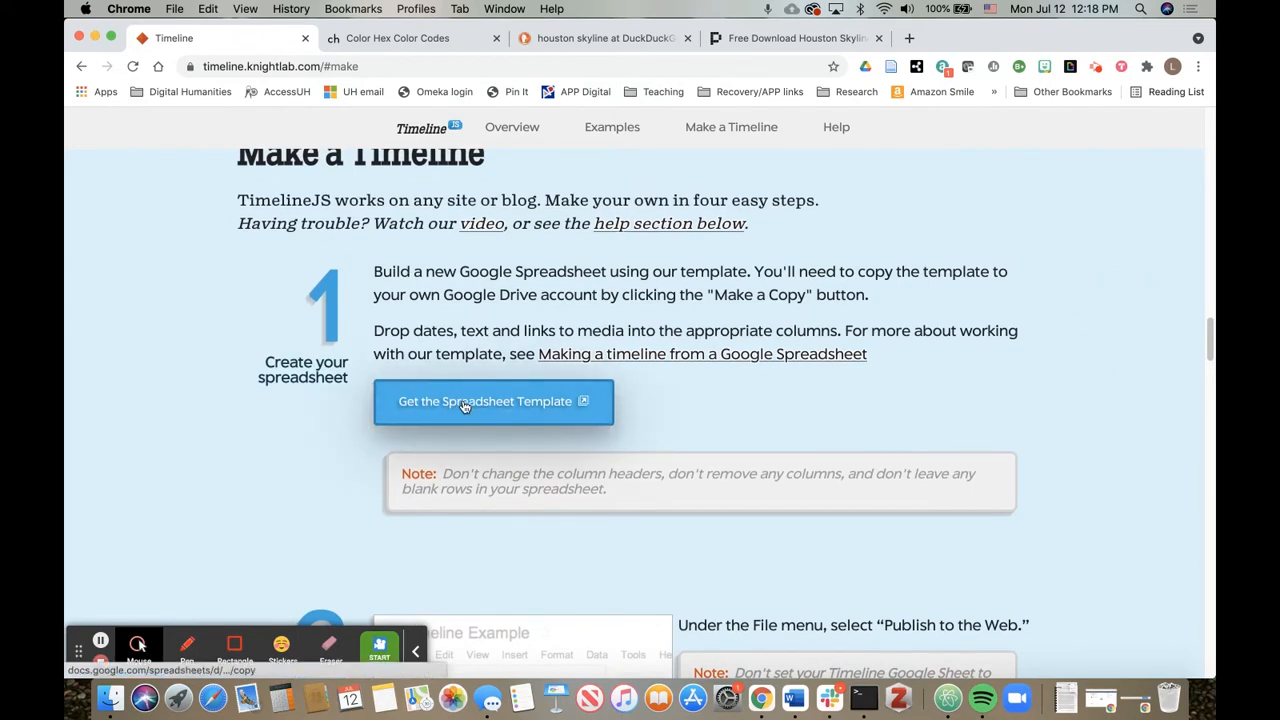
{"action": "left_click", "coordinate": [492, 400]}
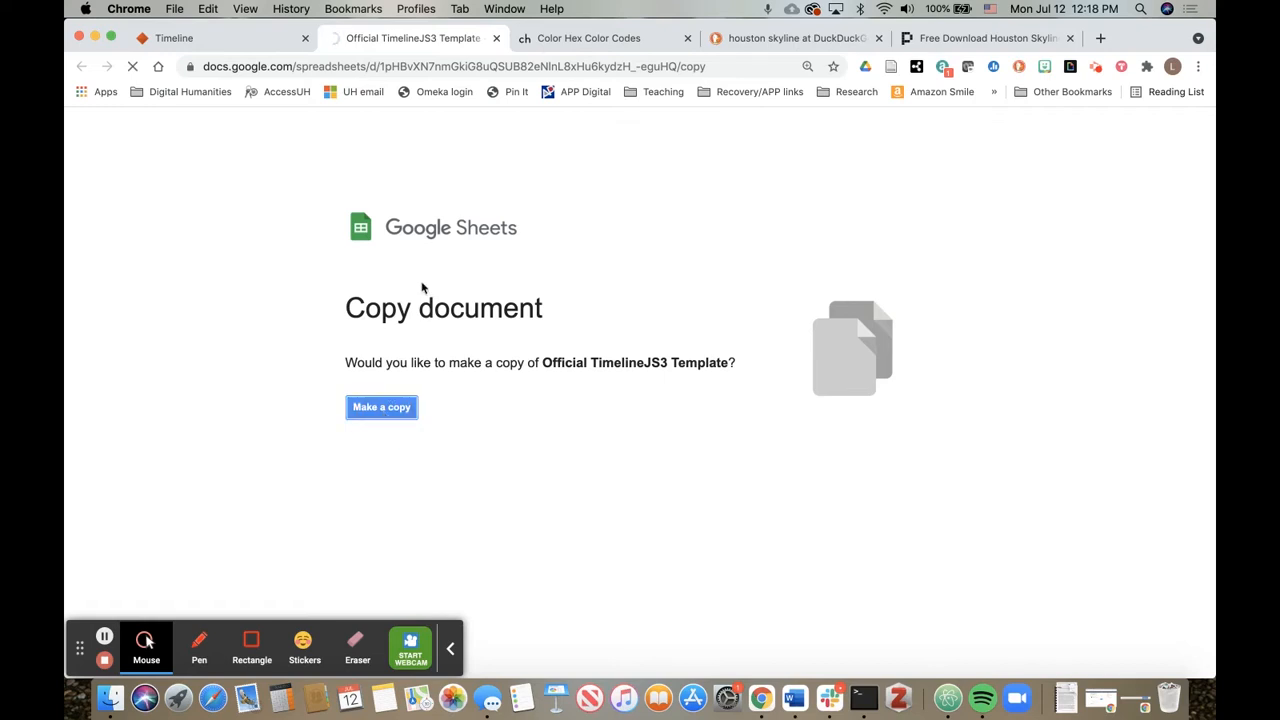
Make a copy of the Official TimelineJS3 Template and rename it Example
{"action": "left_click", "coordinate": [380, 408]}
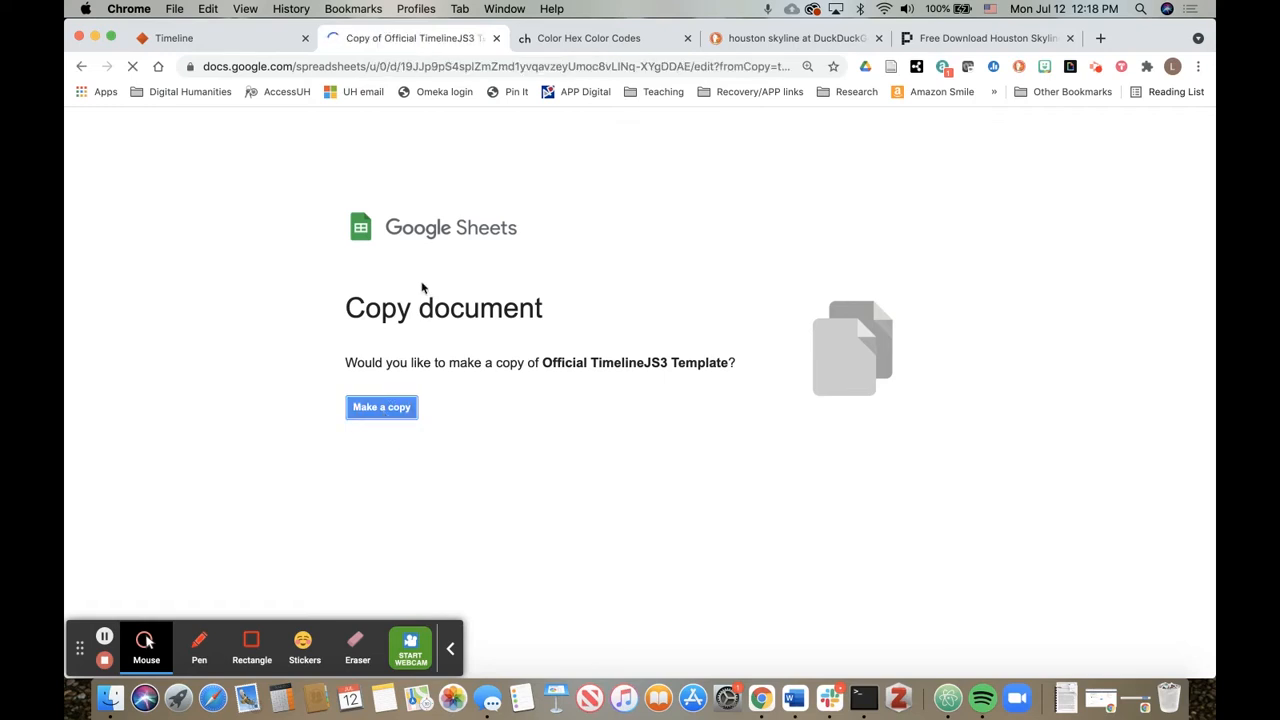
{"action": "left_click", "coordinate": [380, 408]}
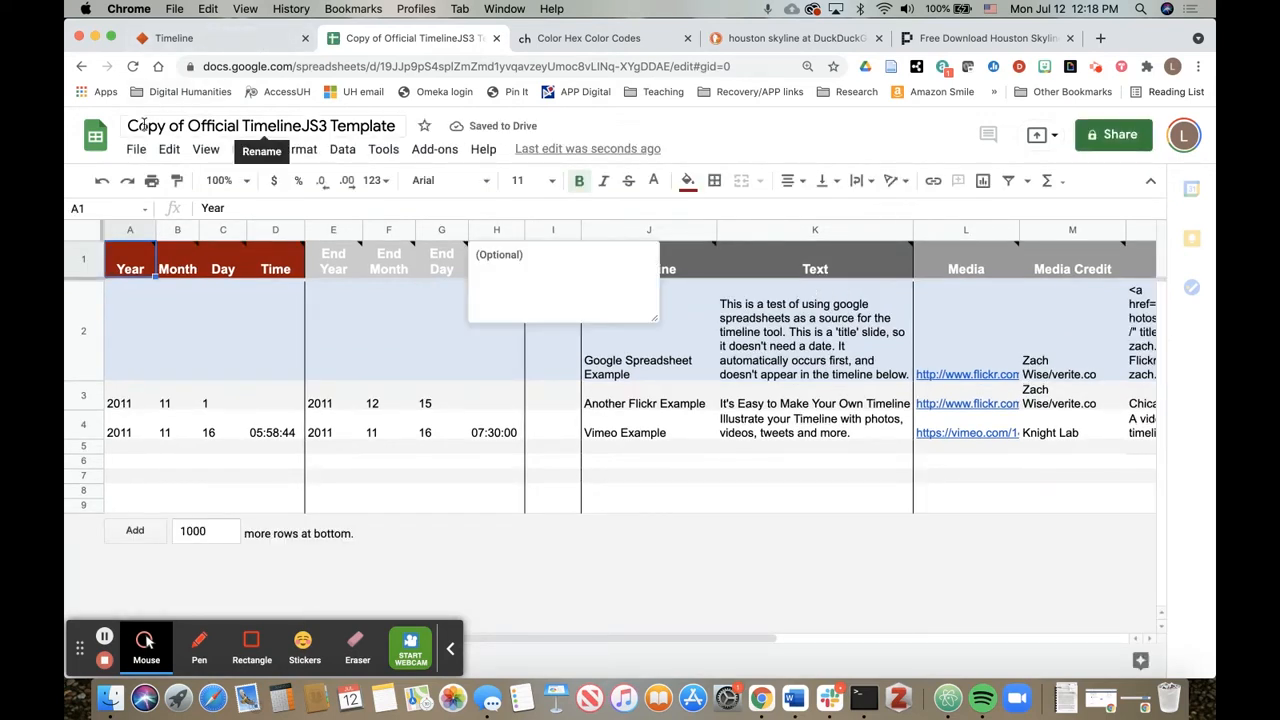
{"action": "left_click", "coordinate": [260, 124]}
{"action": "type", "text": "Example"}
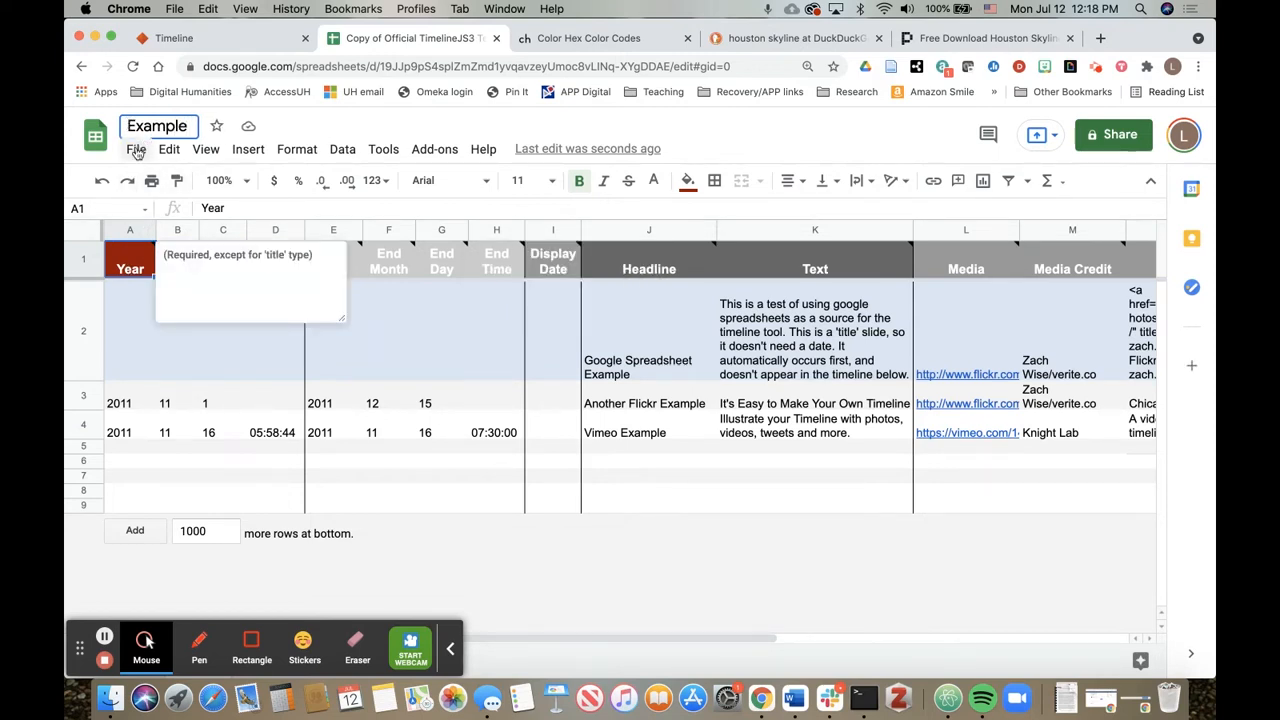
Publish only the od1 sheet of Example to the web as a web page and confirm
{"action": "left_click", "coordinate": [136, 148]}
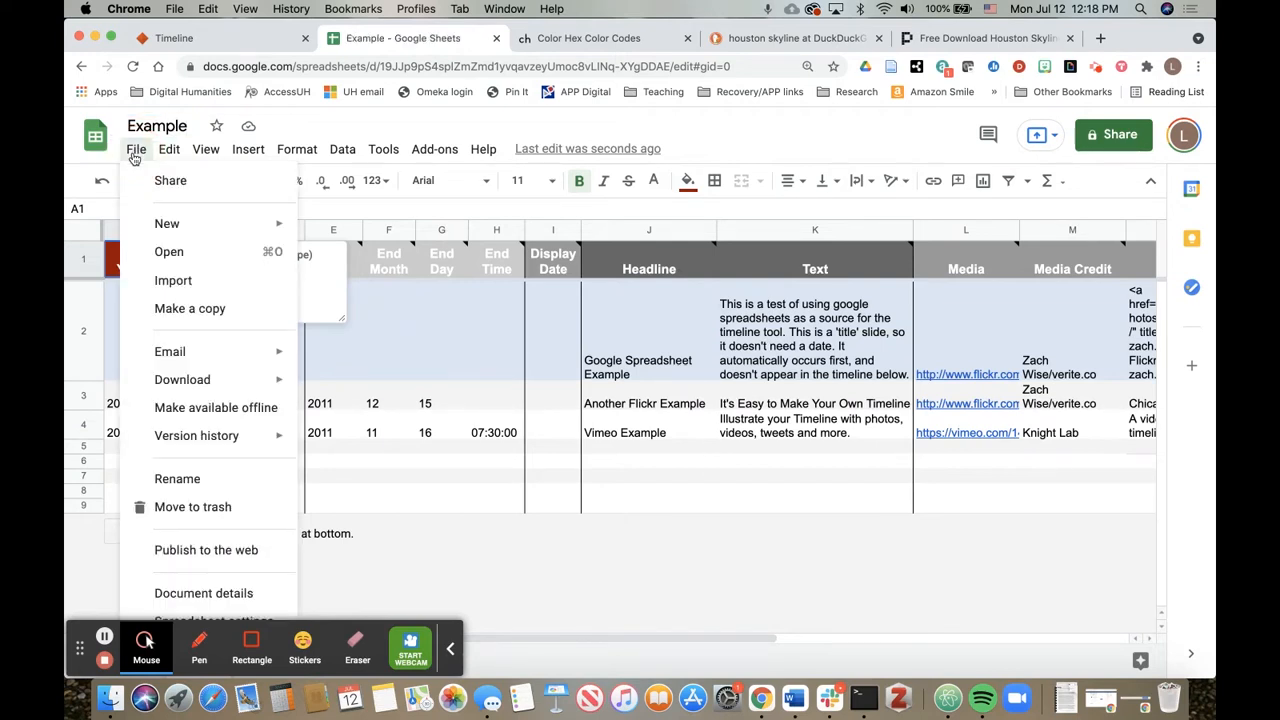
{"action": "mouse_move", "coordinate": [170, 180]}
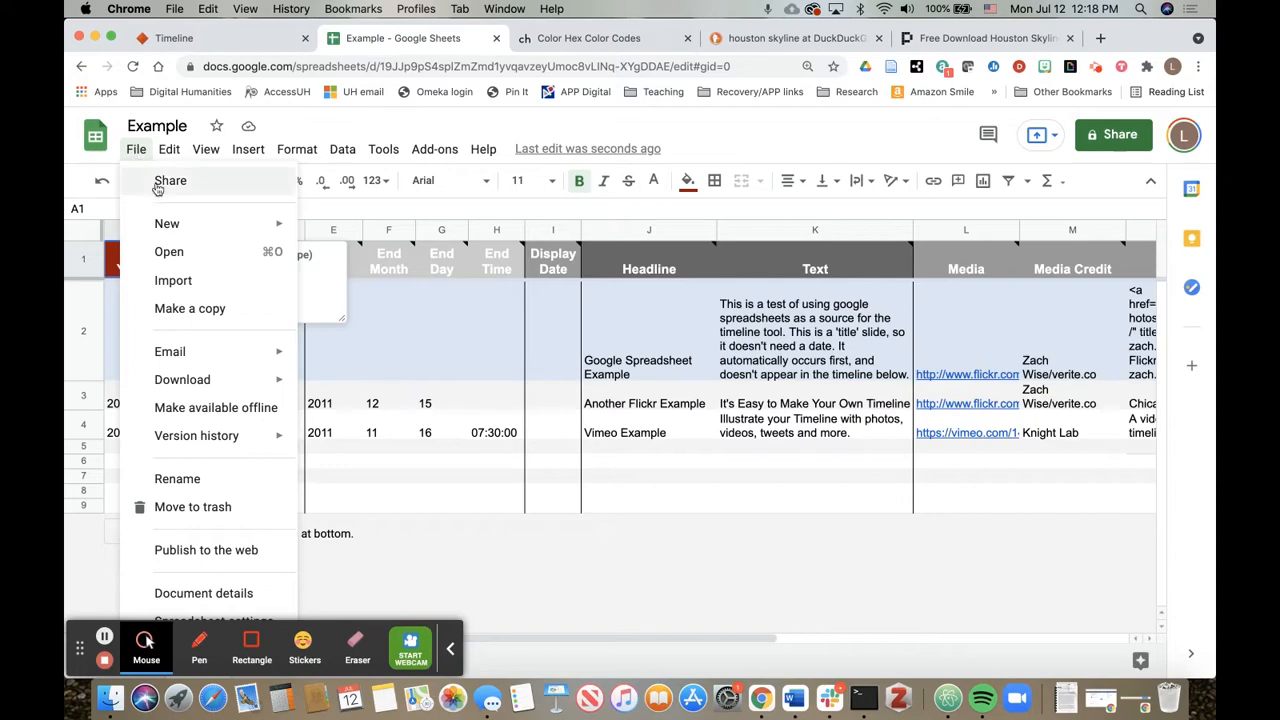
{"action": "mouse_move", "coordinate": [204, 548]}
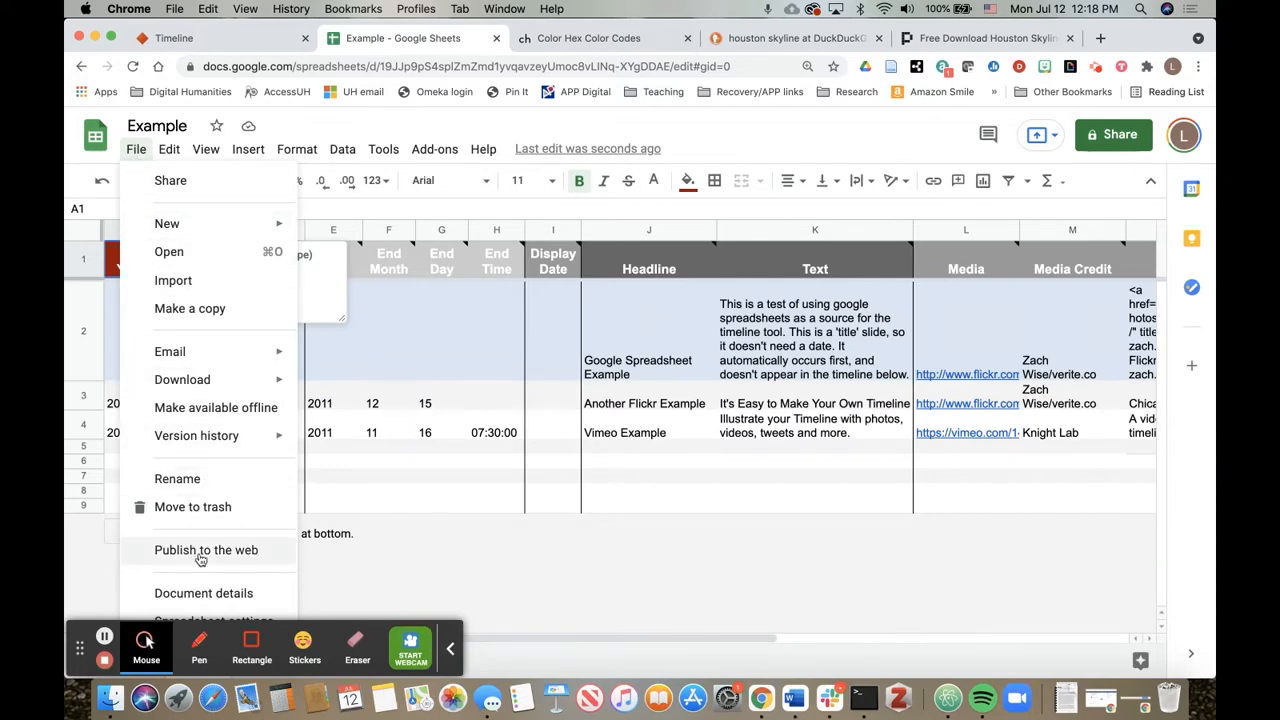
{"action": "left_click", "coordinate": [206, 548]}
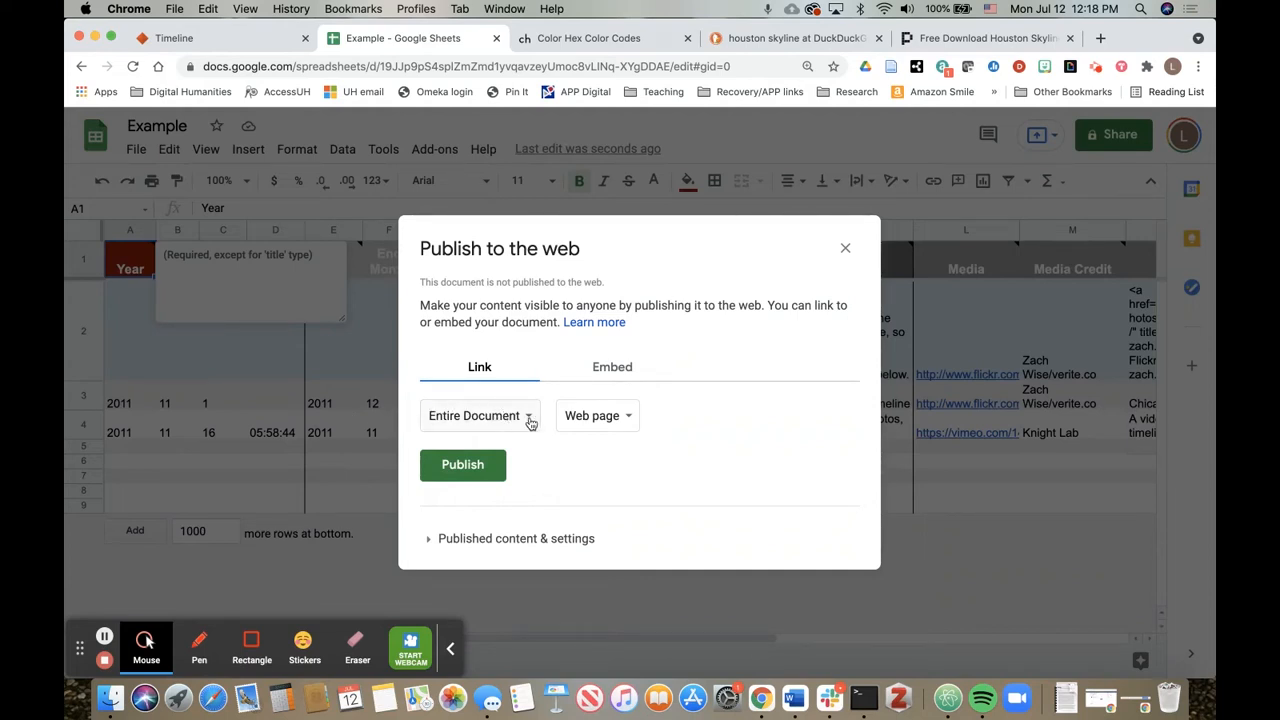
{"action": "left_click", "coordinate": [480, 414]}
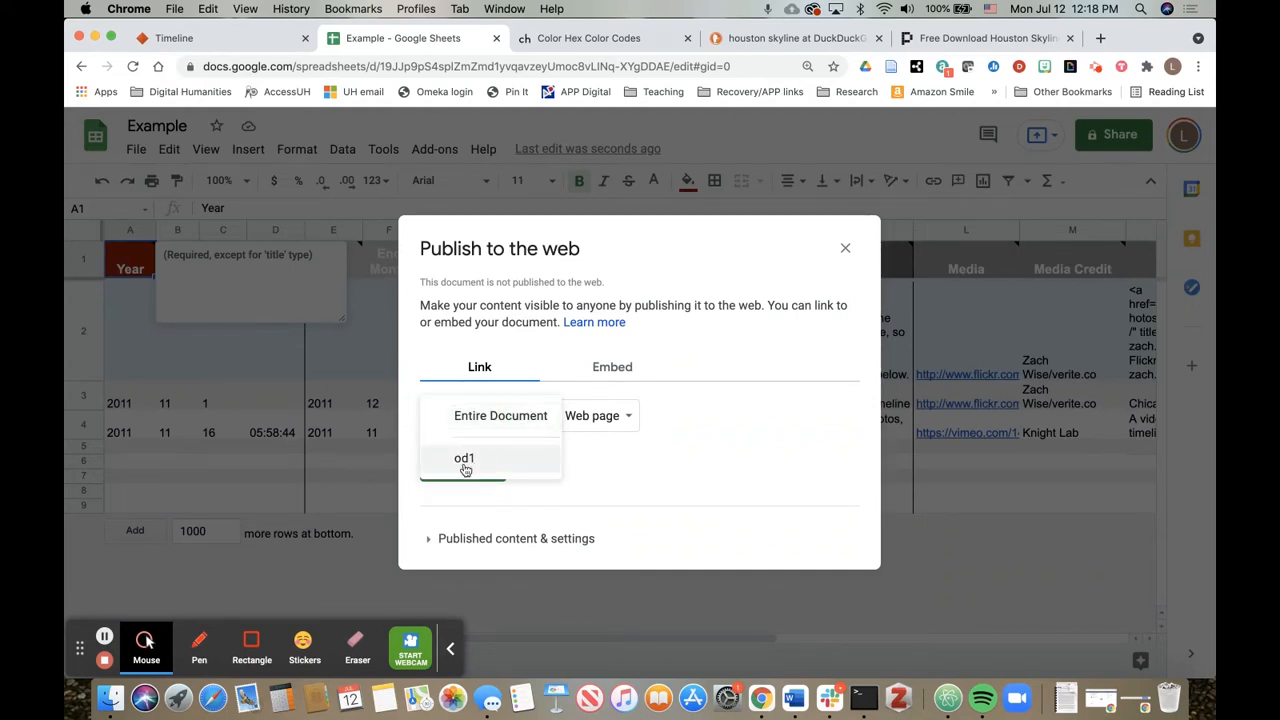
{"action": "left_click", "coordinate": [464, 458]}
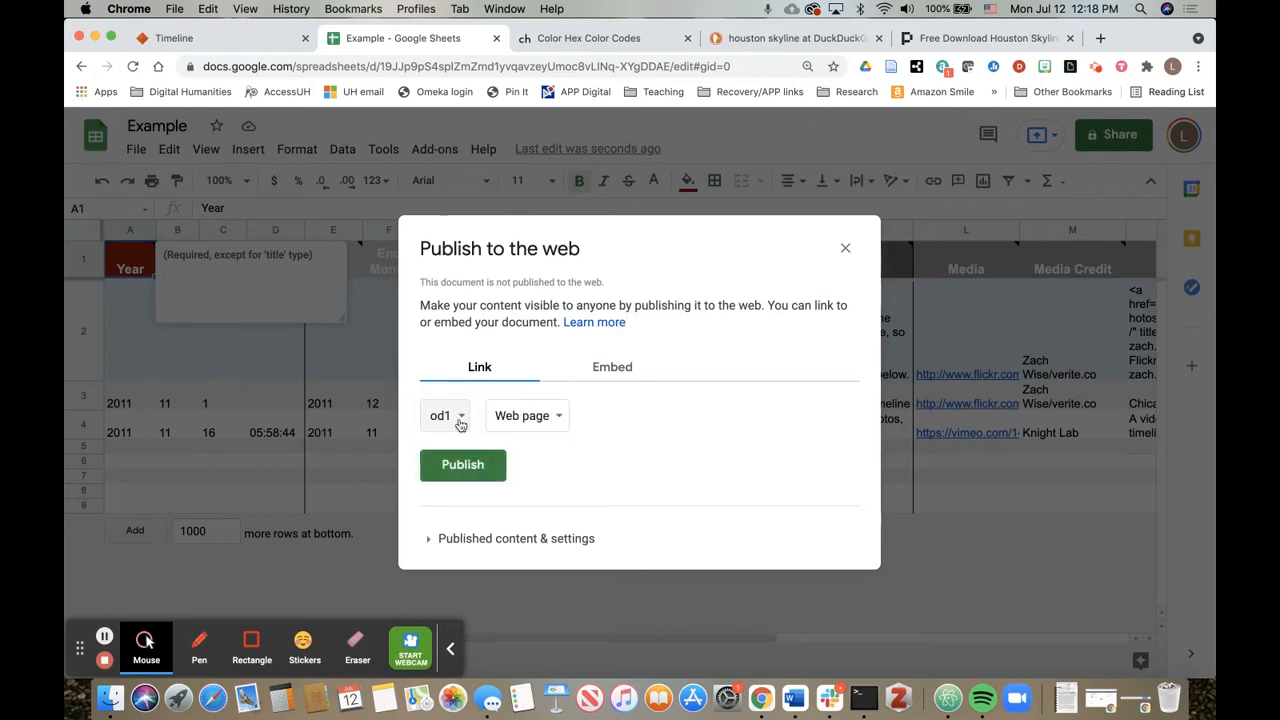
{"action": "left_click", "coordinate": [462, 464]}
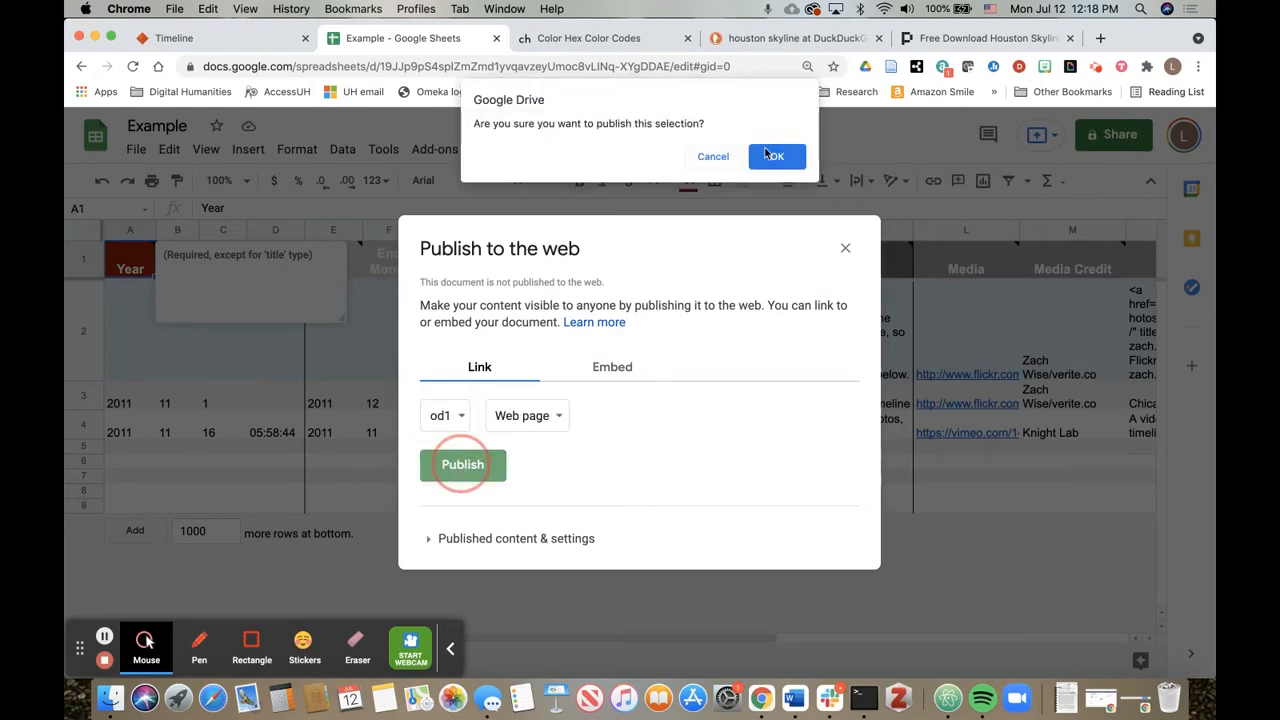
{"action": "left_click", "coordinate": [776, 156]}
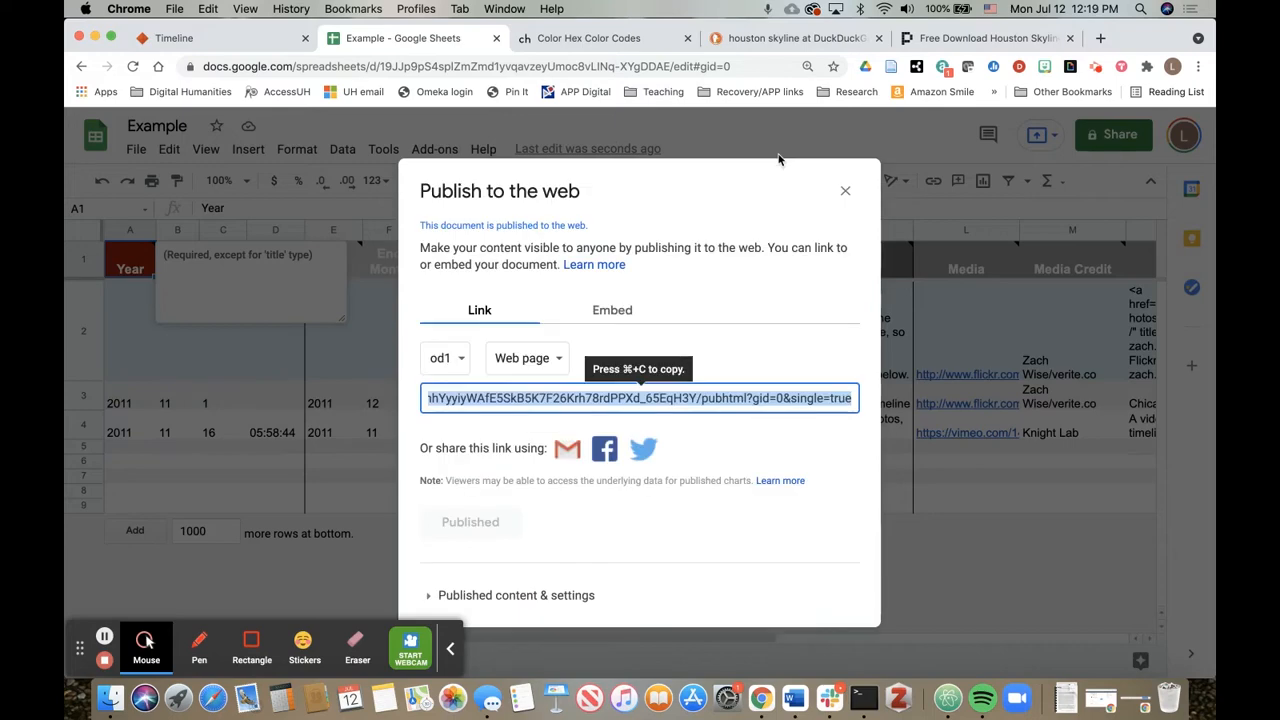
{"action": "mouse_move", "coordinate": [720, 392]}
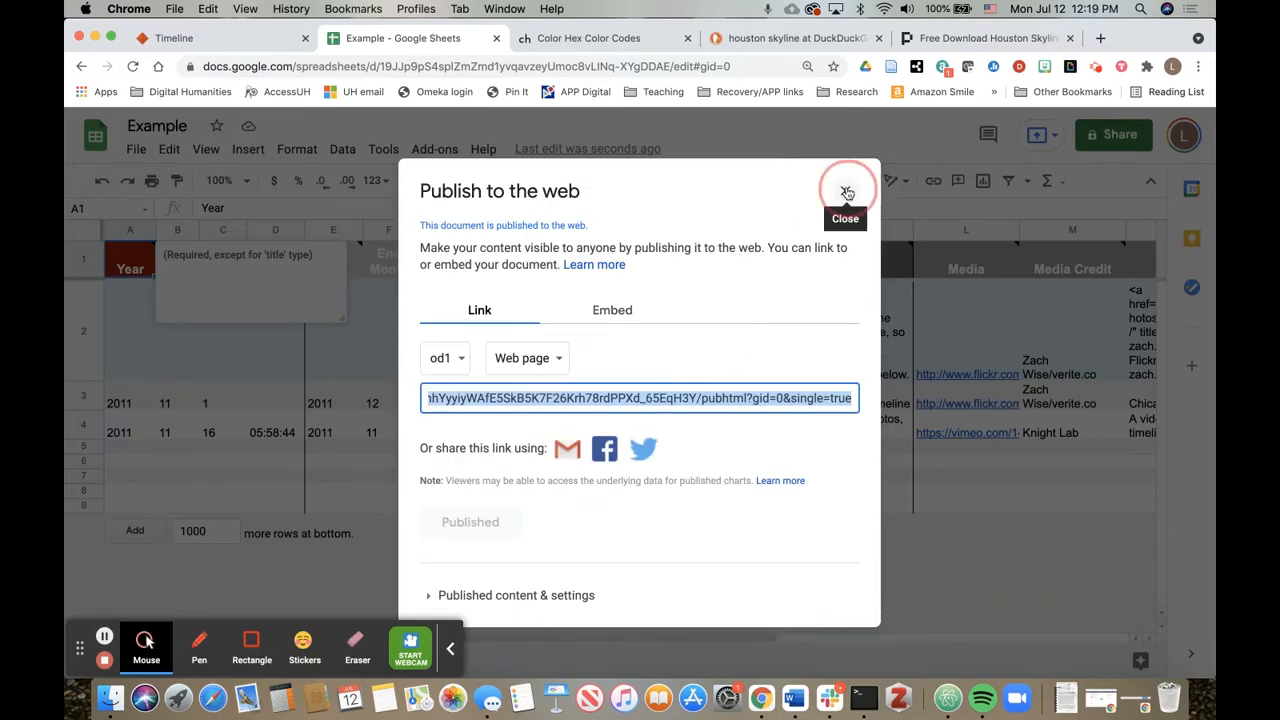
{"action": "left_click", "coordinate": [848, 192]}
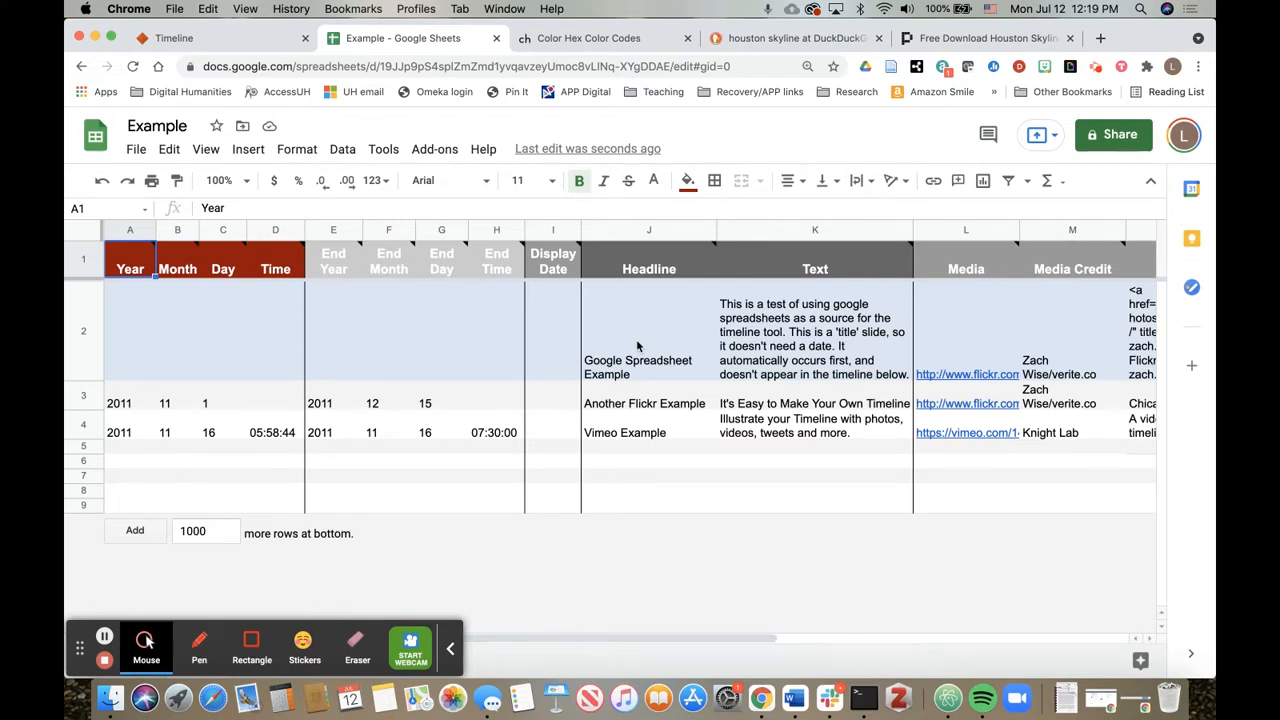
{"action": "mouse_move", "coordinate": [352, 364]}
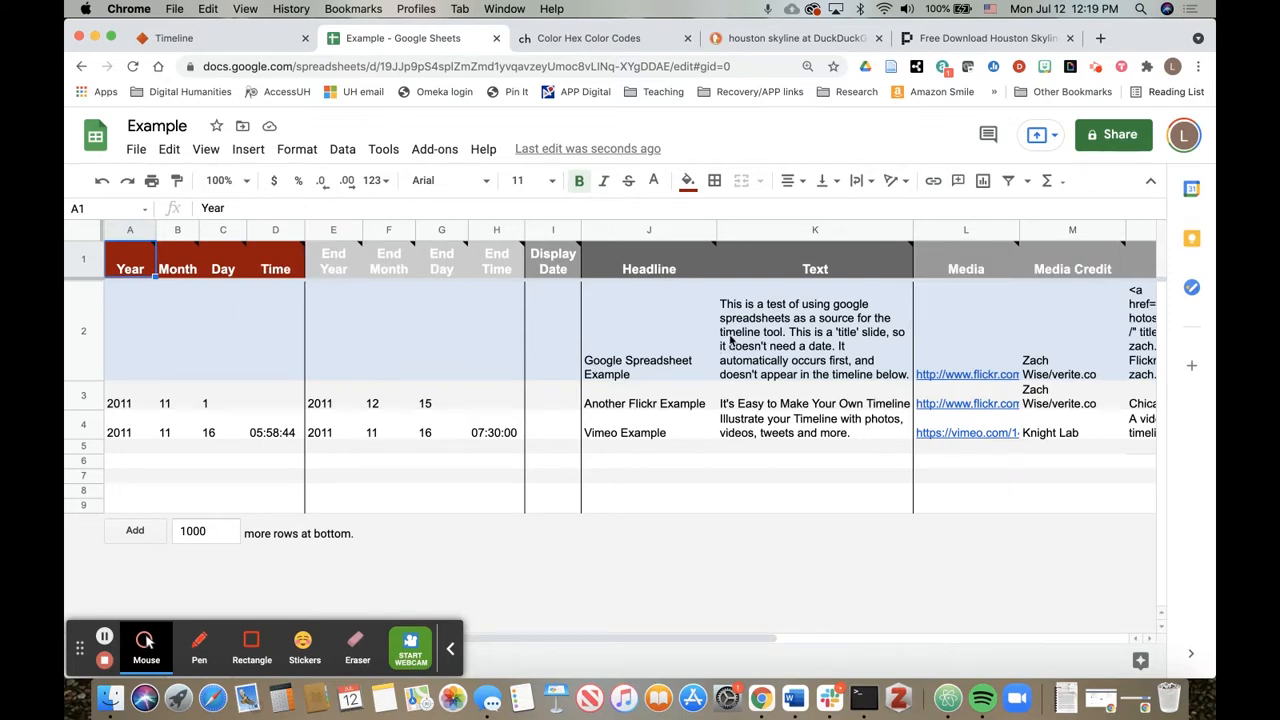
Replace the title slide headline in J2 with 'Intro title' and move to the Text cell K2
{"action": "left_click", "coordinate": [648, 330]}
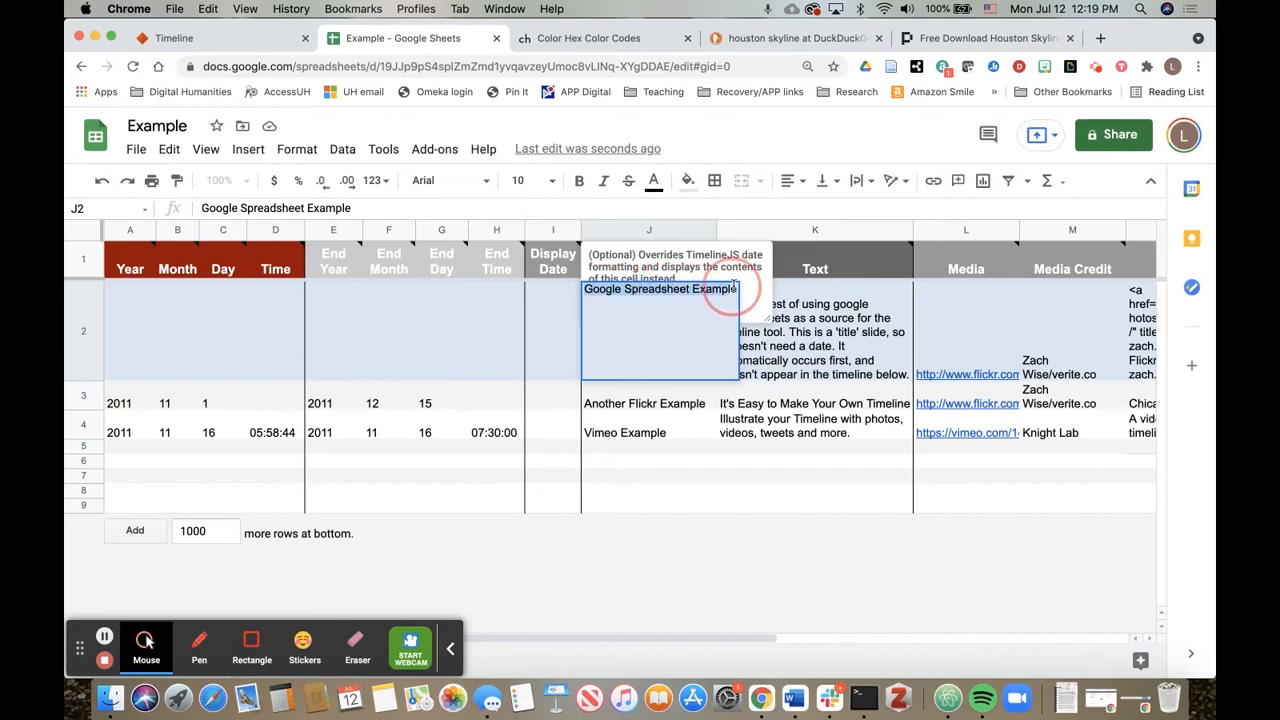
{"action": "key", "text": "Delete"}
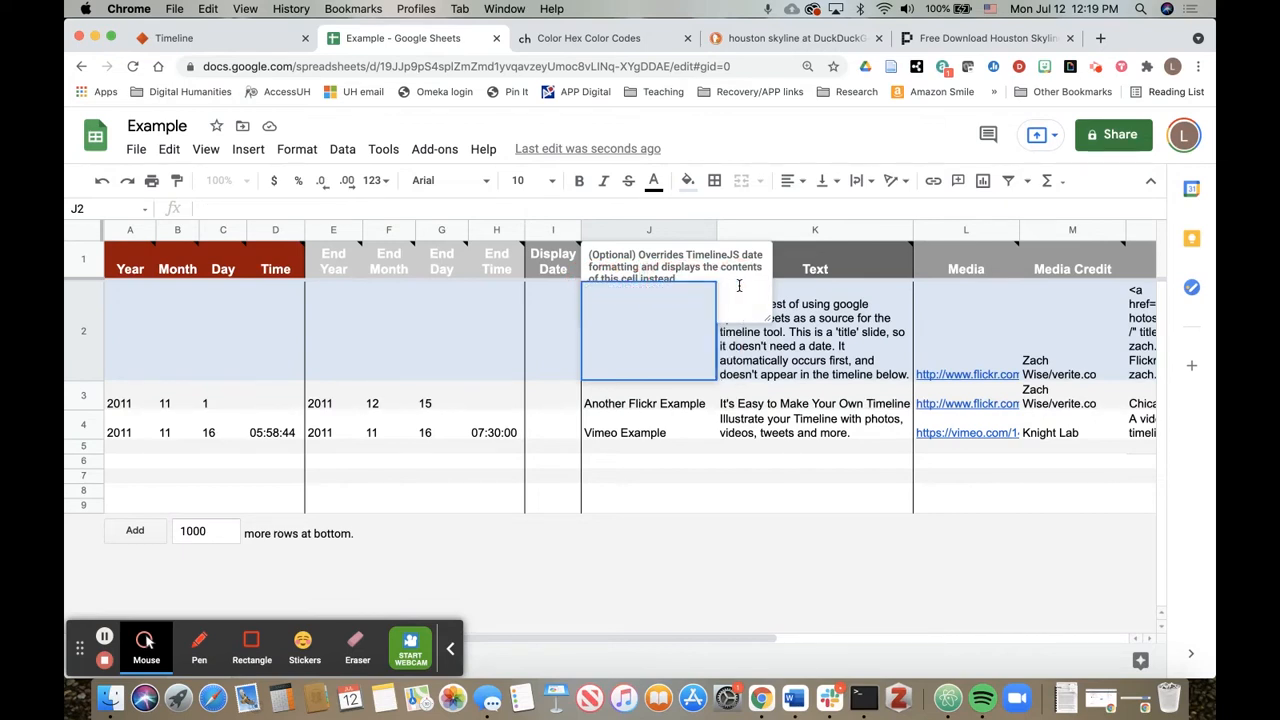
{"action": "type", "text": "Intro"}
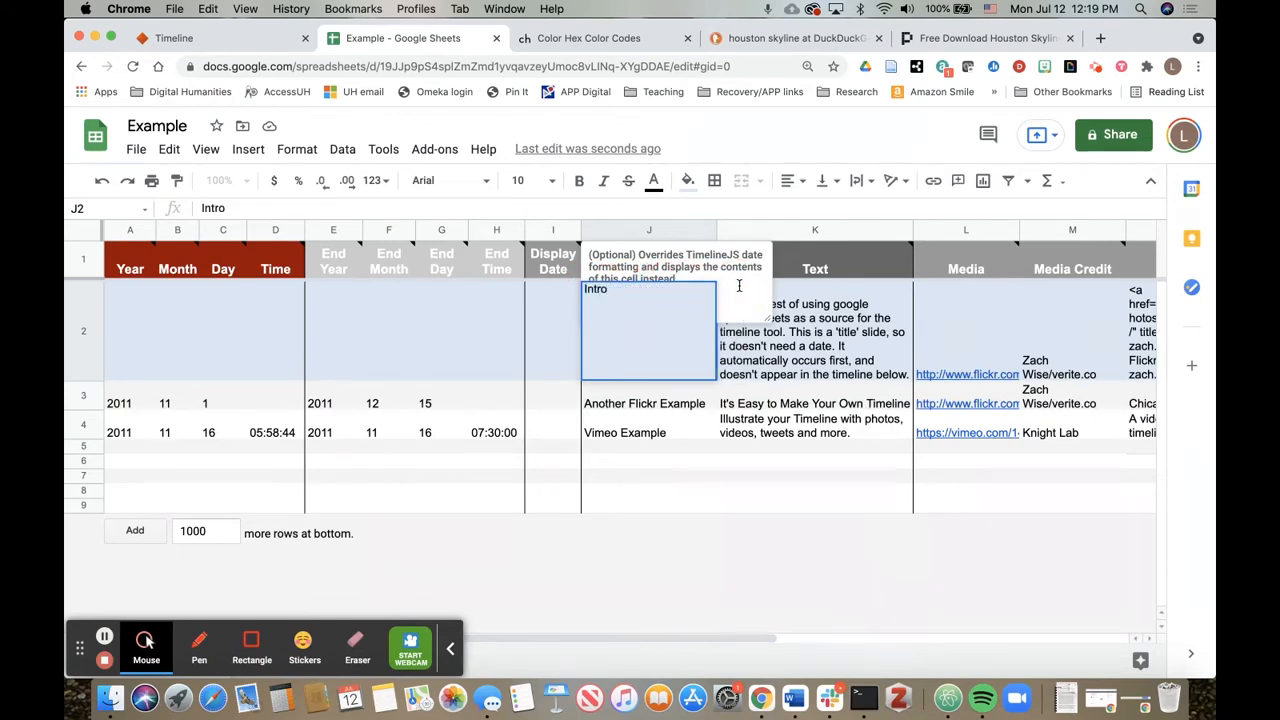
{"action": "type", "text": "tile"}
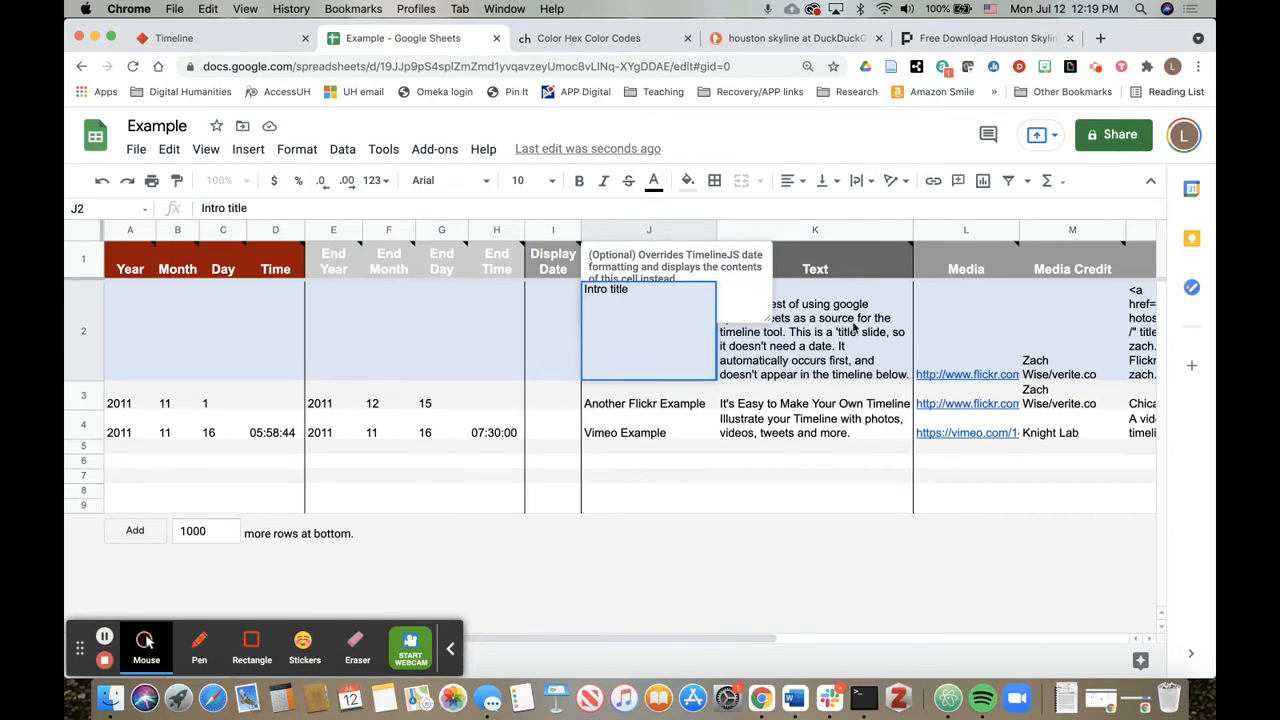
{"action": "left_click", "coordinate": [814, 330]}
{"action": "type", "text": "Intro text"}
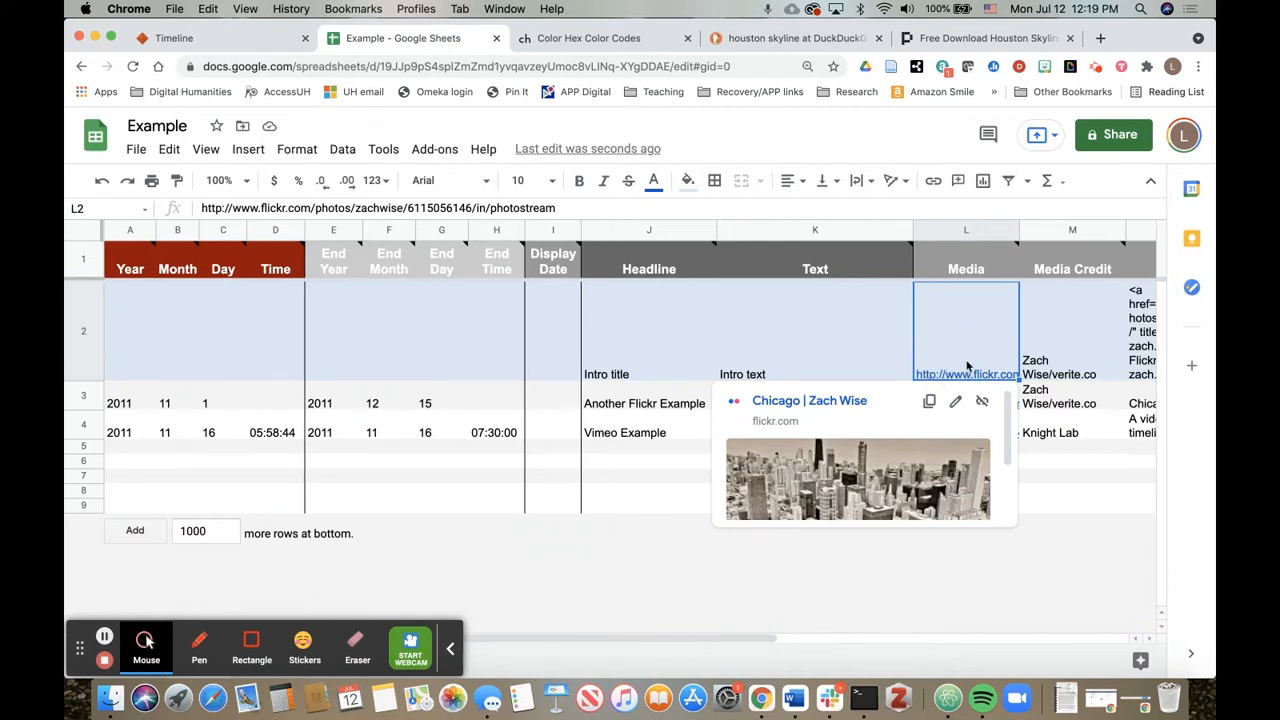
{"action": "mouse_move", "coordinate": [928, 316]}
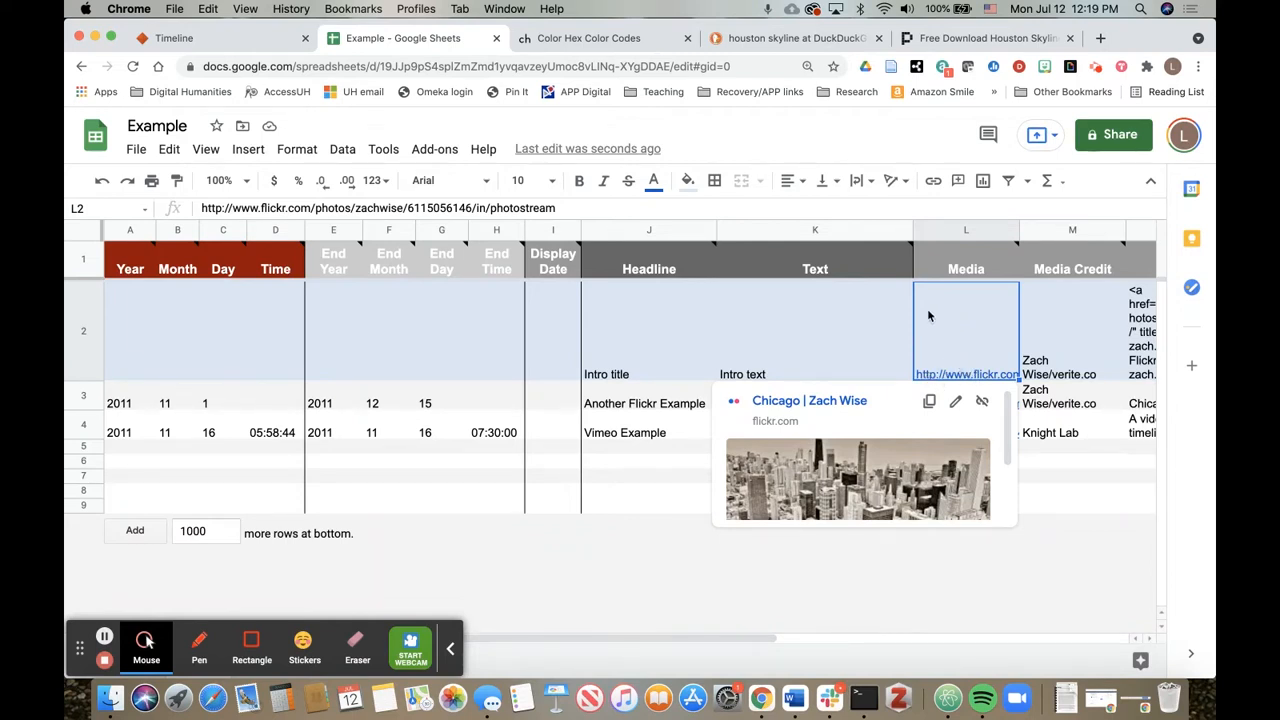
Copy the skyline image address from the pixelstalk page and load it in the address bar
{"action": "left_click", "coordinate": [796, 38]}
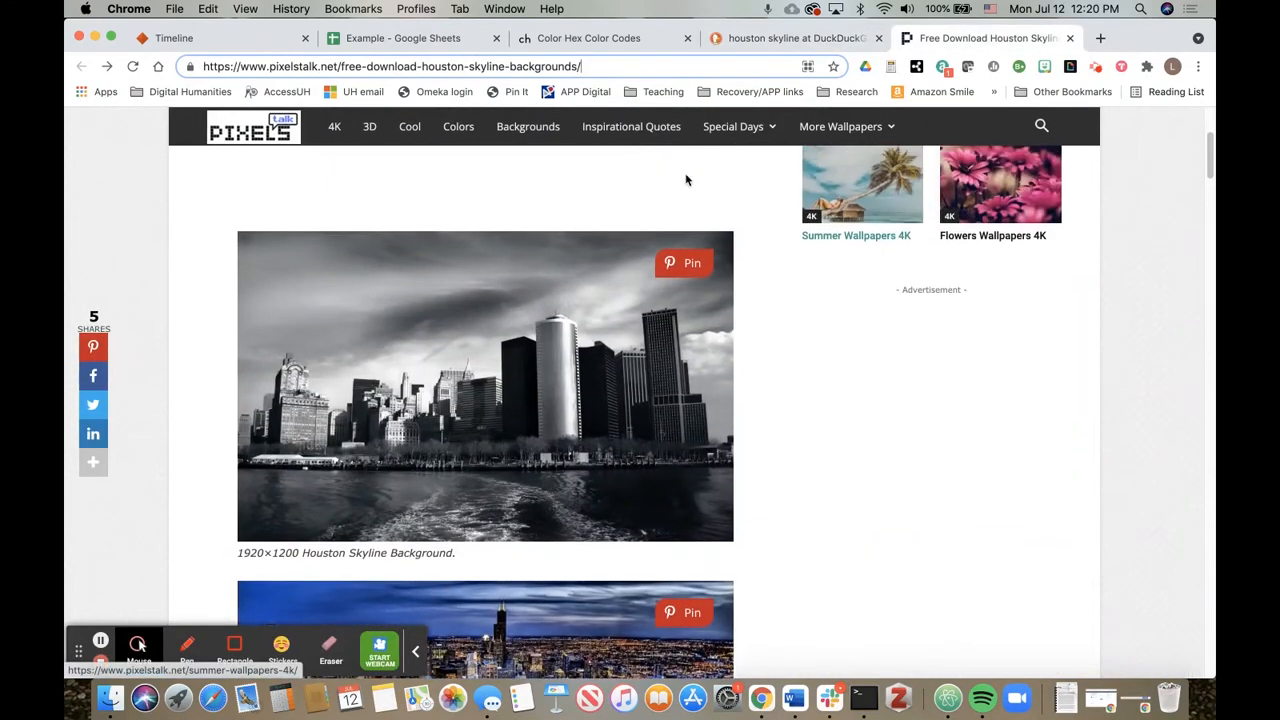
{"action": "mouse_move", "coordinate": [504, 312]}
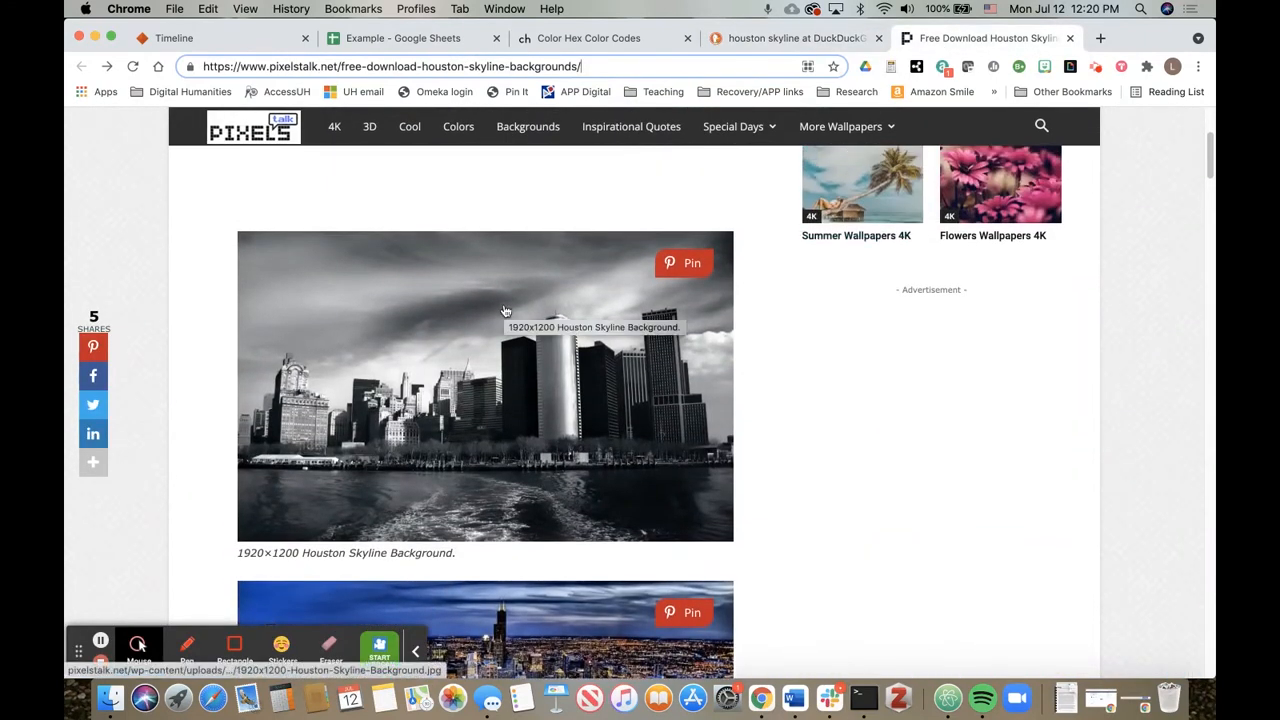
{"action": "right_click", "coordinate": [504, 310]}
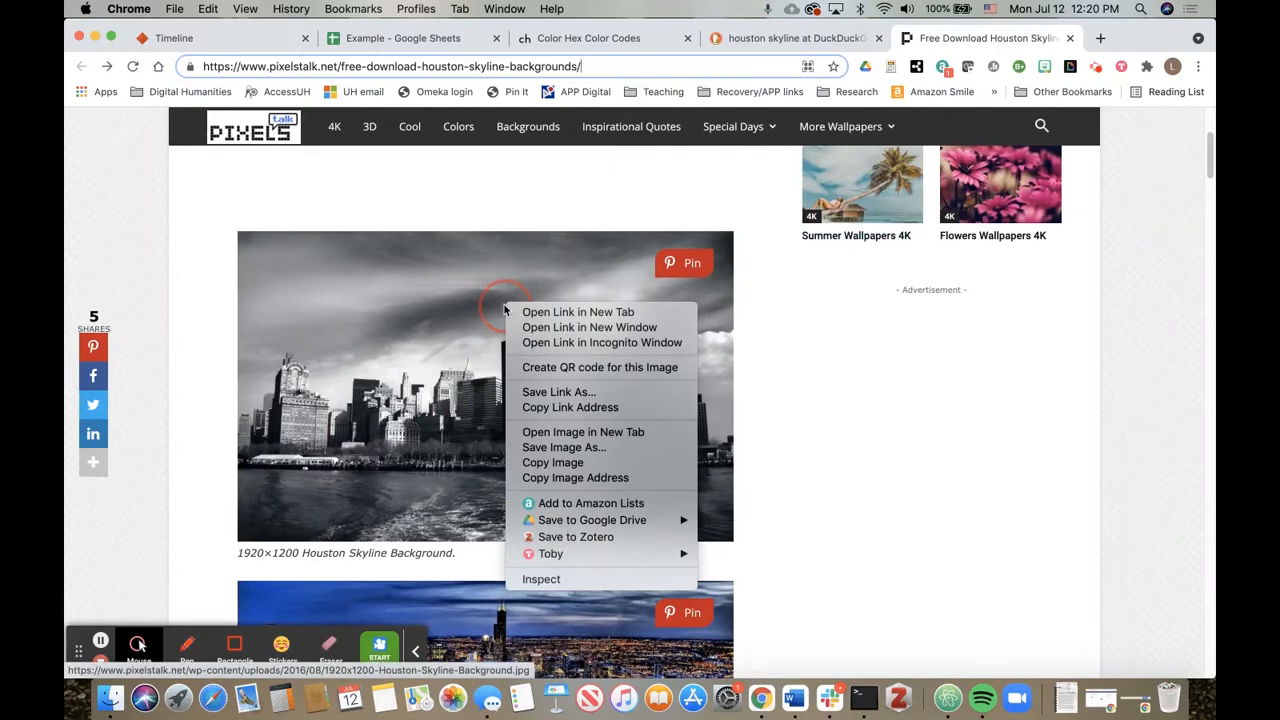
{"action": "mouse_move", "coordinate": [578, 312]}
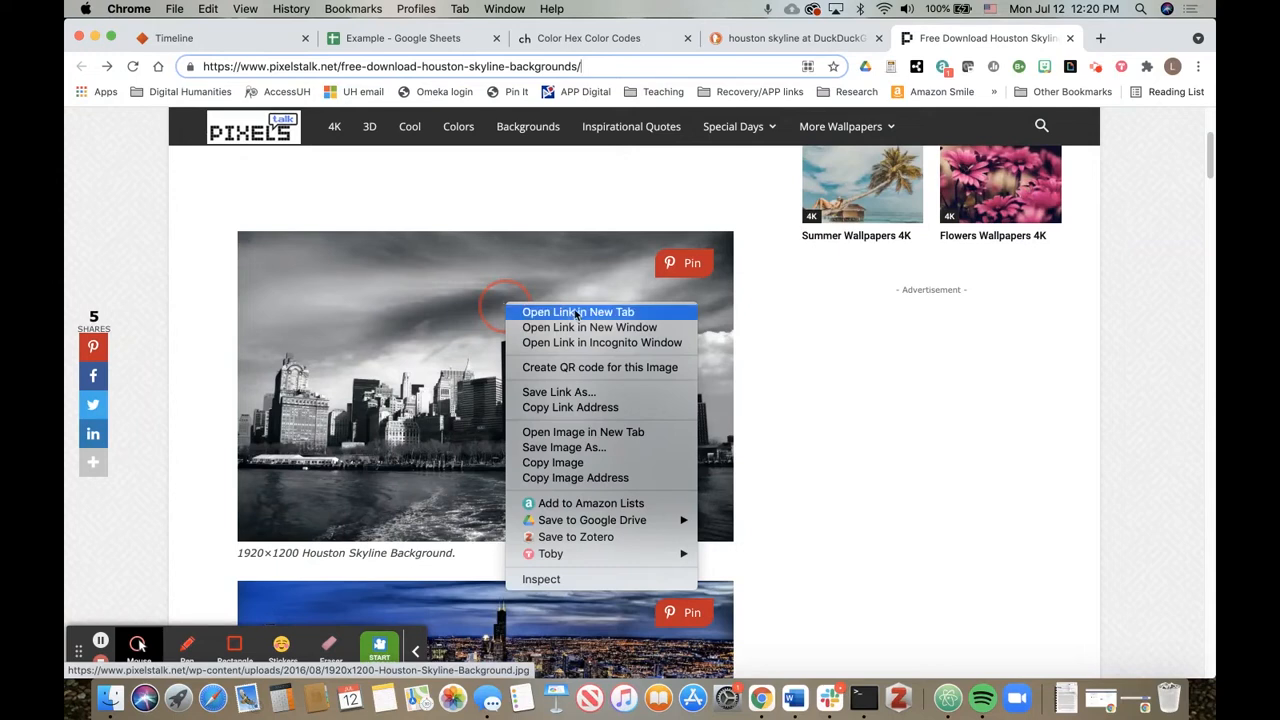
{"action": "mouse_move", "coordinate": [560, 392]}
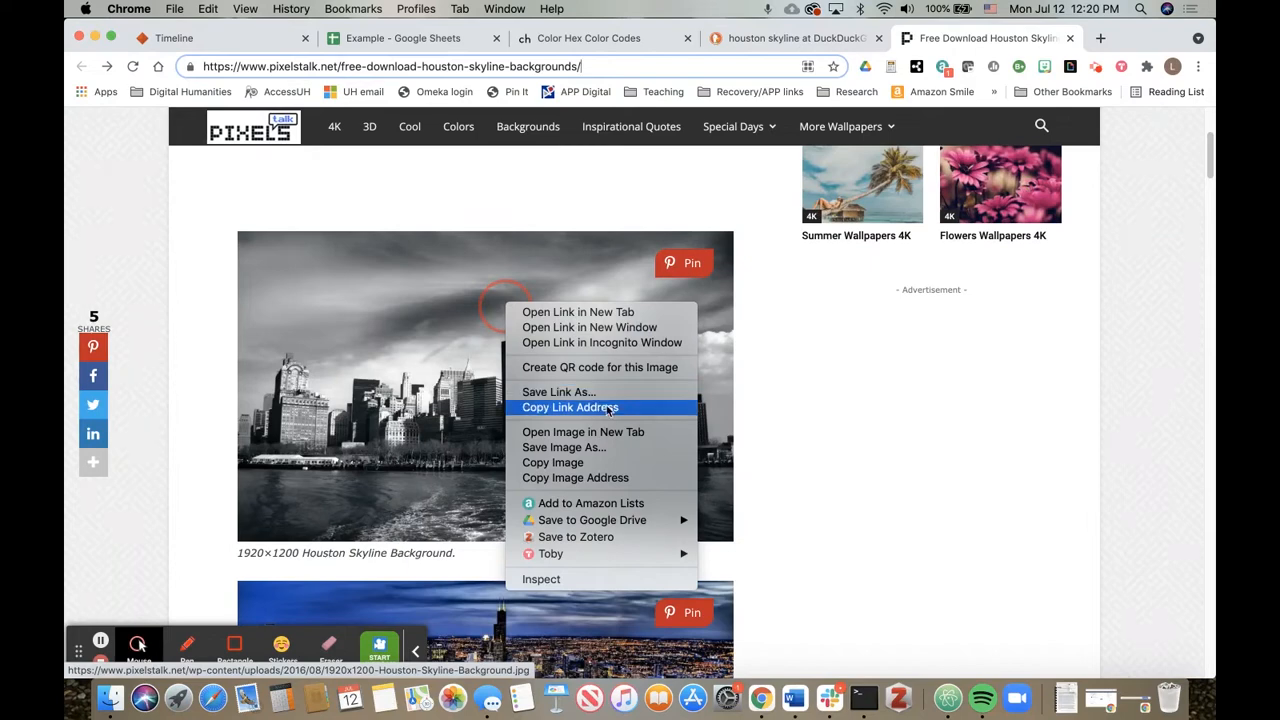
{"action": "mouse_move", "coordinate": [576, 476]}
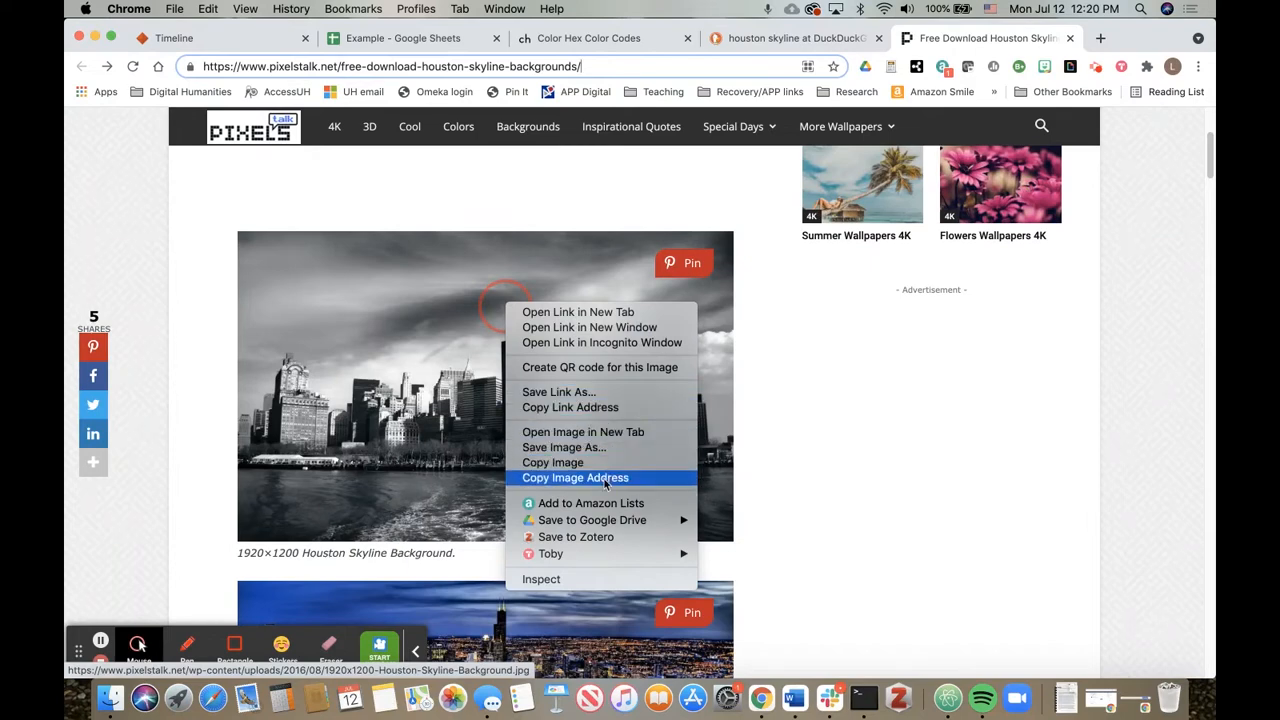
{"action": "mouse_move", "coordinate": [600, 486]}
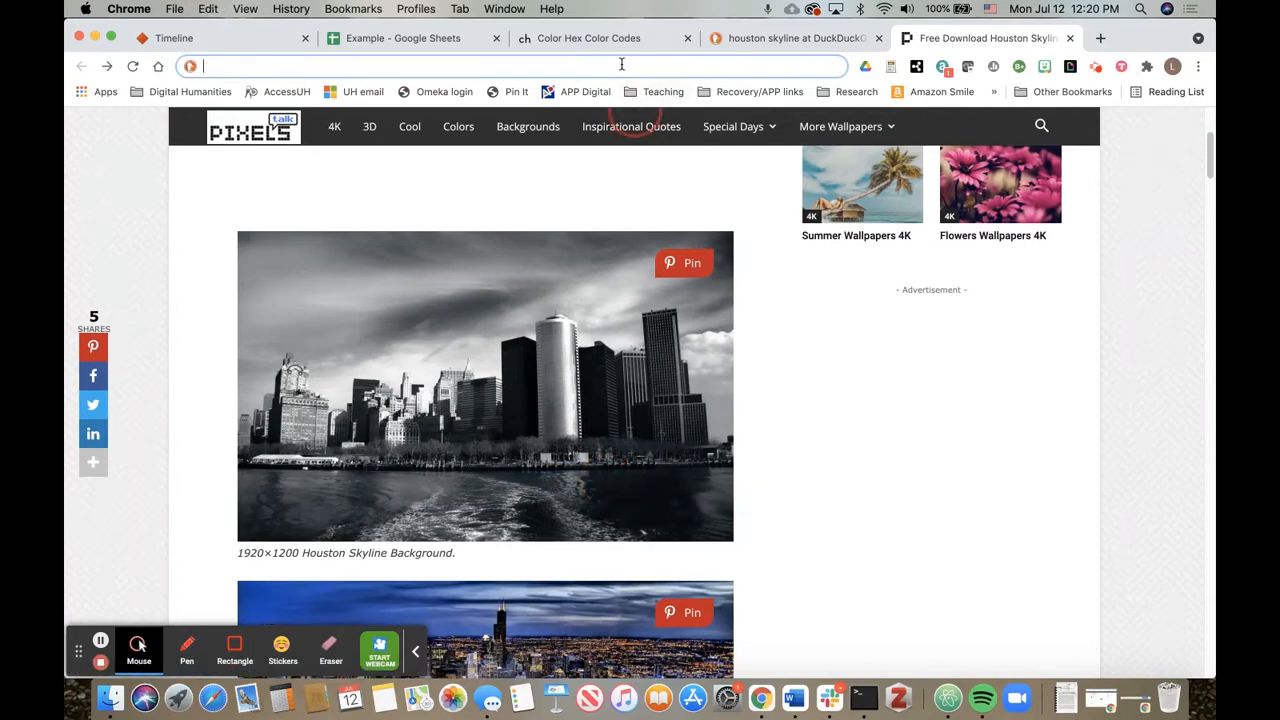
{"action": "type", "text": "https://www.pixelstalk.net/wp-content/uploads/2016/08/1920x1200-Houston-Skyline-Background.jpg"}
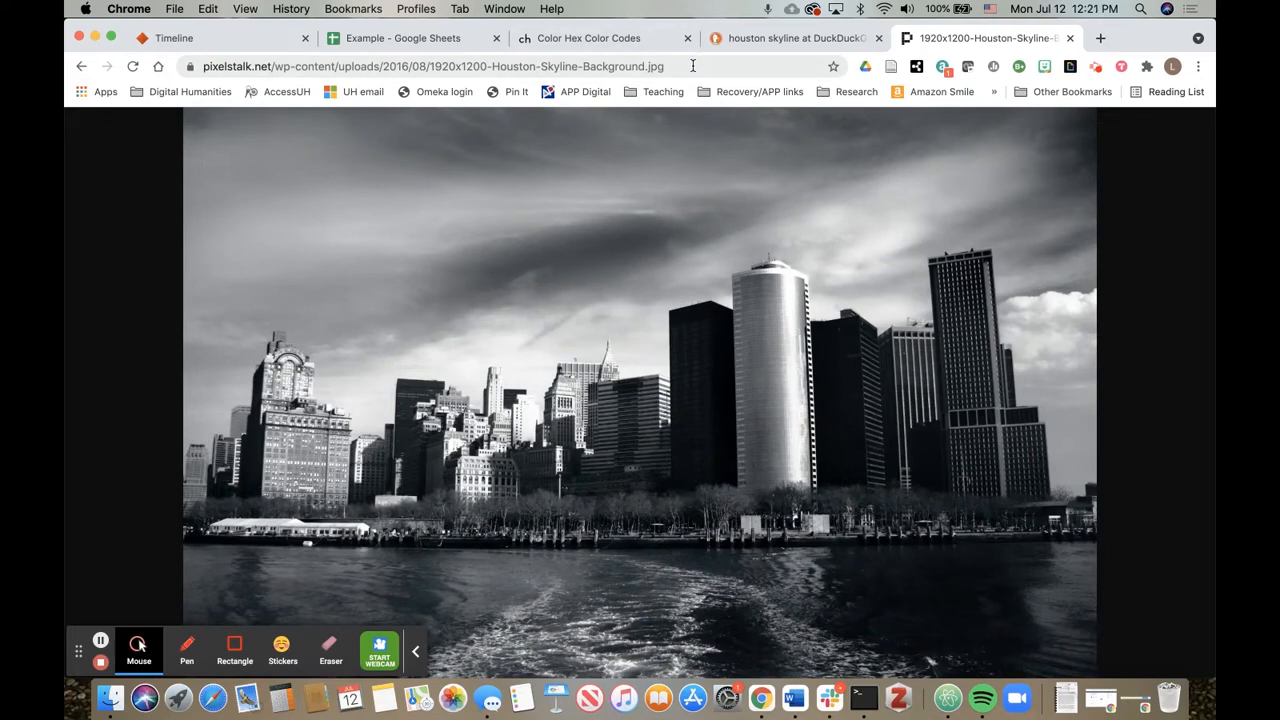
Back in the Example sheet, caption the title slide's media 'Houston skyline' in N2
{"action": "left_click", "coordinate": [404, 38]}
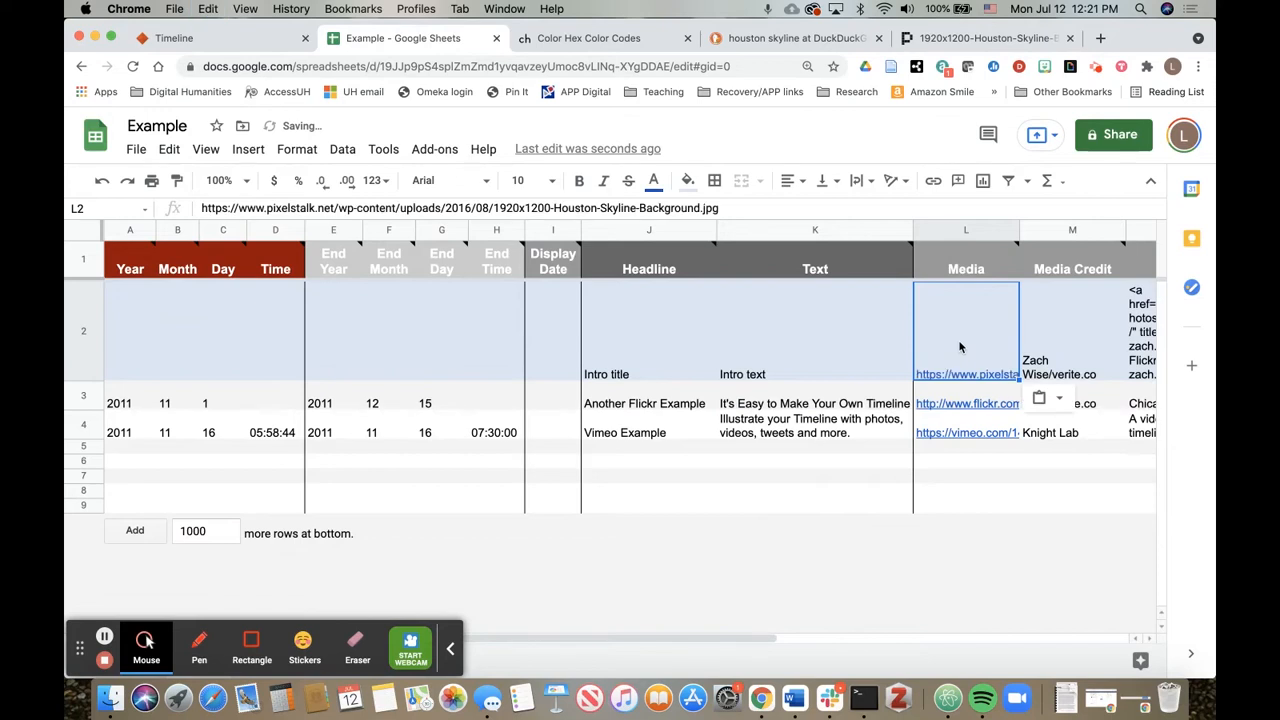
{"action": "left_click", "coordinate": [1072, 330]}
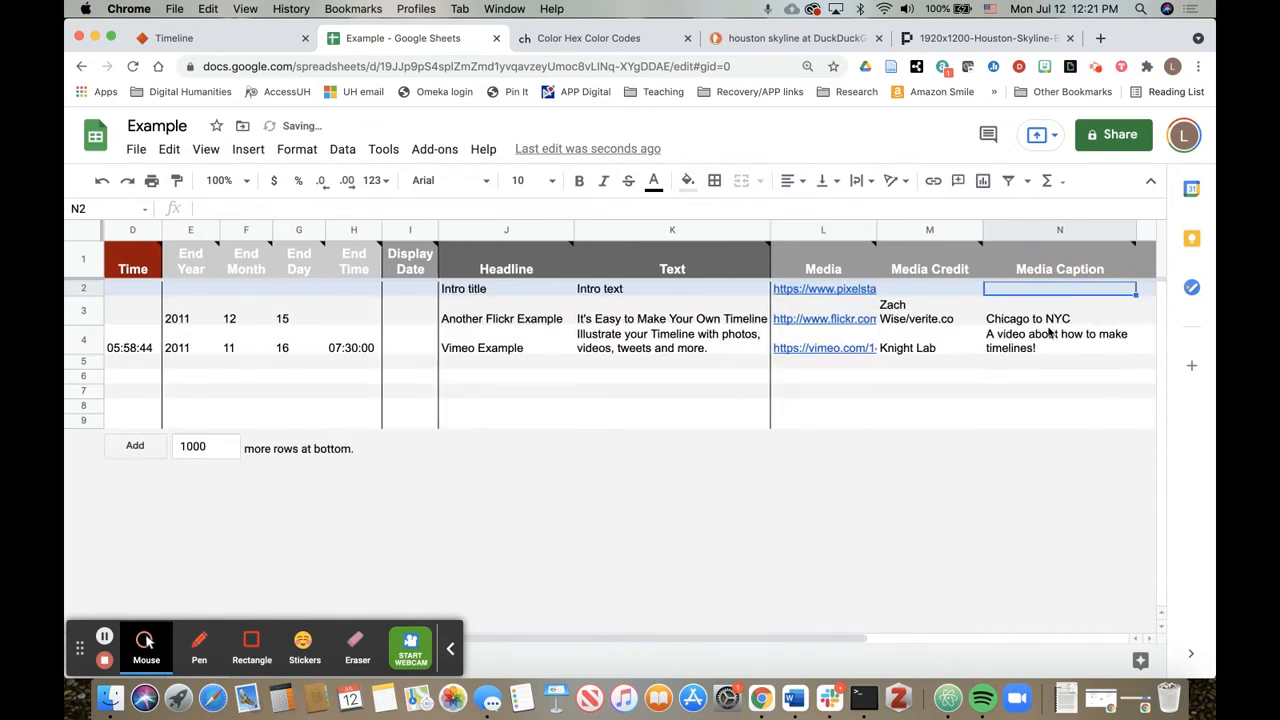
{"action": "scroll", "scroll_direction": "right", "scroll_amount": 3}
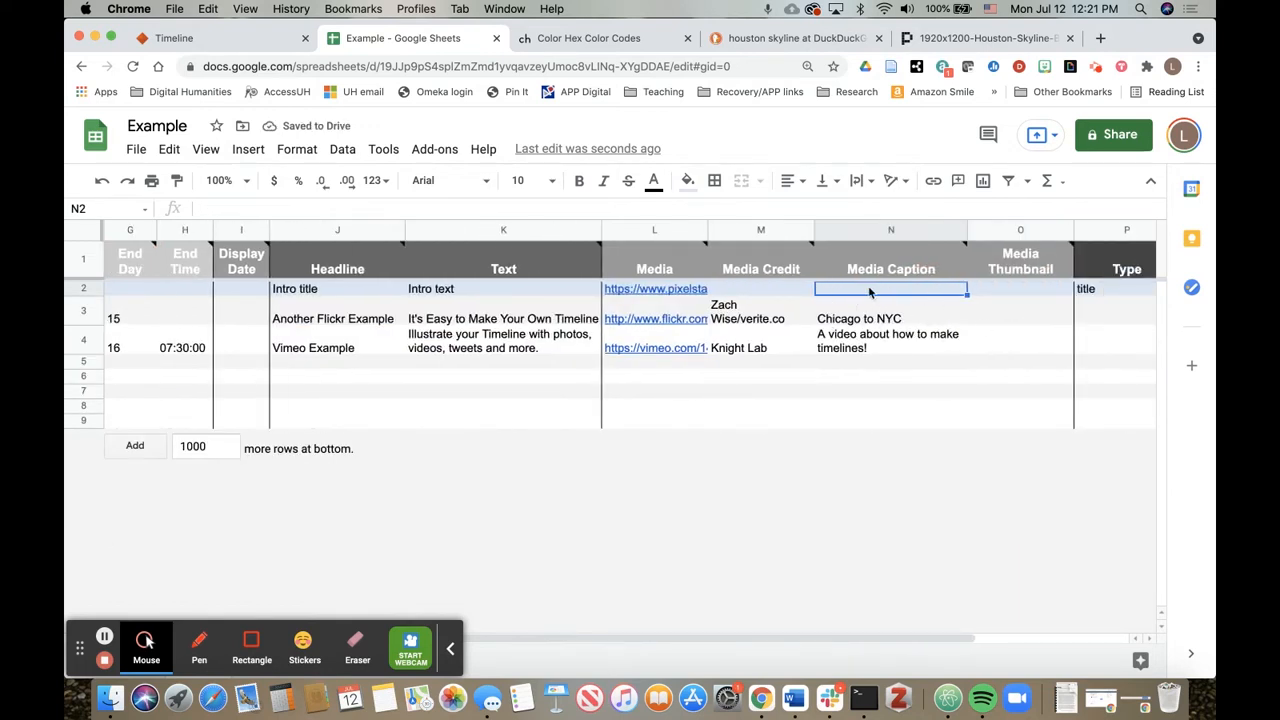
{"action": "type", "text": "H"}
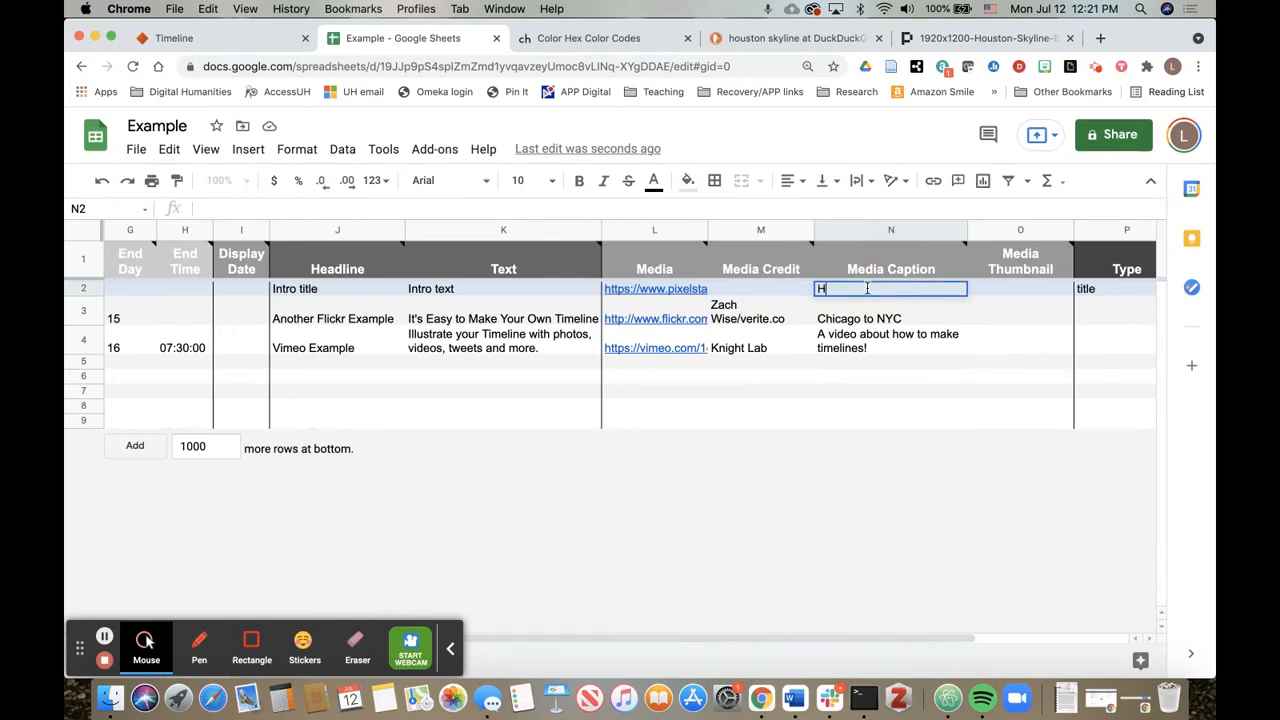
{"action": "type", "text": "ouston skyline"}
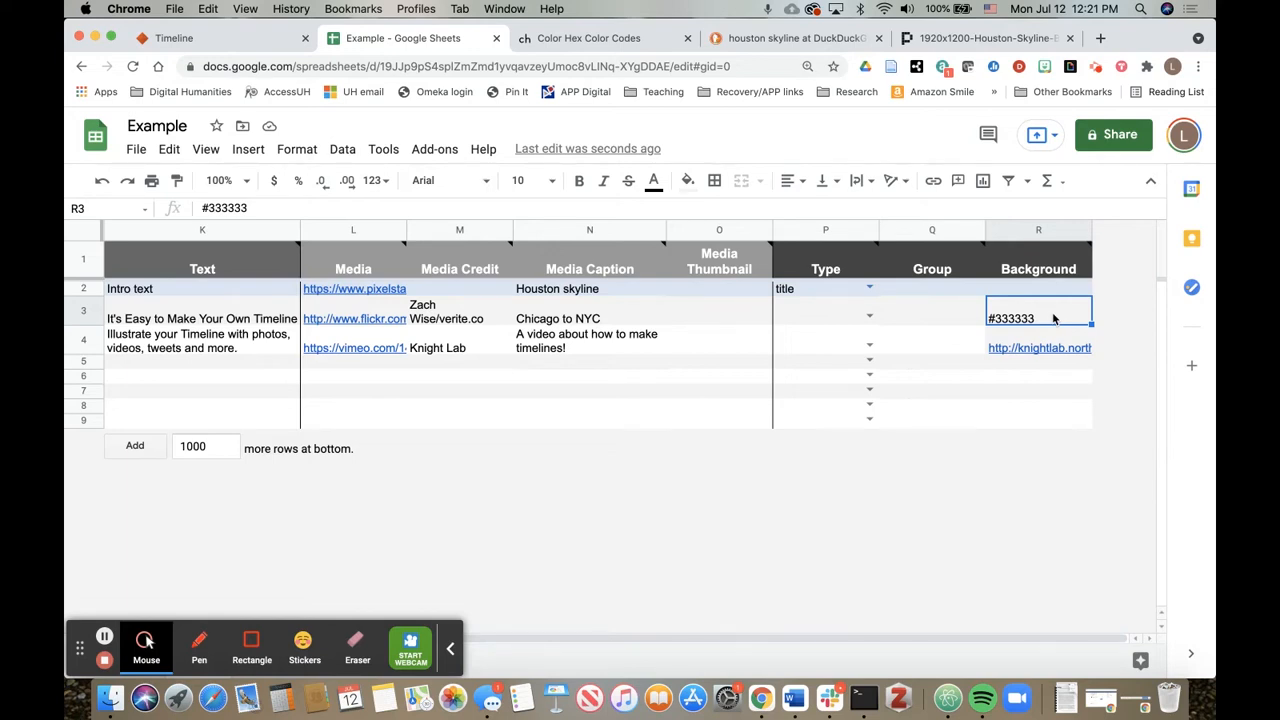
Switch to the color-hex.com colour code reference site
{"action": "left_click", "coordinate": [588, 38]}
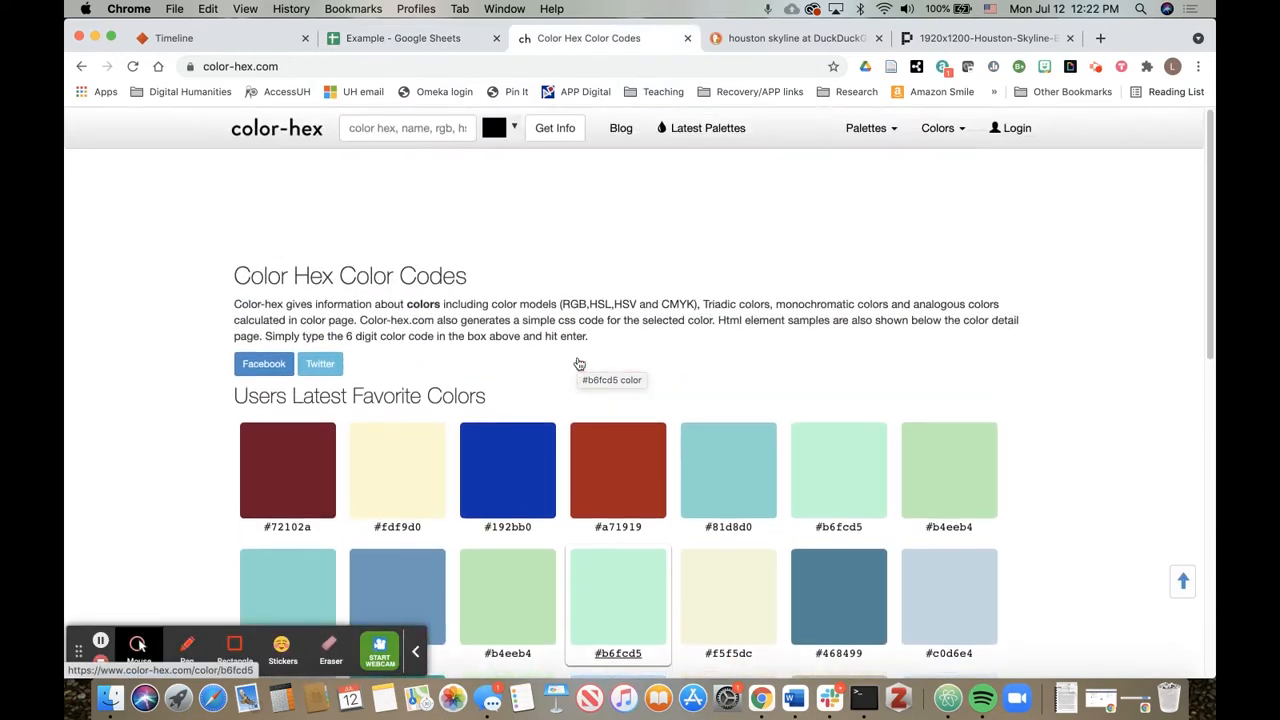
Find the light blue code #c6e2ff among the favourite colours and return to the spreadsheet
{"action": "scroll", "scroll_direction": "down", "scroll_amount": 3}
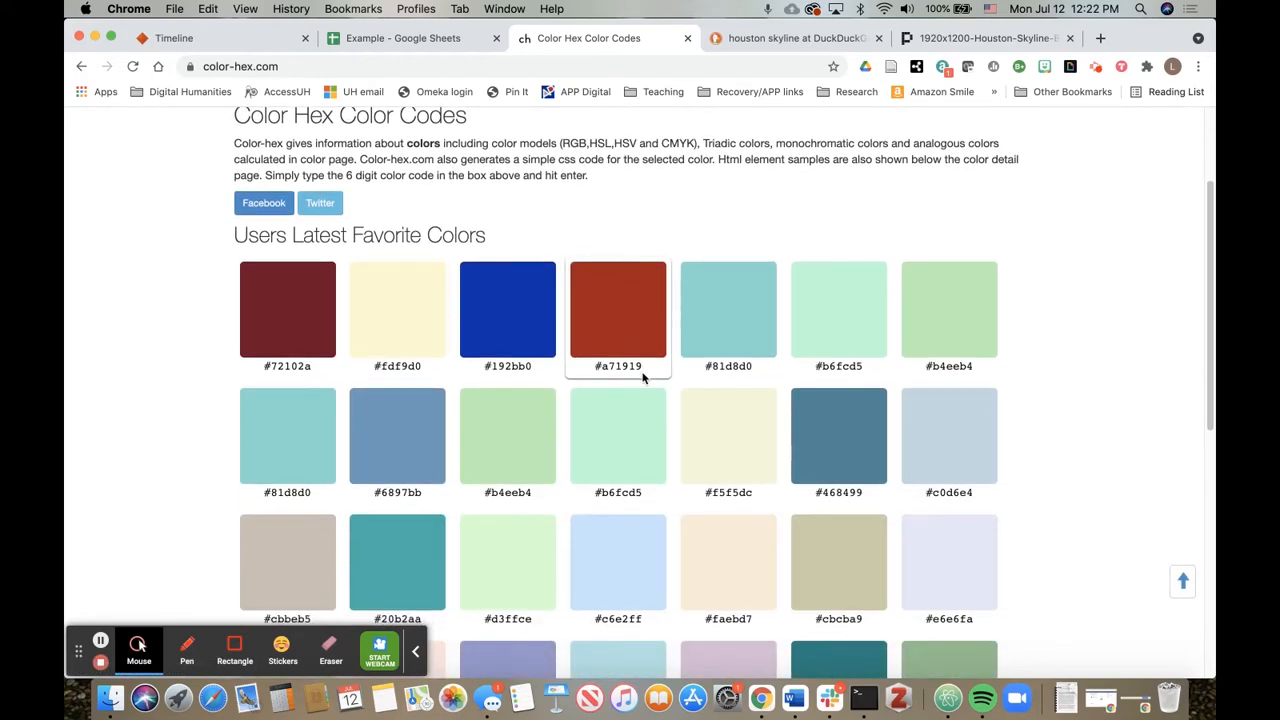
{"action": "scroll", "scroll_direction": "down", "scroll_amount": 3}
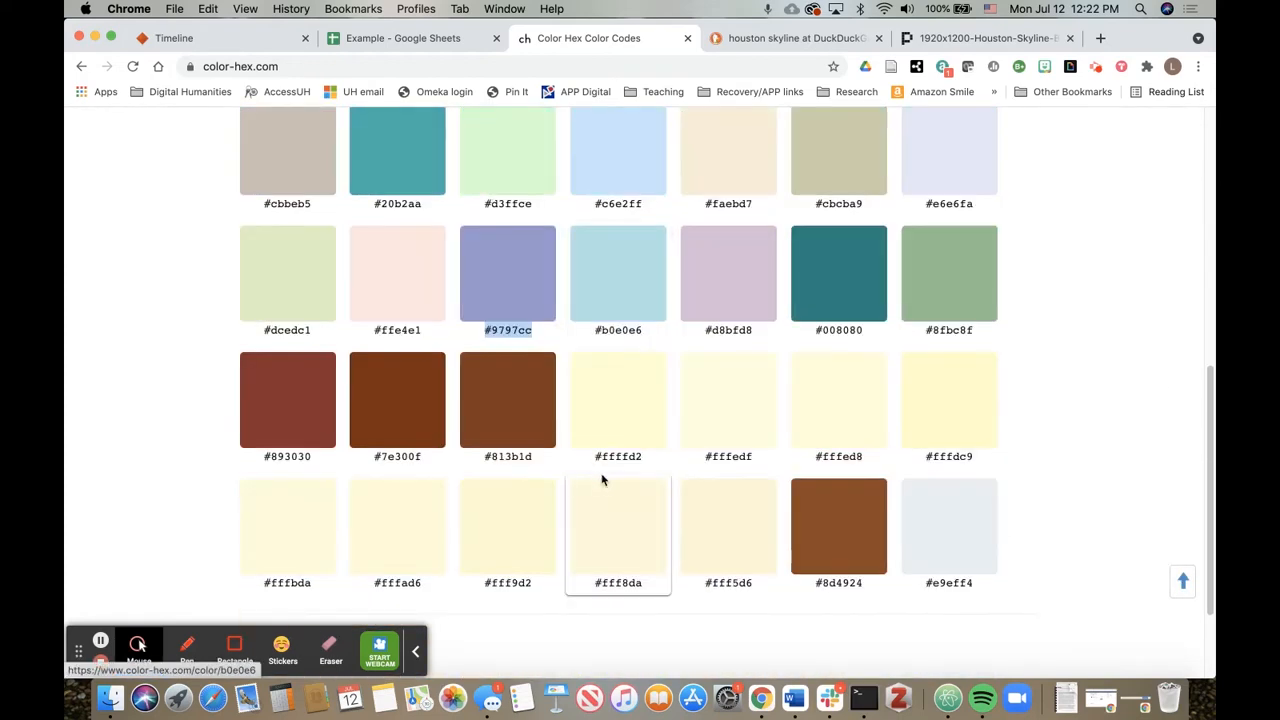
{"action": "scroll", "scroll_direction": "down", "scroll_amount": 3}
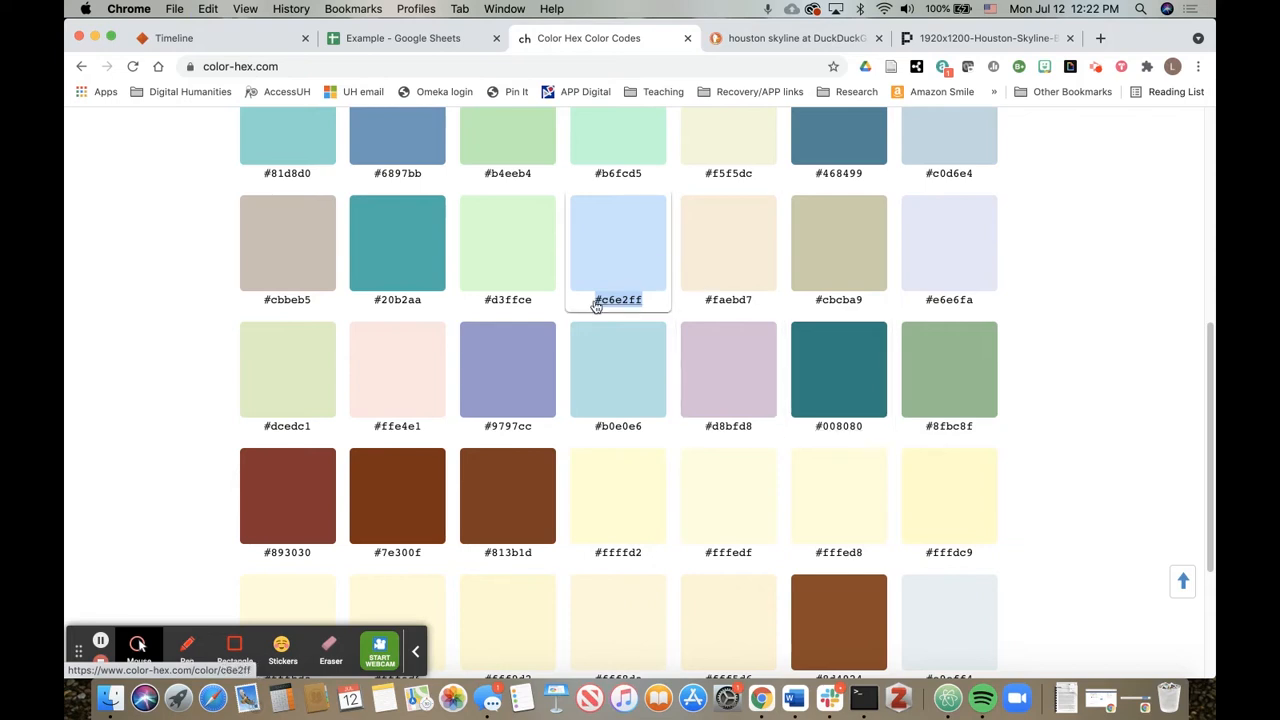
{"action": "mouse_move", "coordinate": [524, 204]}
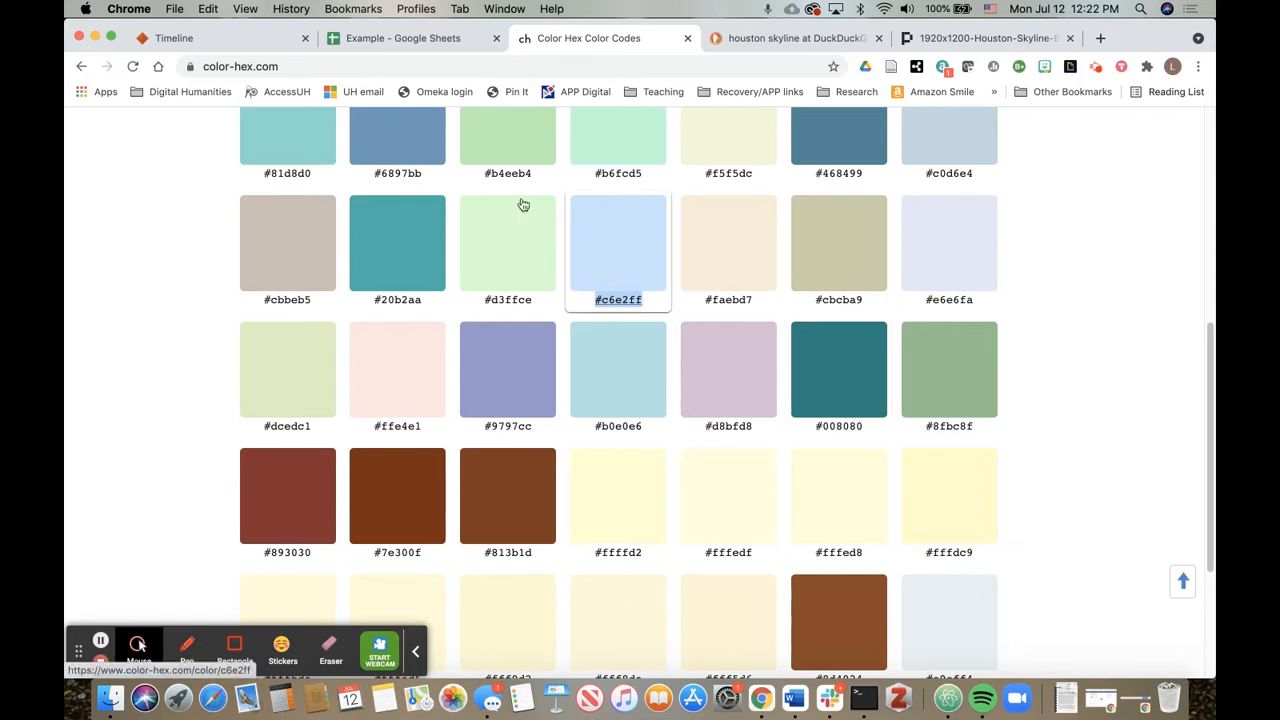
{"action": "left_click", "coordinate": [404, 38]}
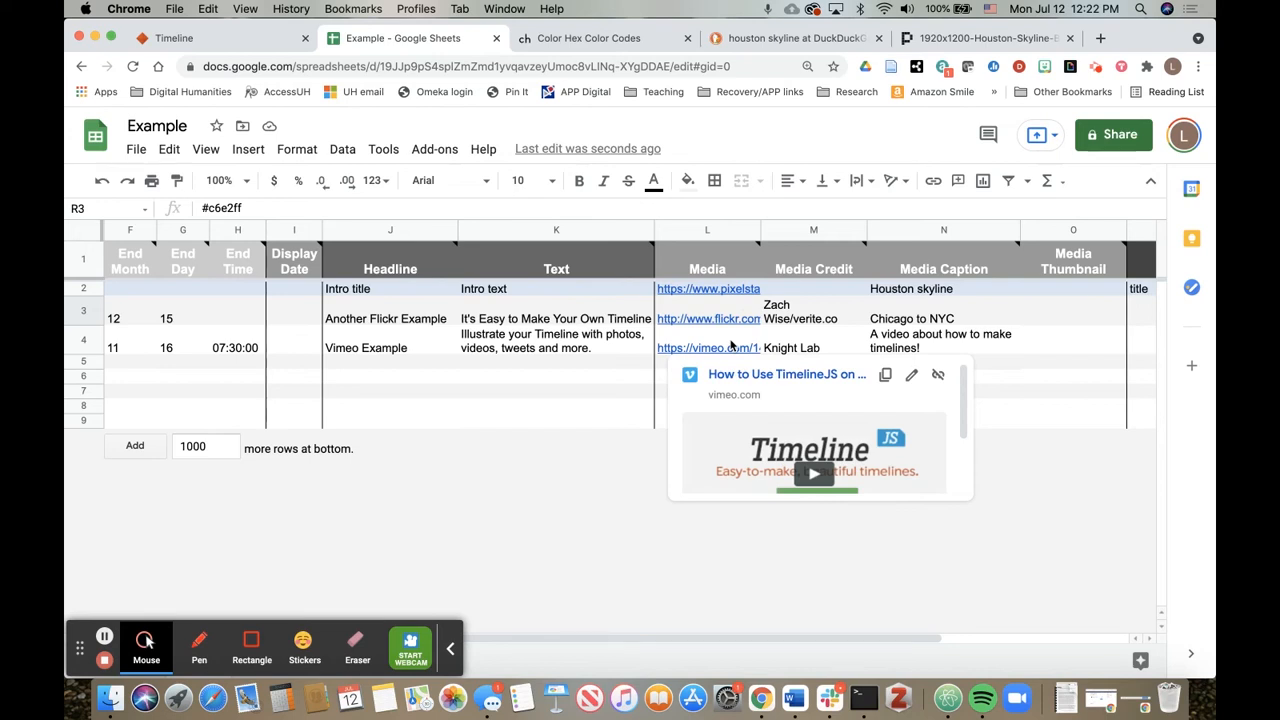
{"action": "mouse_move", "coordinate": [676, 364]}
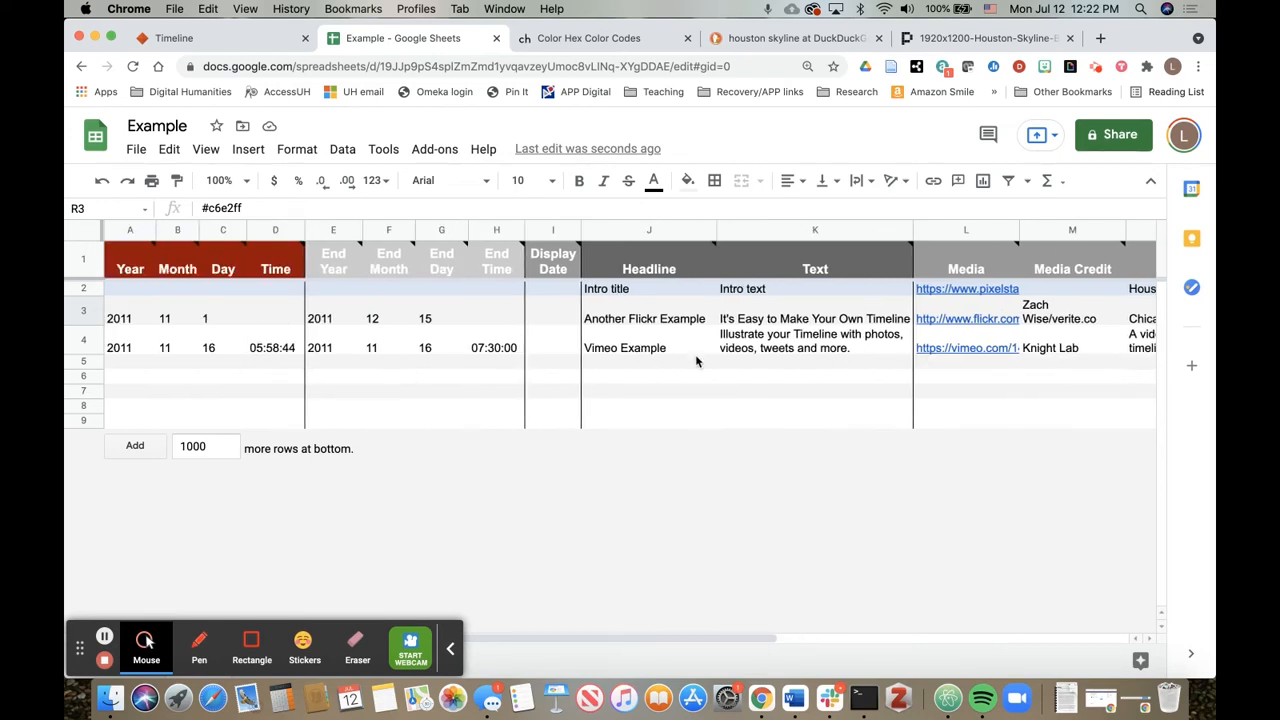
{"action": "mouse_move", "coordinate": [252, 396]}
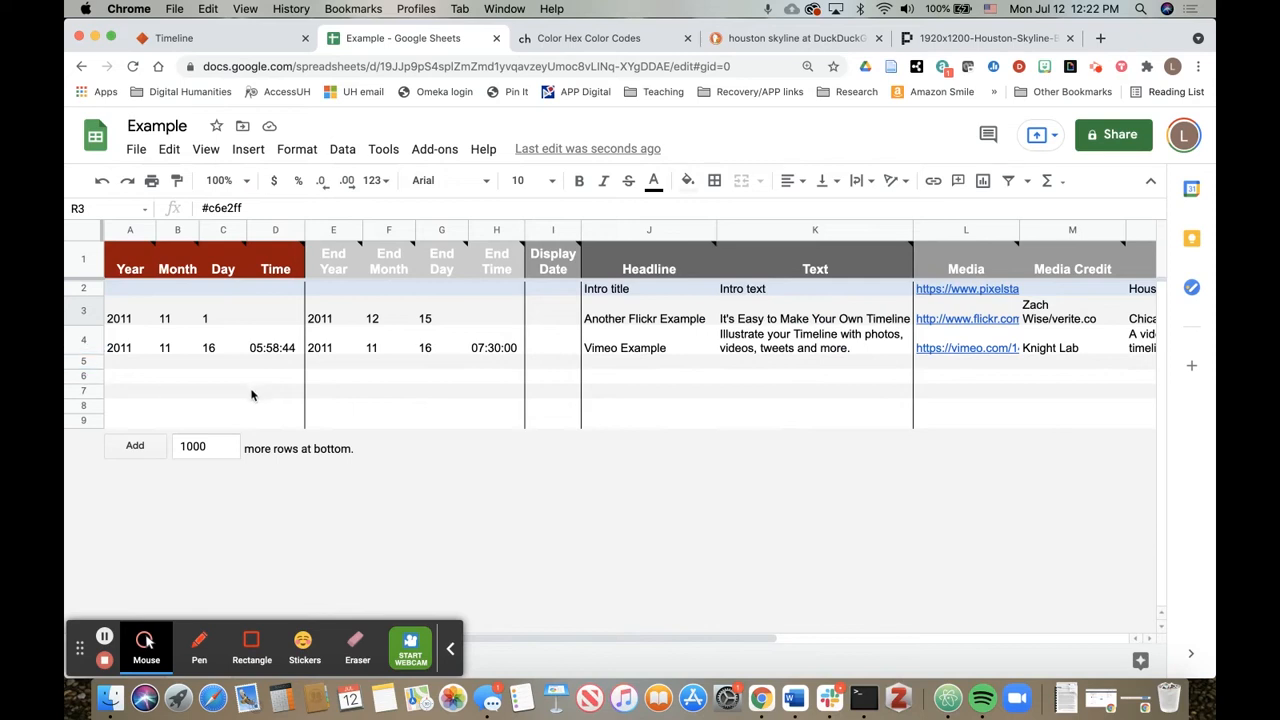
Clear the Vimeo Example row's start time 05:58:44, keeping its start and end dates
{"action": "left_click", "coordinate": [128, 318]}
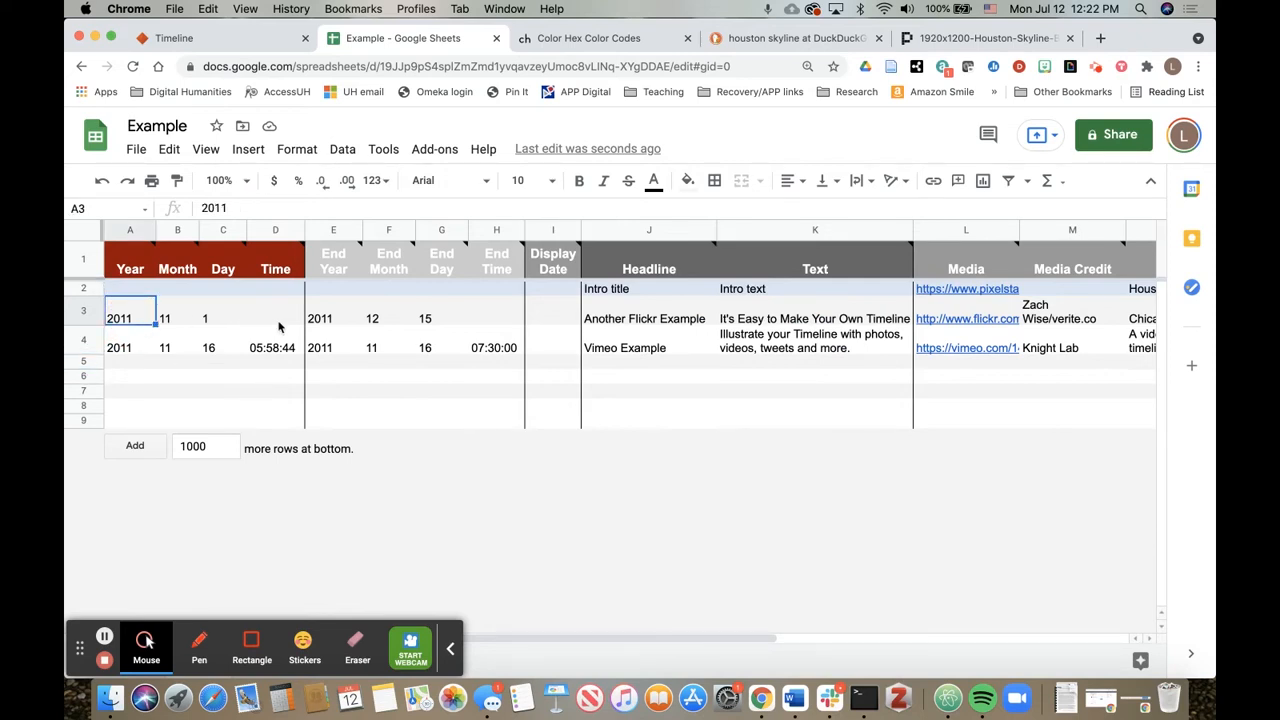
{"action": "mouse_move", "coordinate": [272, 330]}
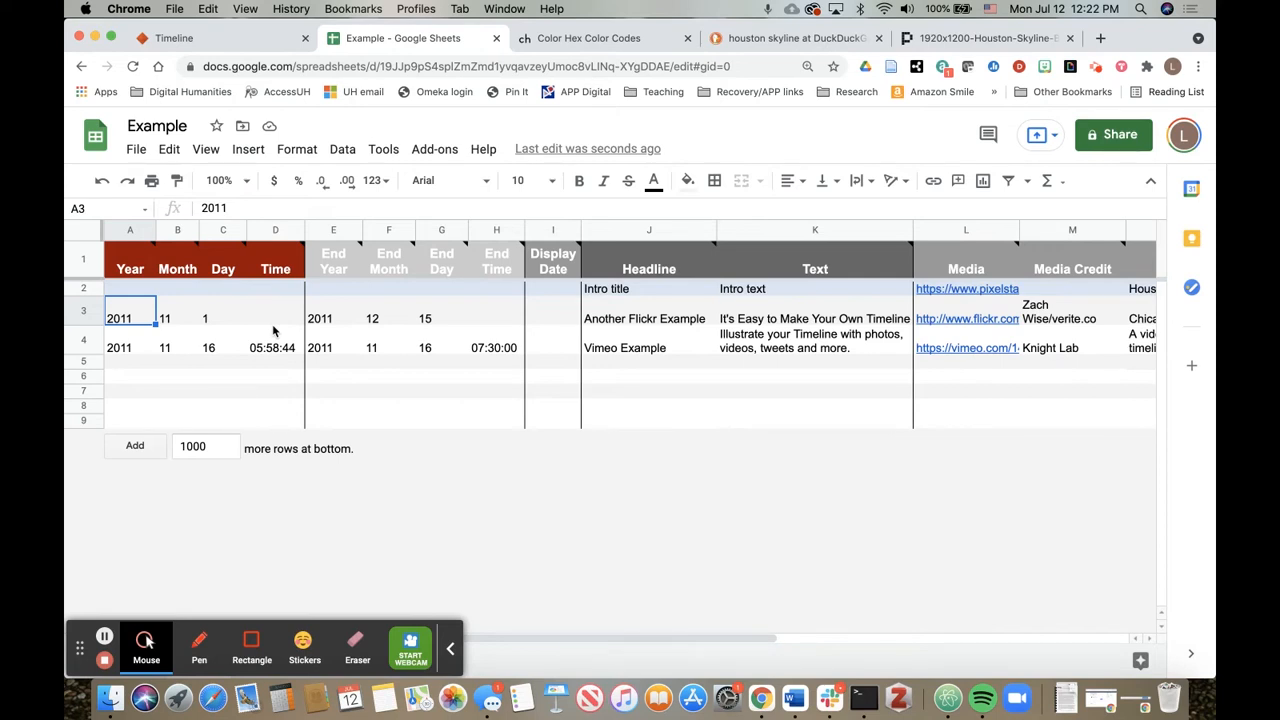
{"action": "mouse_move", "coordinate": [202, 304]}
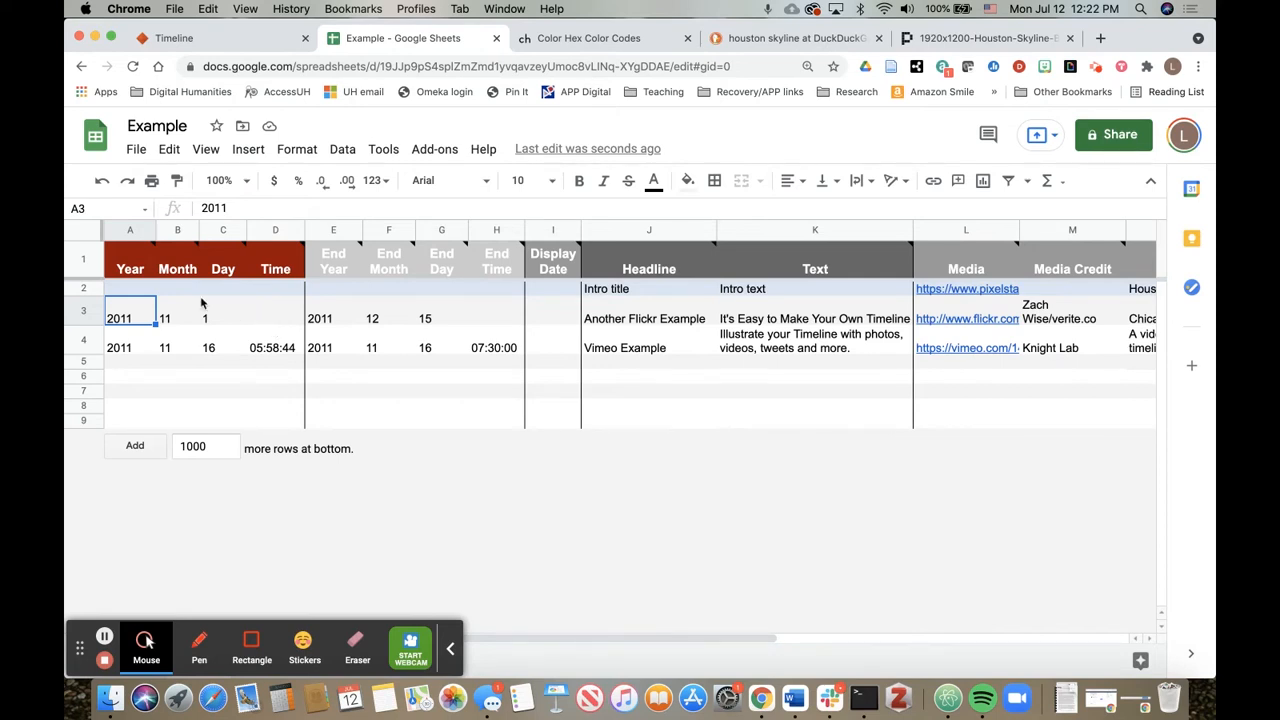
{"action": "mouse_move", "coordinate": [184, 302]}
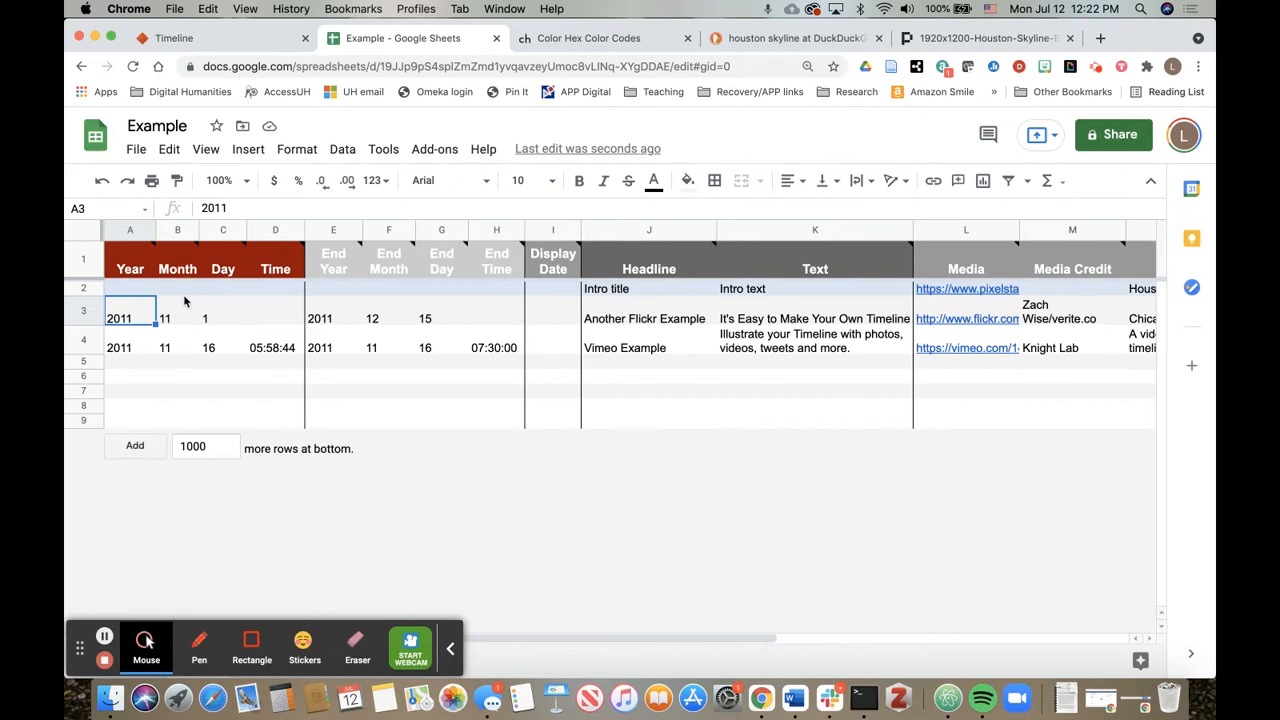
{"action": "mouse_move", "coordinate": [208, 316]}
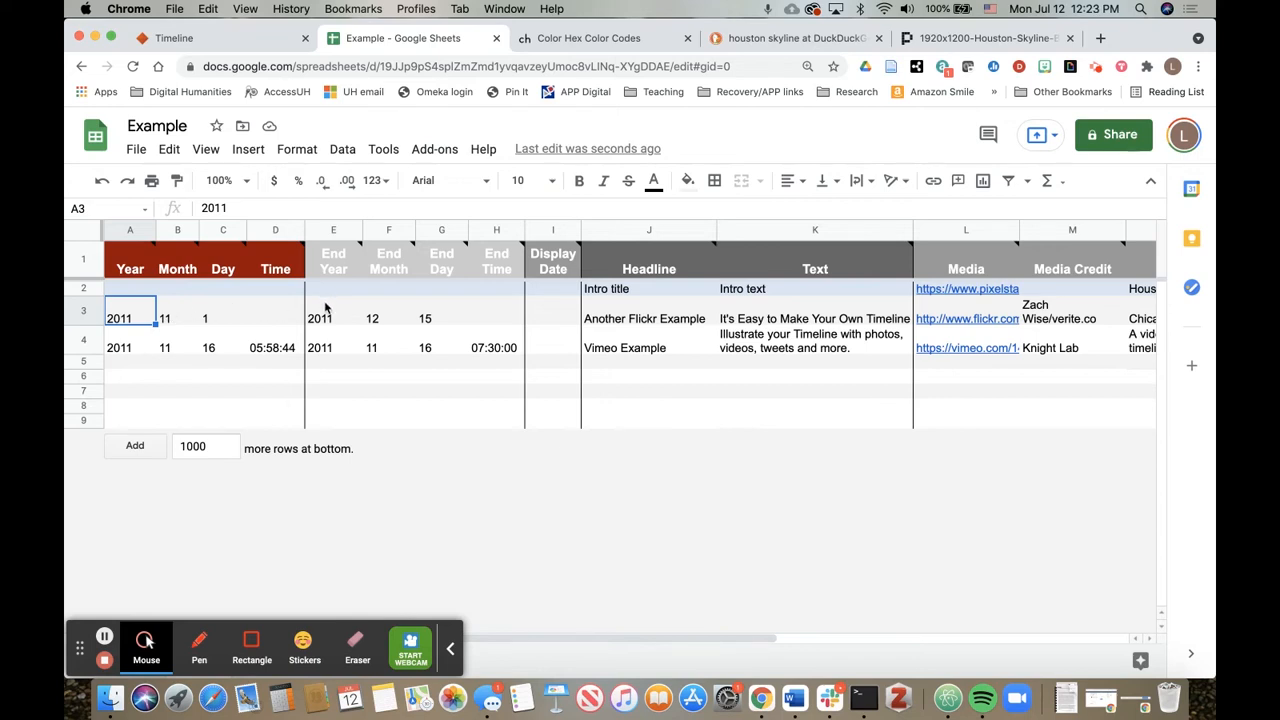
{"action": "mouse_move", "coordinate": [264, 328]}
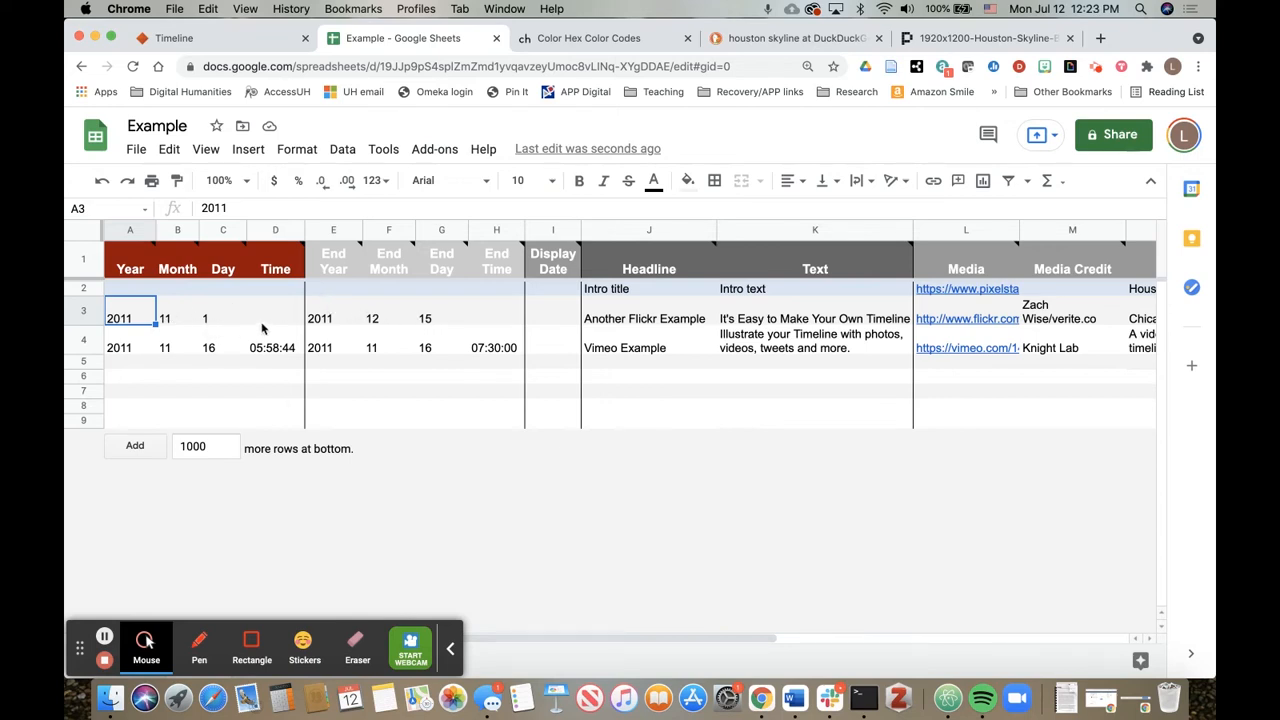
{"action": "mouse_move", "coordinate": [264, 312]}
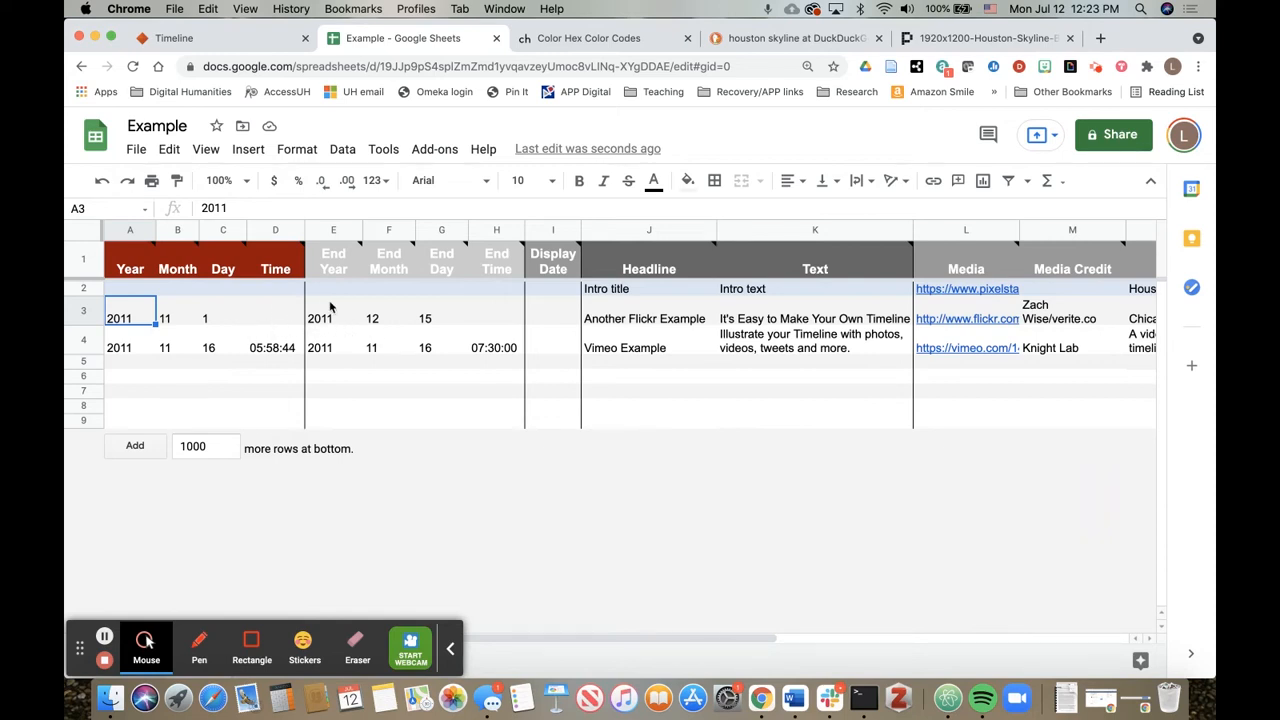
{"action": "mouse_move", "coordinate": [146, 352]}
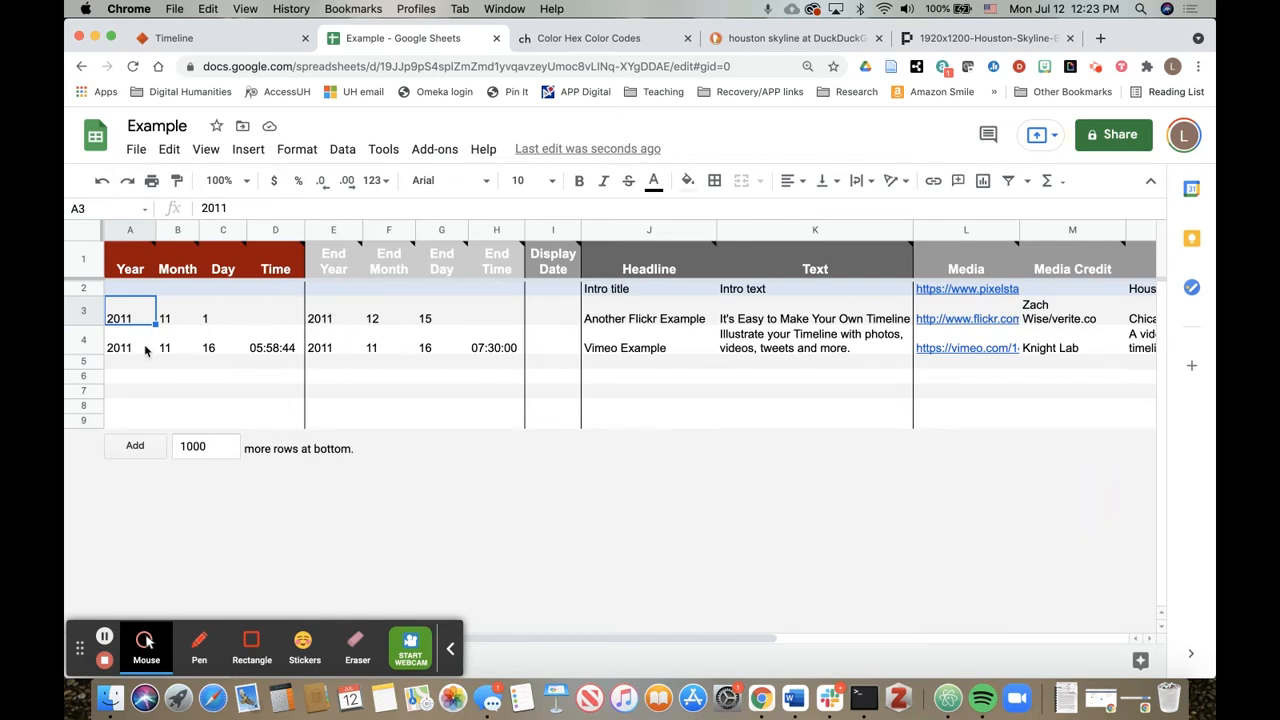
{"action": "left_click", "coordinate": [222, 348]}
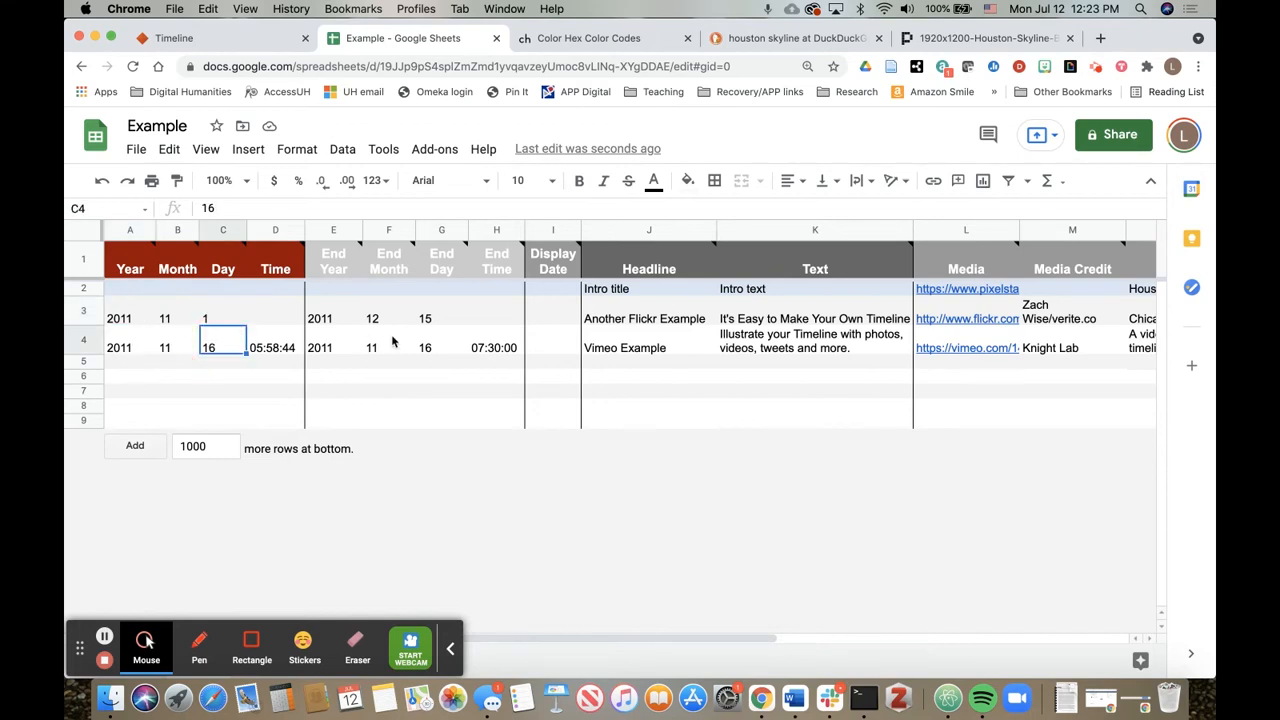
{"action": "left_click", "coordinate": [440, 348]}
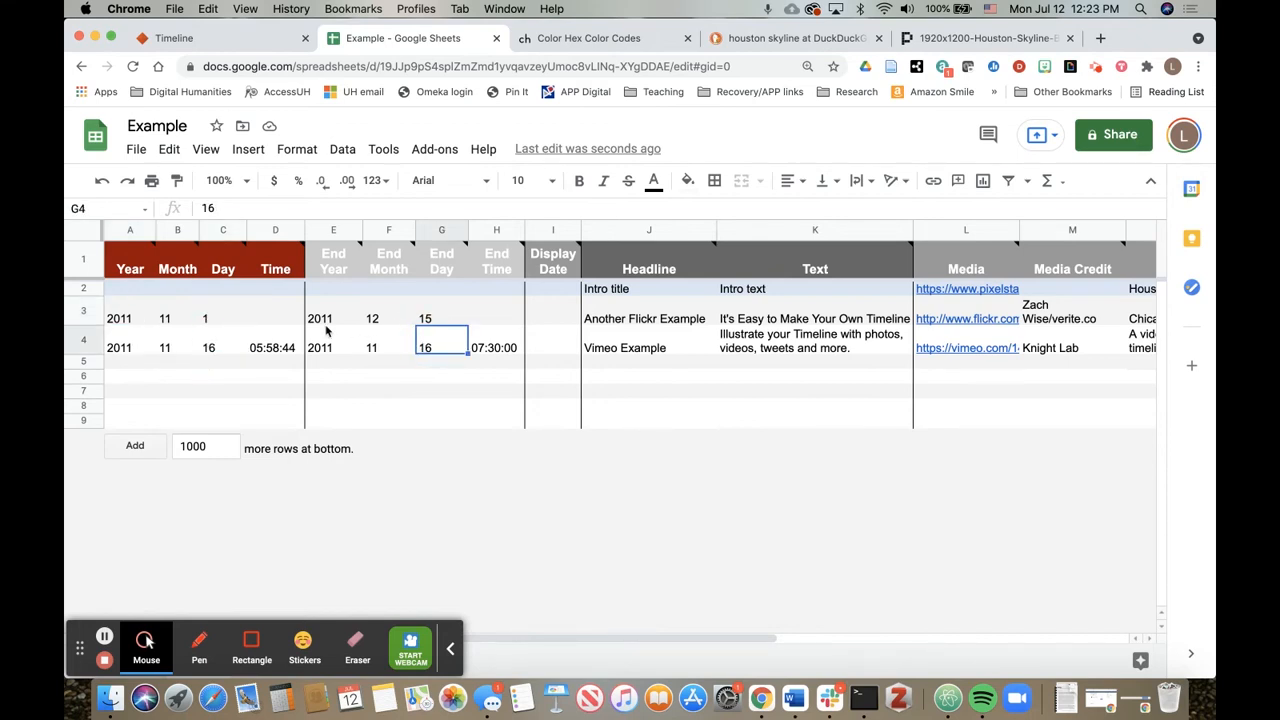
{"action": "left_click", "coordinate": [276, 348]}
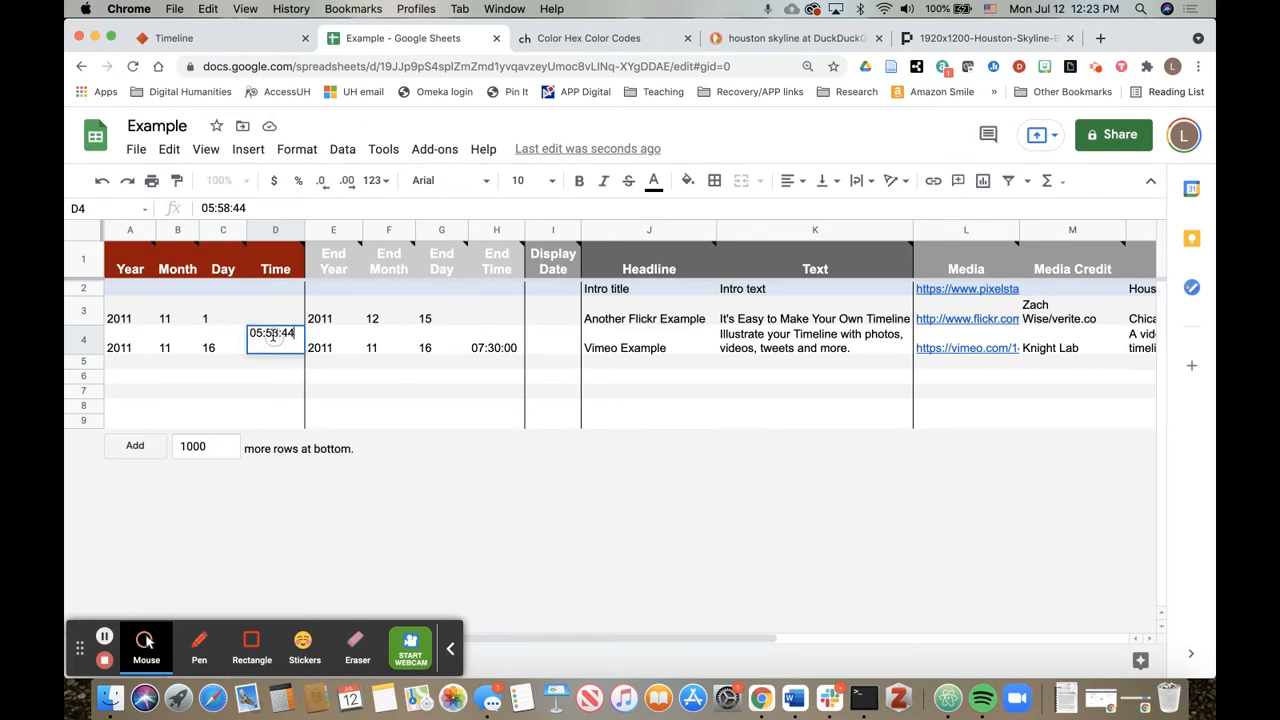
{"action": "key", "text": "Delete"}
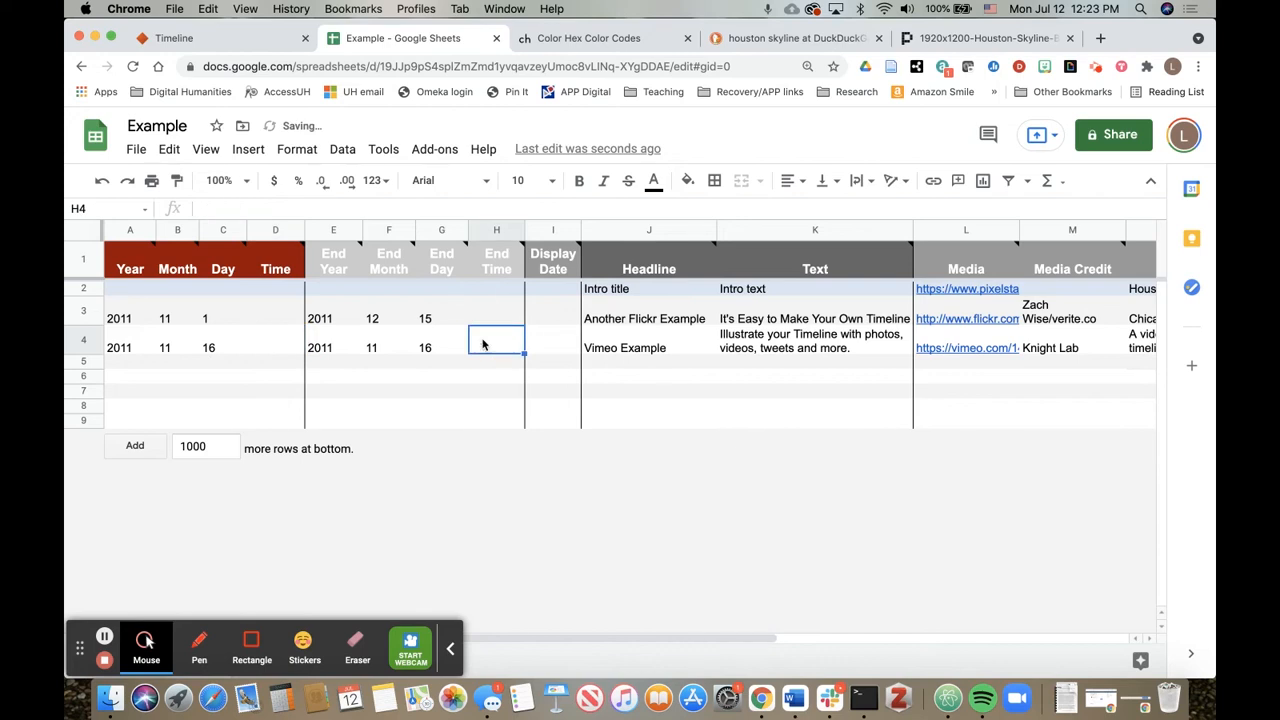
{"action": "left_click", "coordinate": [552, 344]}
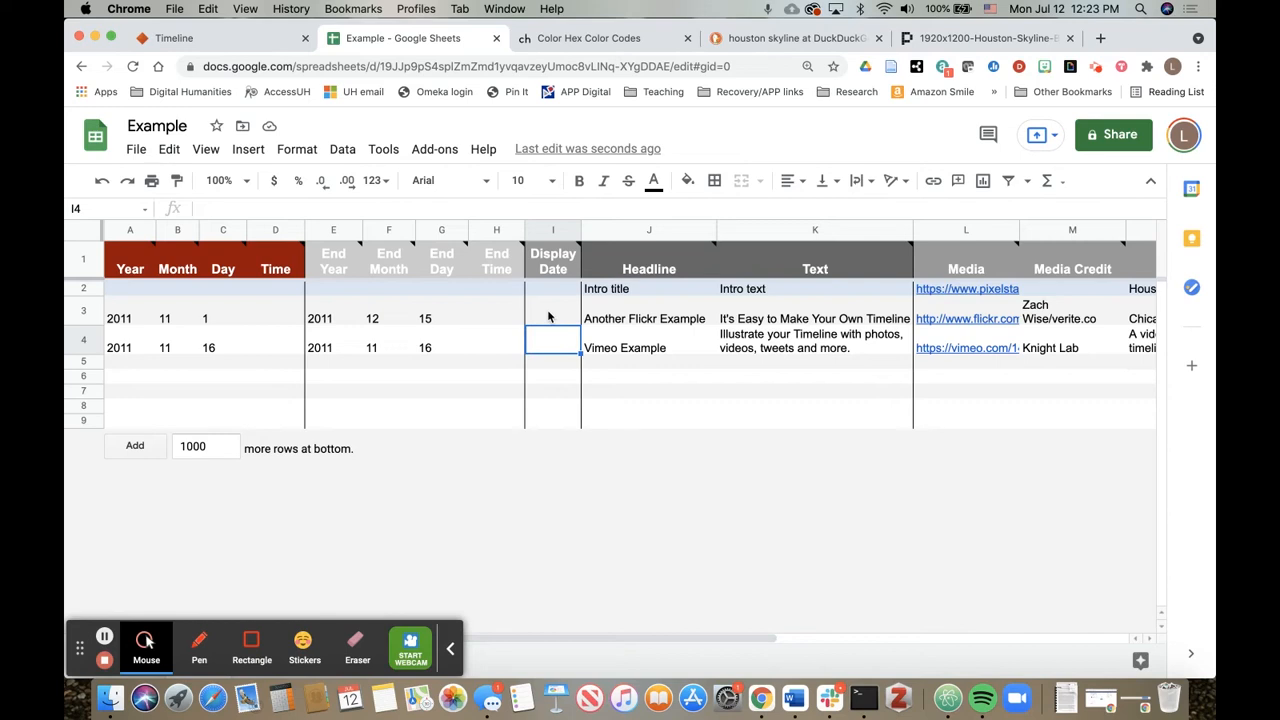
Check the Display Date cells I3 and I4 for both sample events, leaving them blank
{"action": "left_click", "coordinate": [552, 318]}
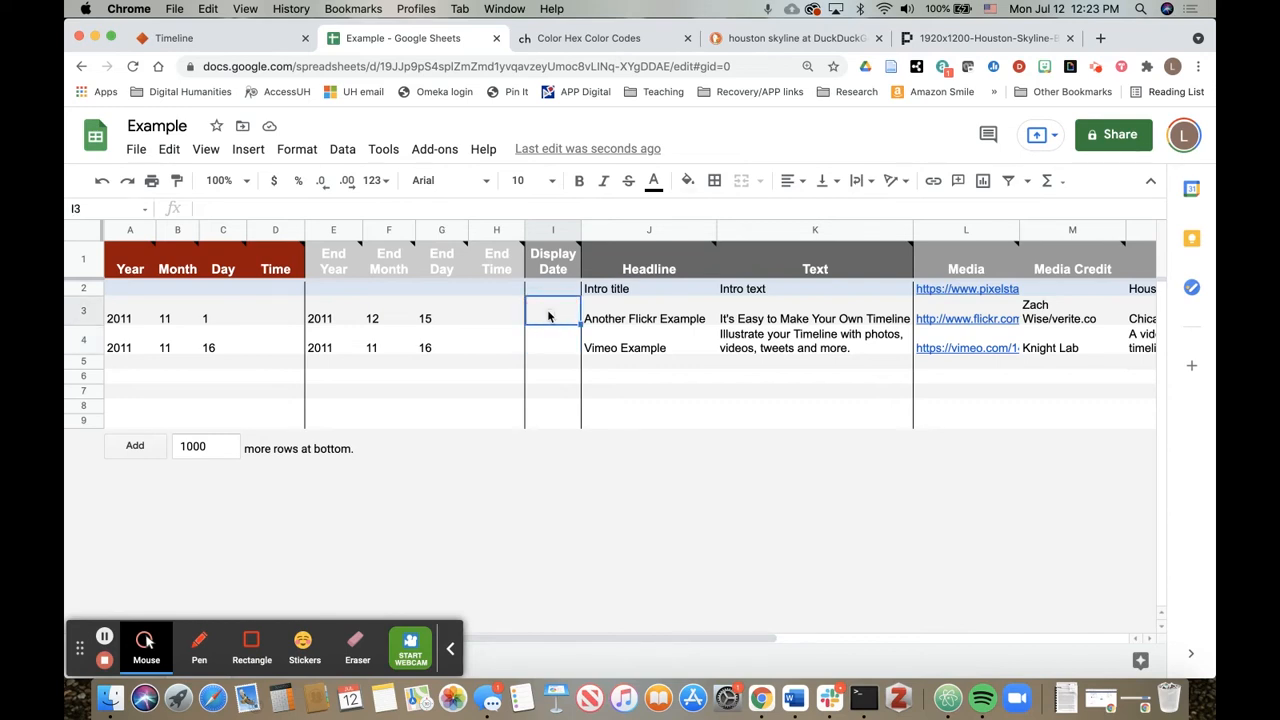
{"action": "left_click", "coordinate": [552, 348]}
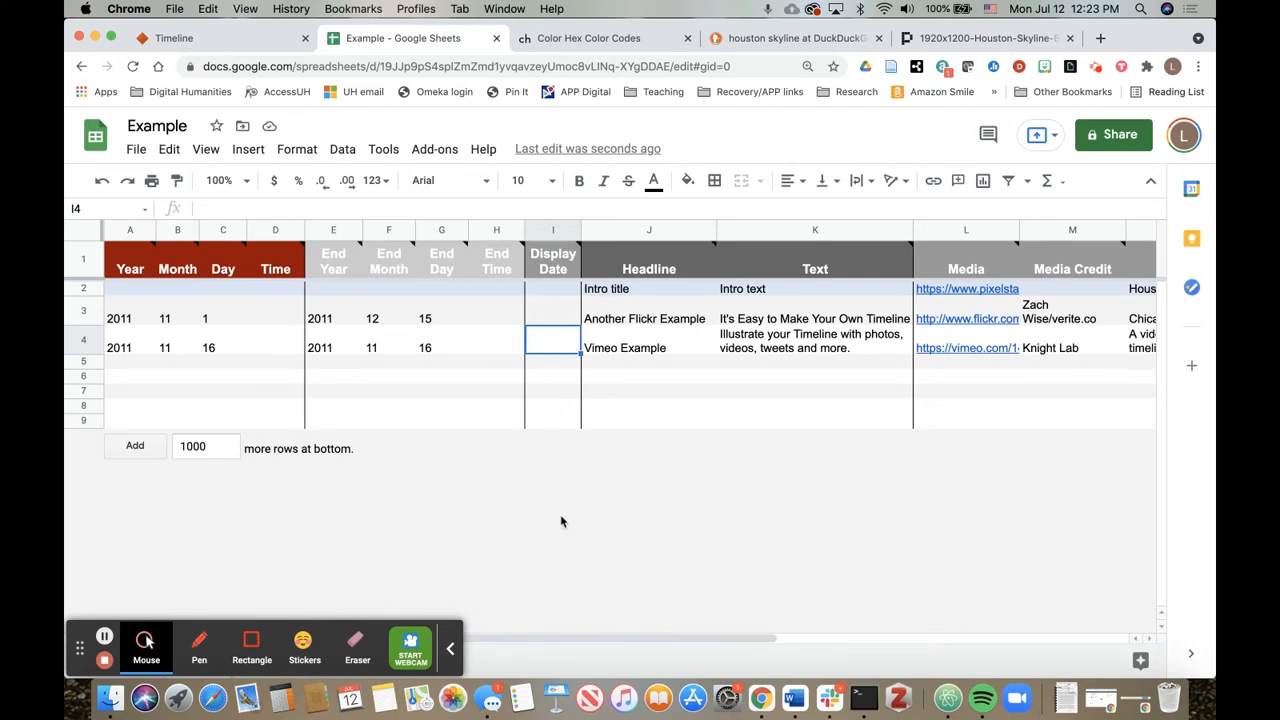
{"action": "mouse_move", "coordinate": [572, 432]}
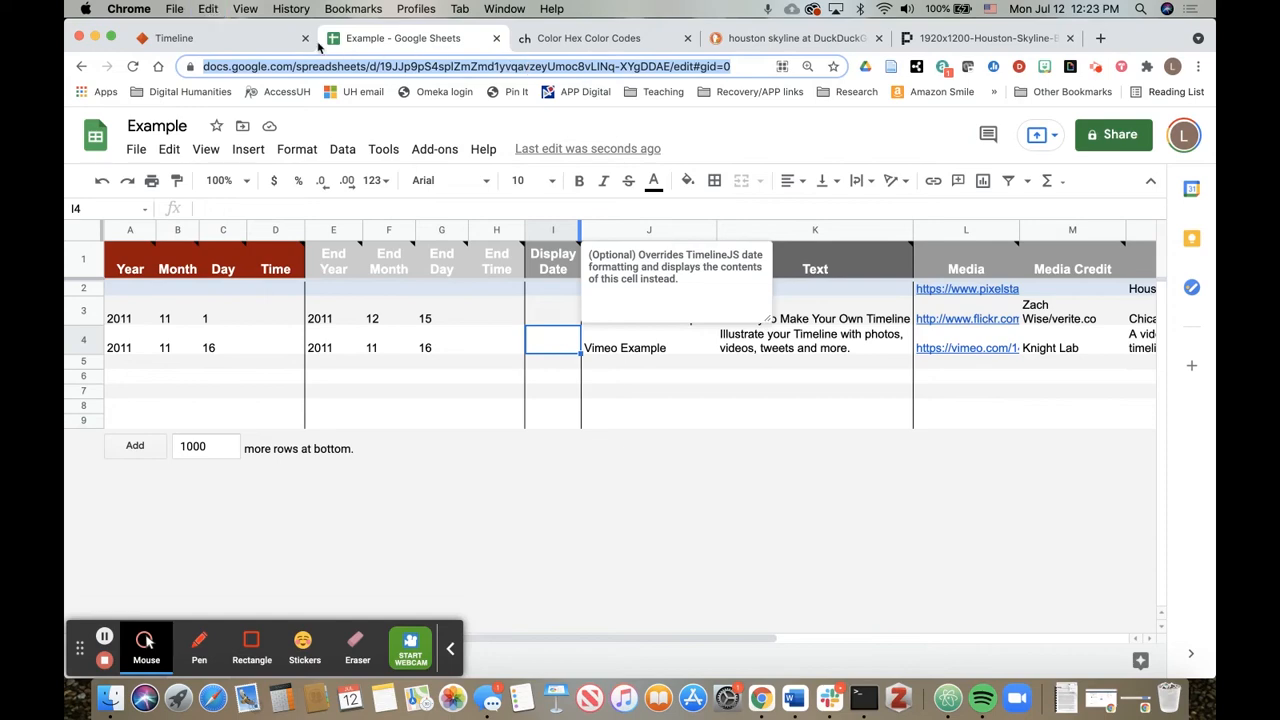
Paste the Example spreadsheet's docs.google.com address into the Google Spreadsheet URL field in step 3
{"action": "left_click", "coordinate": [174, 38]}
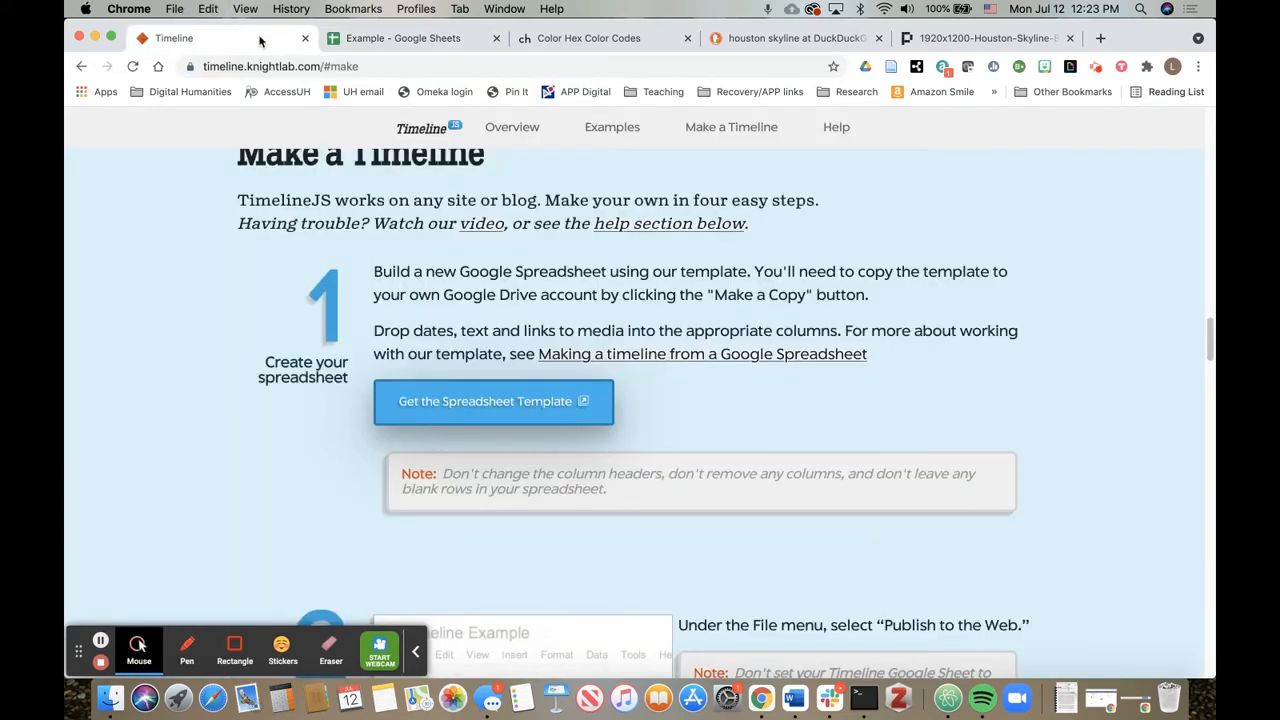
{"action": "mouse_move", "coordinate": [272, 434]}
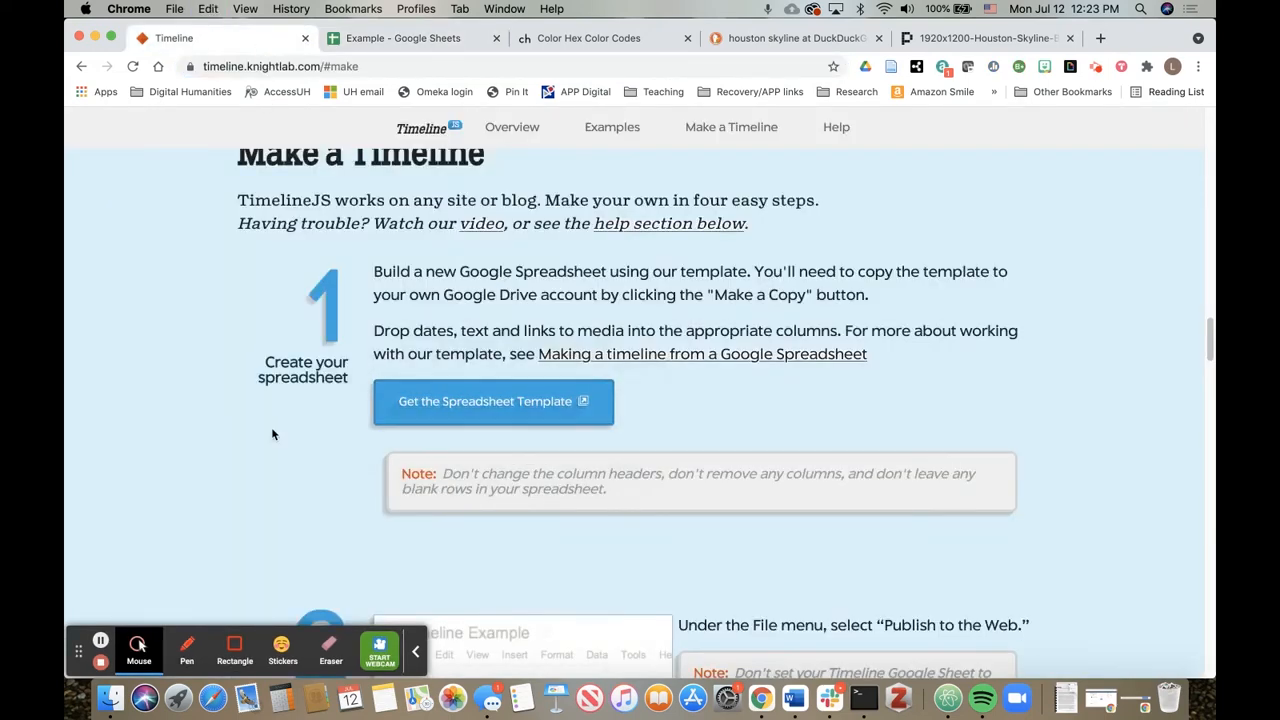
{"action": "scroll", "scroll_direction": "down", "scroll_amount": 3}
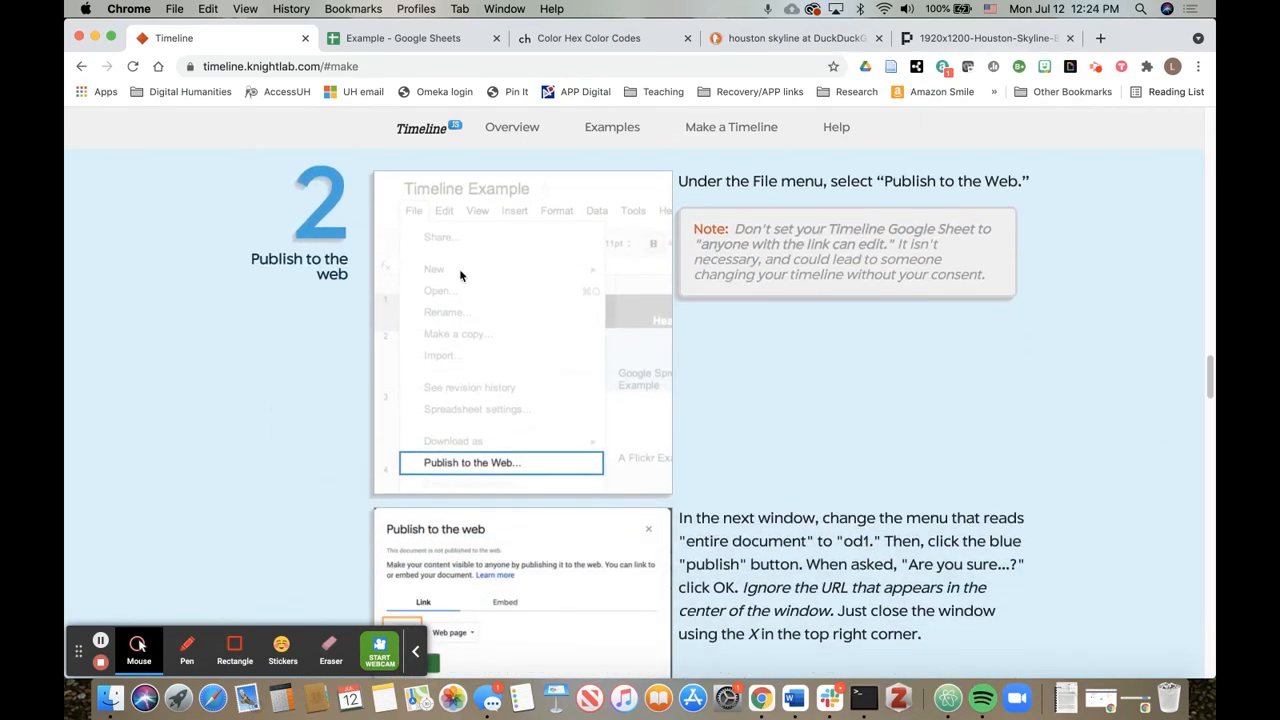
{"action": "scroll", "scroll_direction": "down", "scroll_amount": 3}
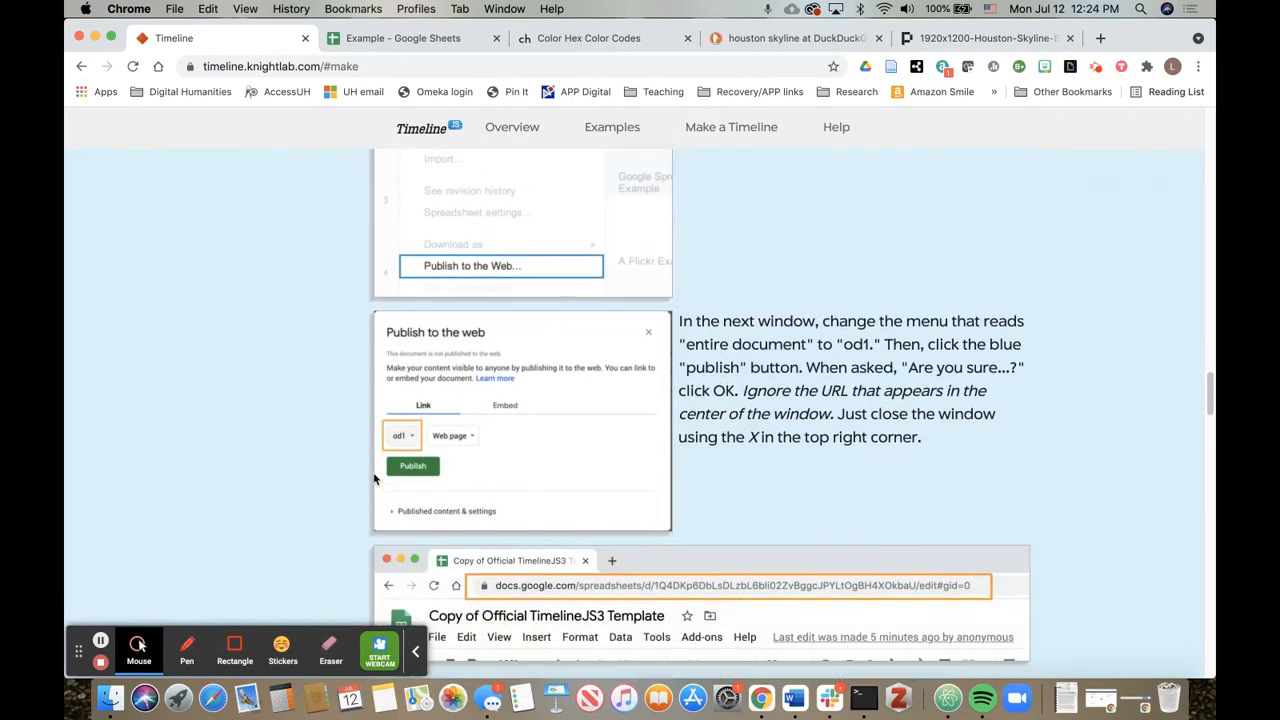
{"action": "scroll", "scroll_direction": "down", "scroll_amount": 3}
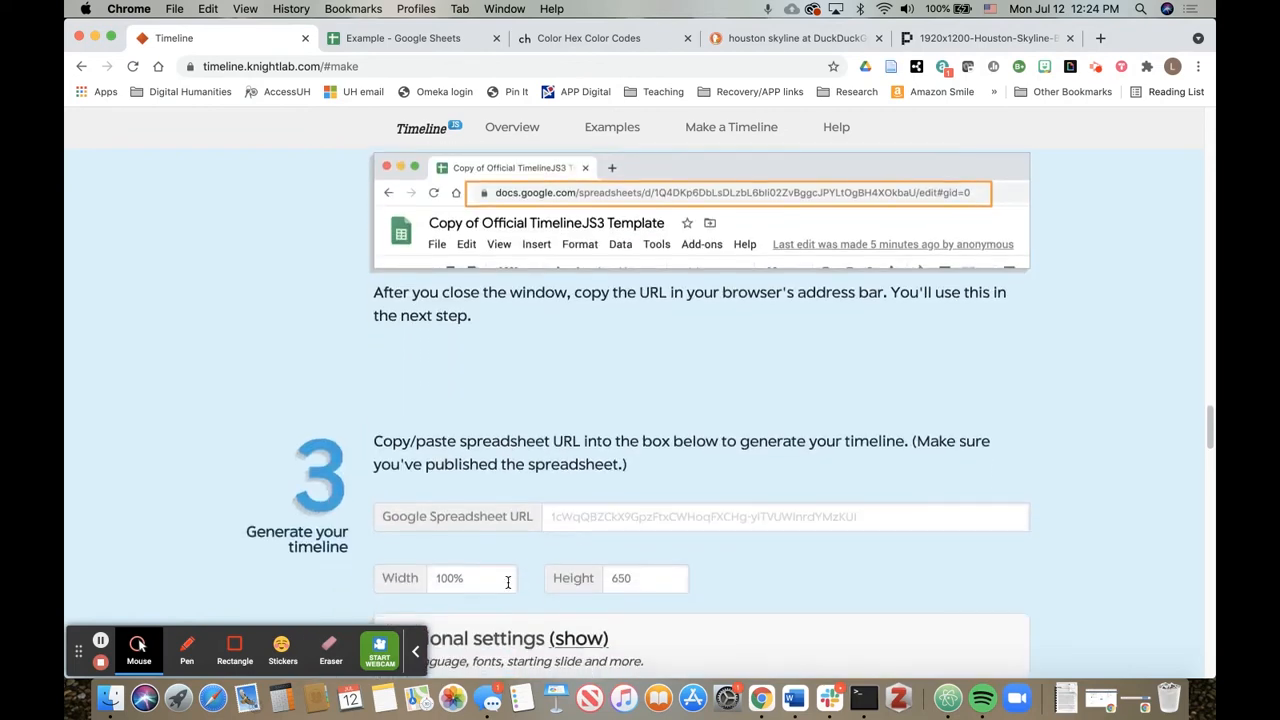
{"action": "scroll", "scroll_direction": "down", "scroll_amount": 3}
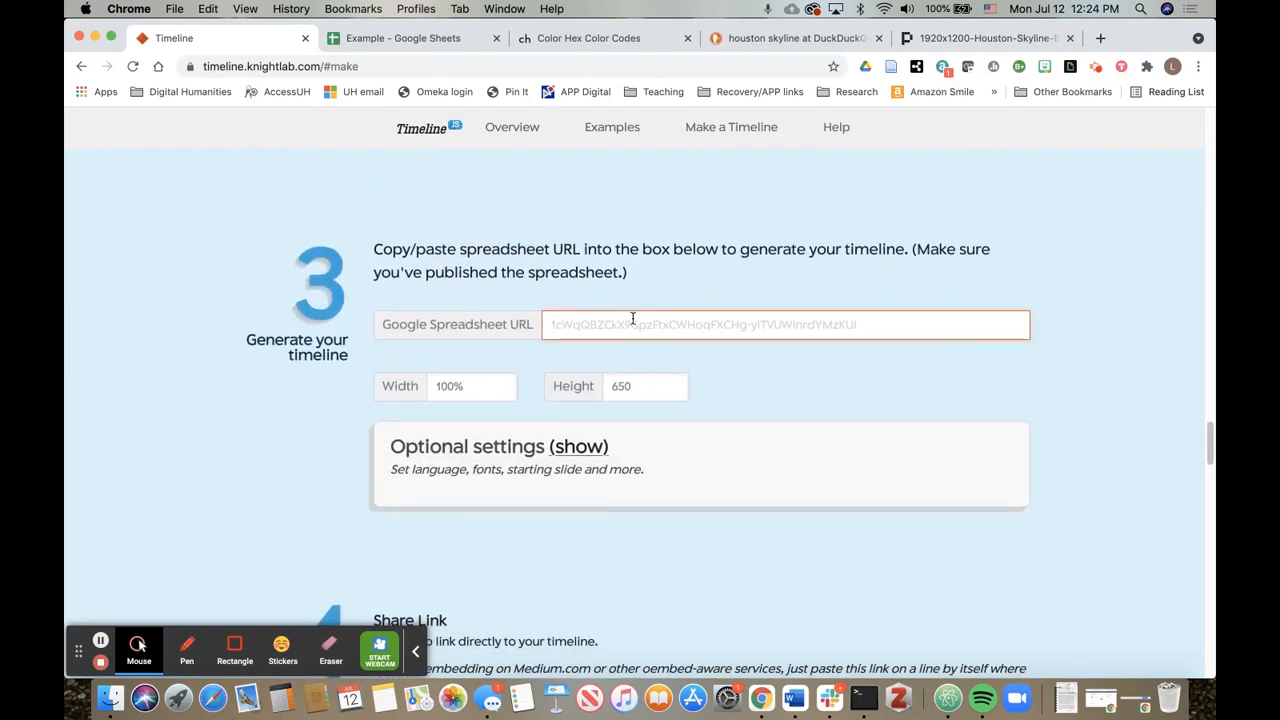
{"action": "type", "text": "https://docs.google.com/spreadsheets/d/19JJp9pS4splZmZmd1yvqavzeyUmoc8vLINq-XYgDDAE/edit#gid=0"}
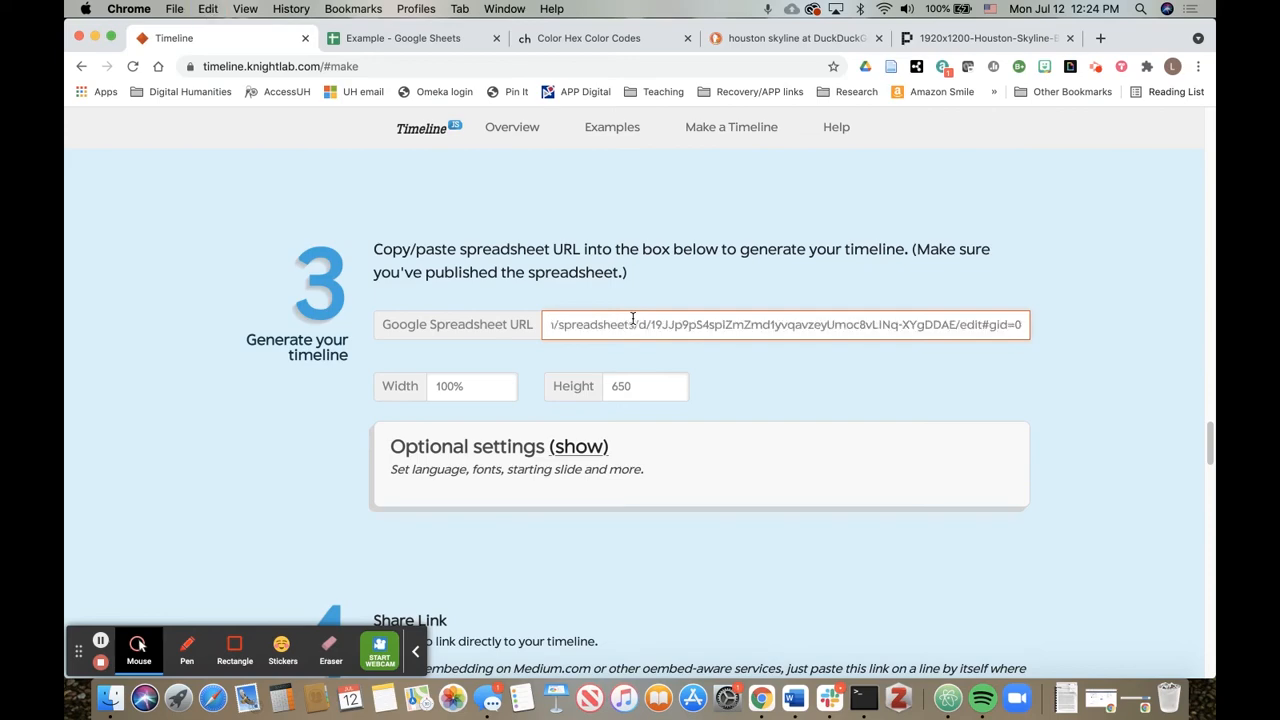
{"action": "mouse_move", "coordinate": [726, 358]}
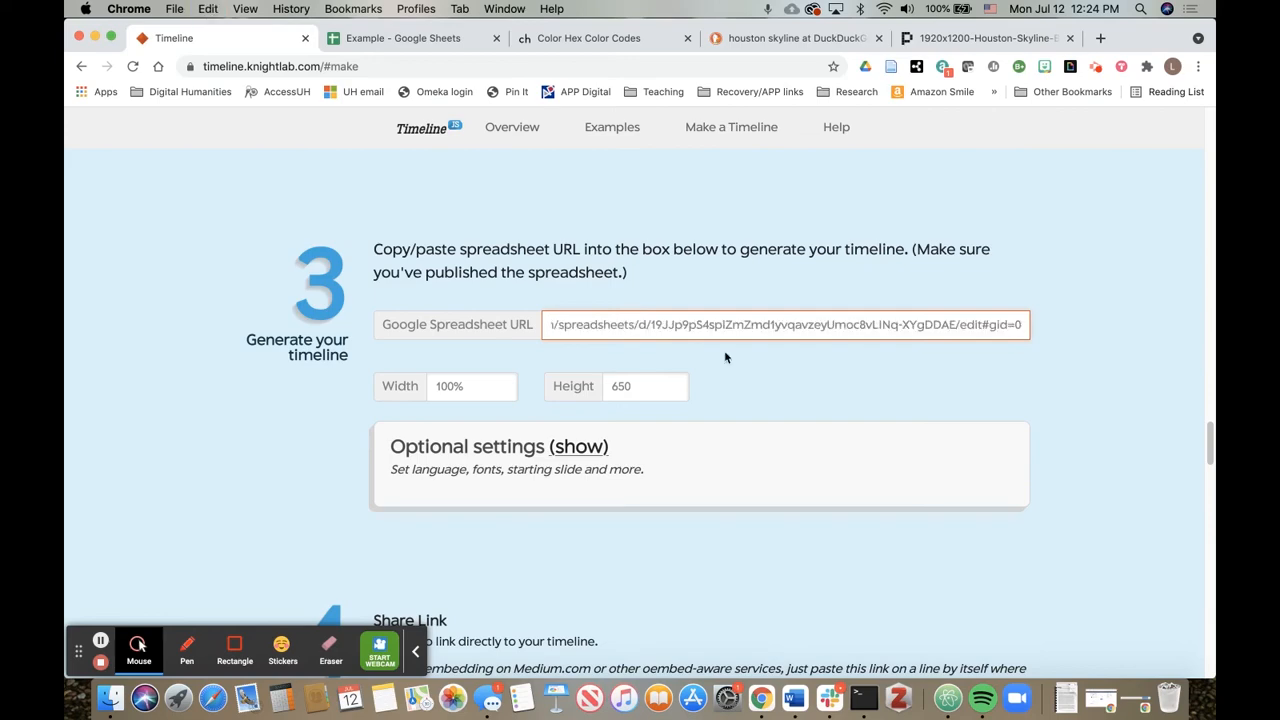
{"action": "scroll", "scroll_direction": "down", "scroll_amount": 3}
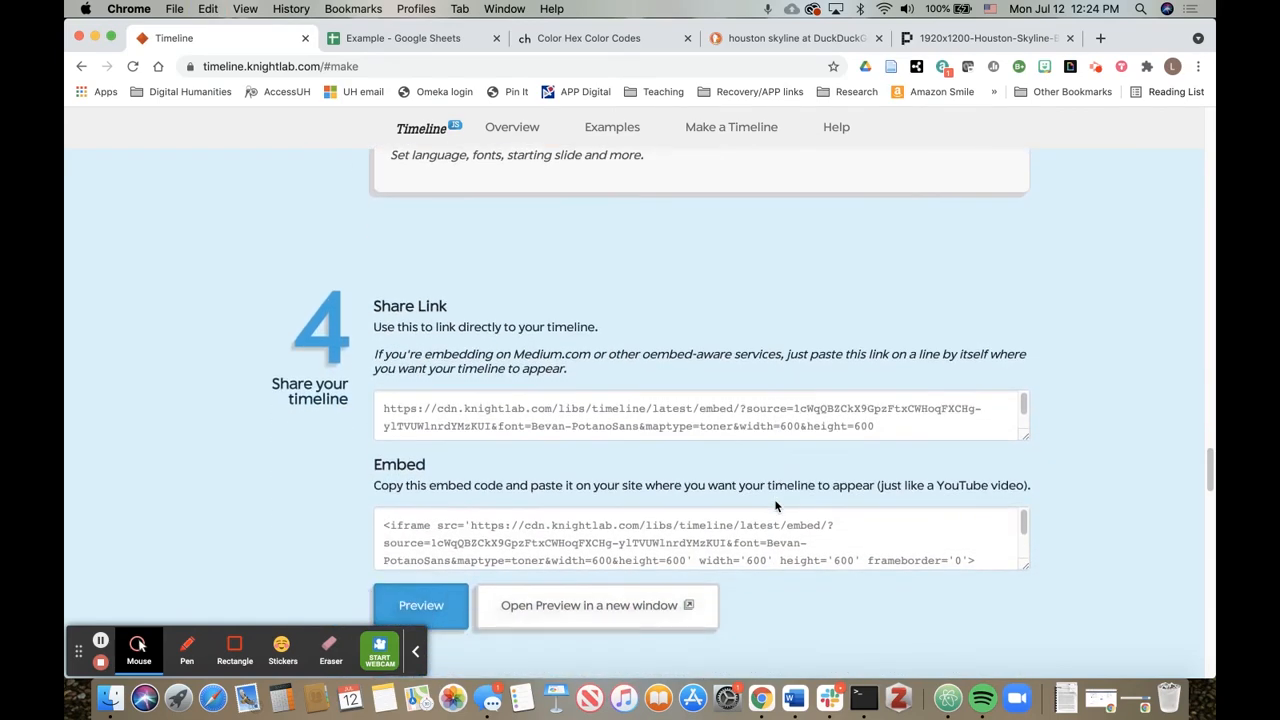
Show the Preview Embed of the generated timeline under step 4 Share your timeline
{"action": "scroll", "scroll_direction": "down", "scroll_amount": 3}
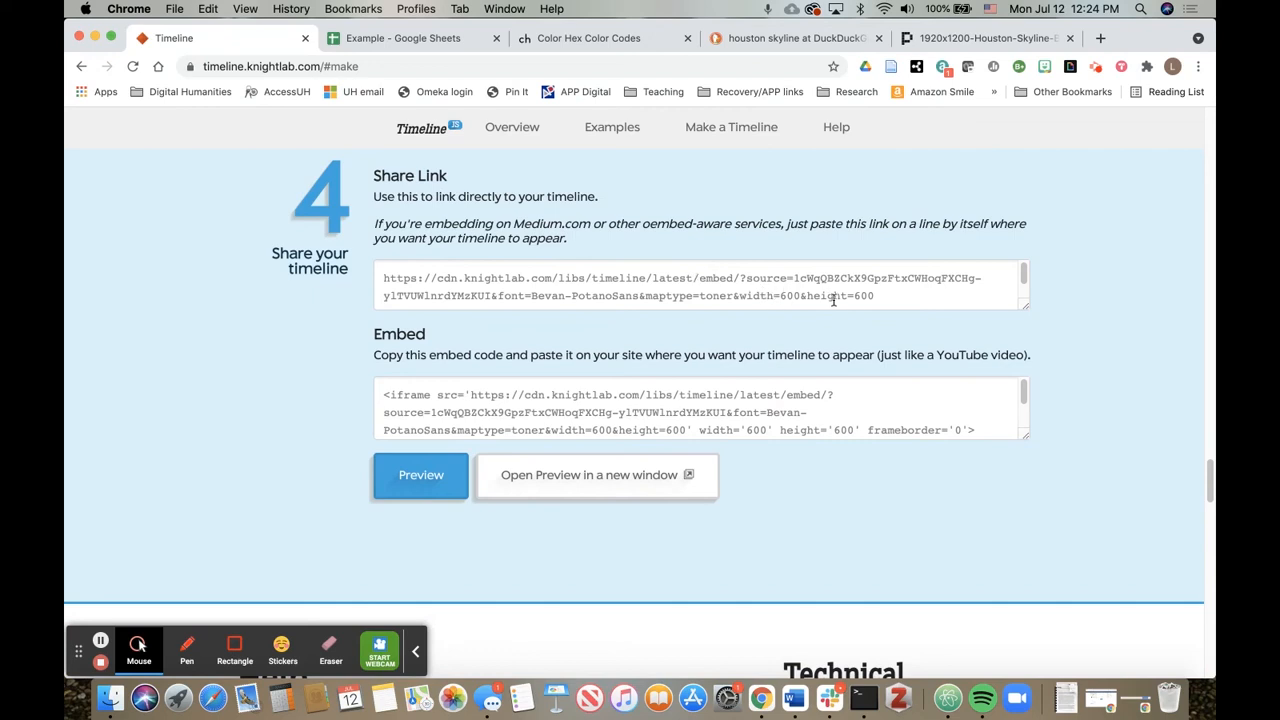
{"action": "scroll", "scroll_direction": "down", "scroll_amount": 3}
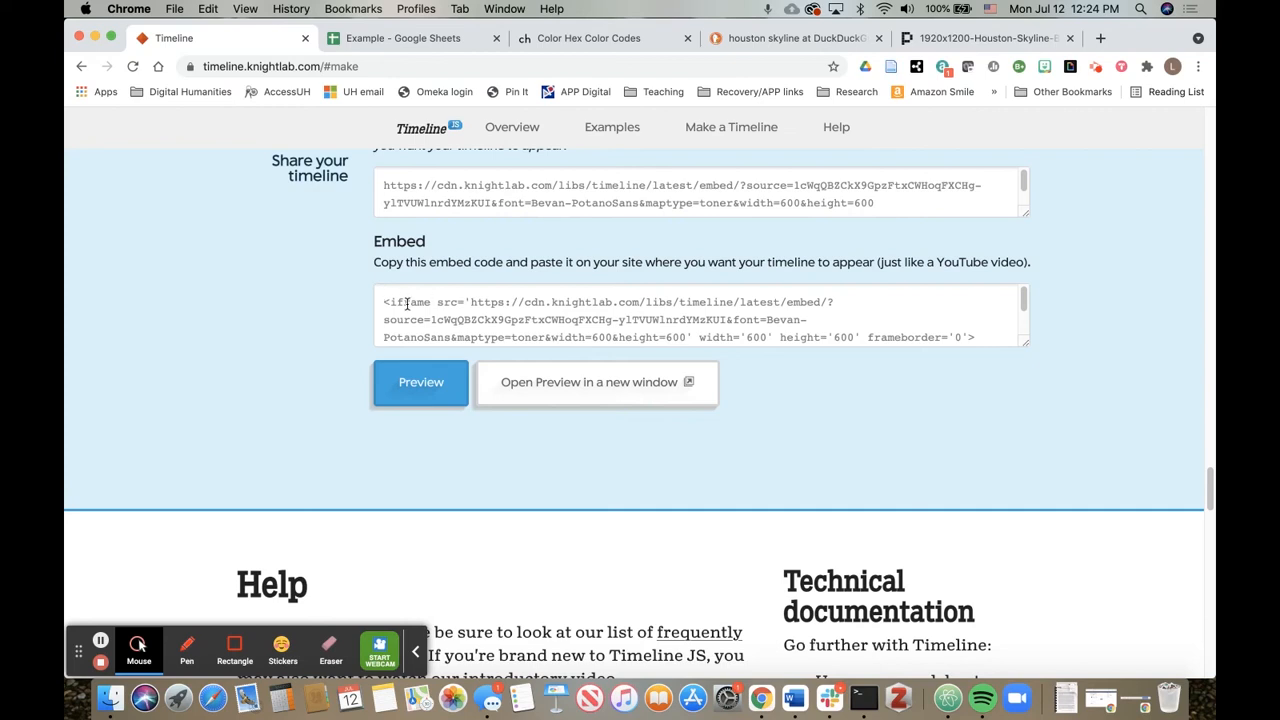
{"action": "left_click", "coordinate": [420, 382]}
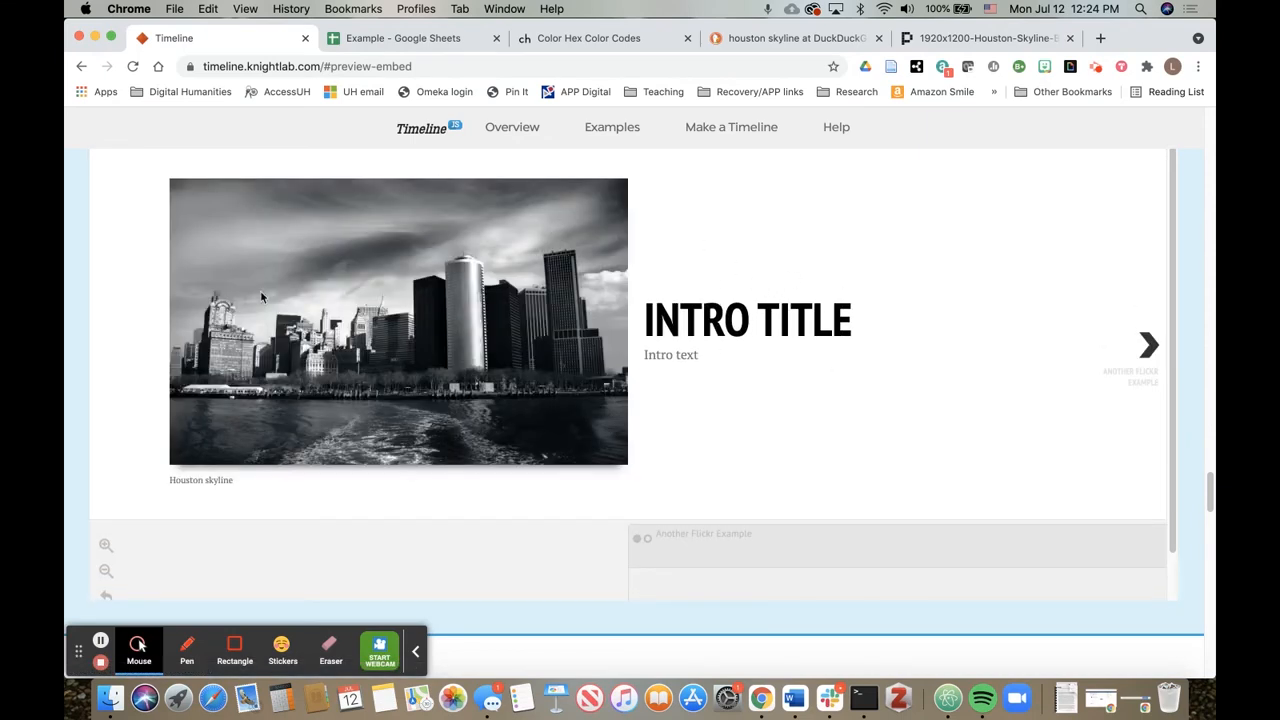
{"action": "mouse_move", "coordinate": [228, 476]}
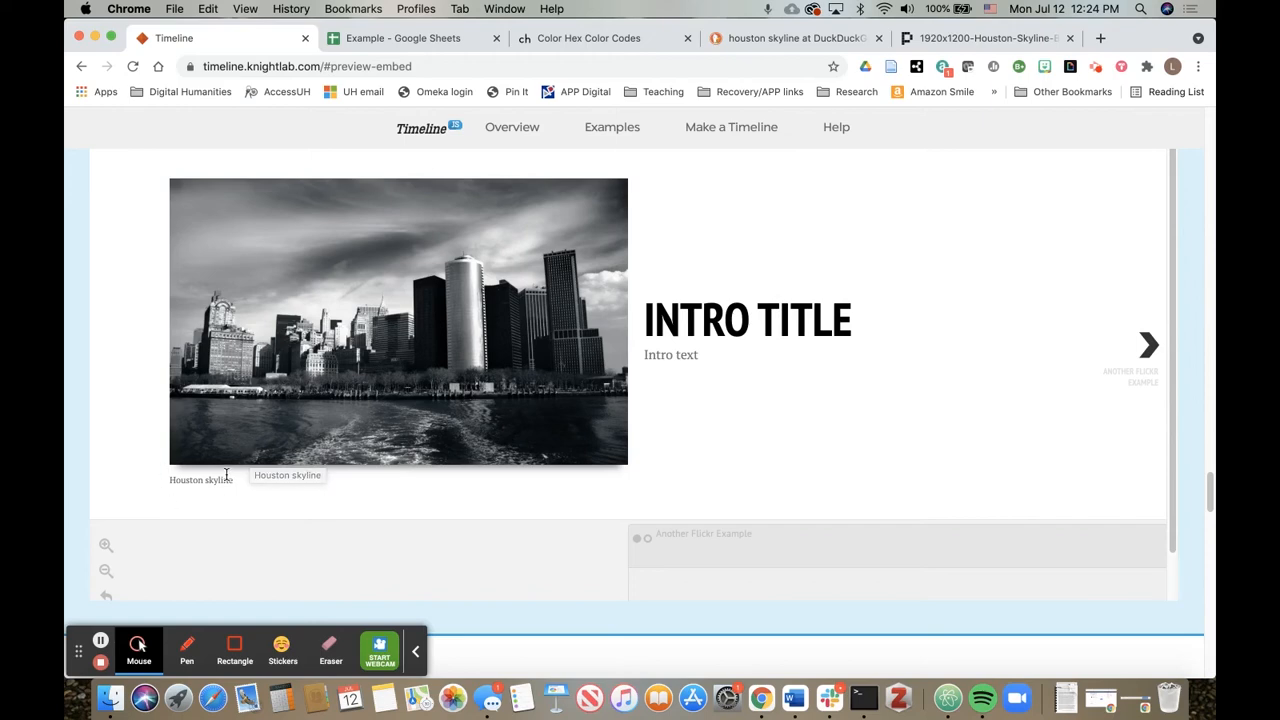
{"action": "mouse_move", "coordinate": [1144, 332]}
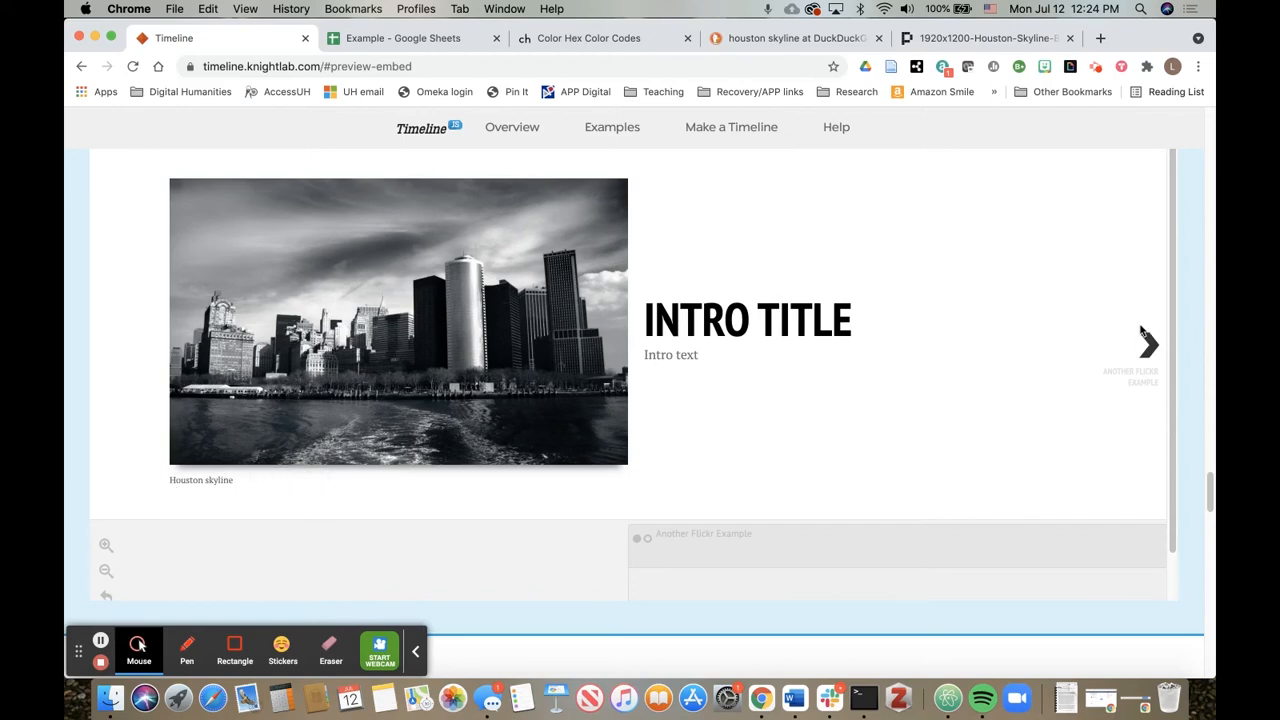
Advance the preview from the Houston skyline title slide through Another Flickr Example to Vimeo Example
{"action": "left_click", "coordinate": [1148, 344]}
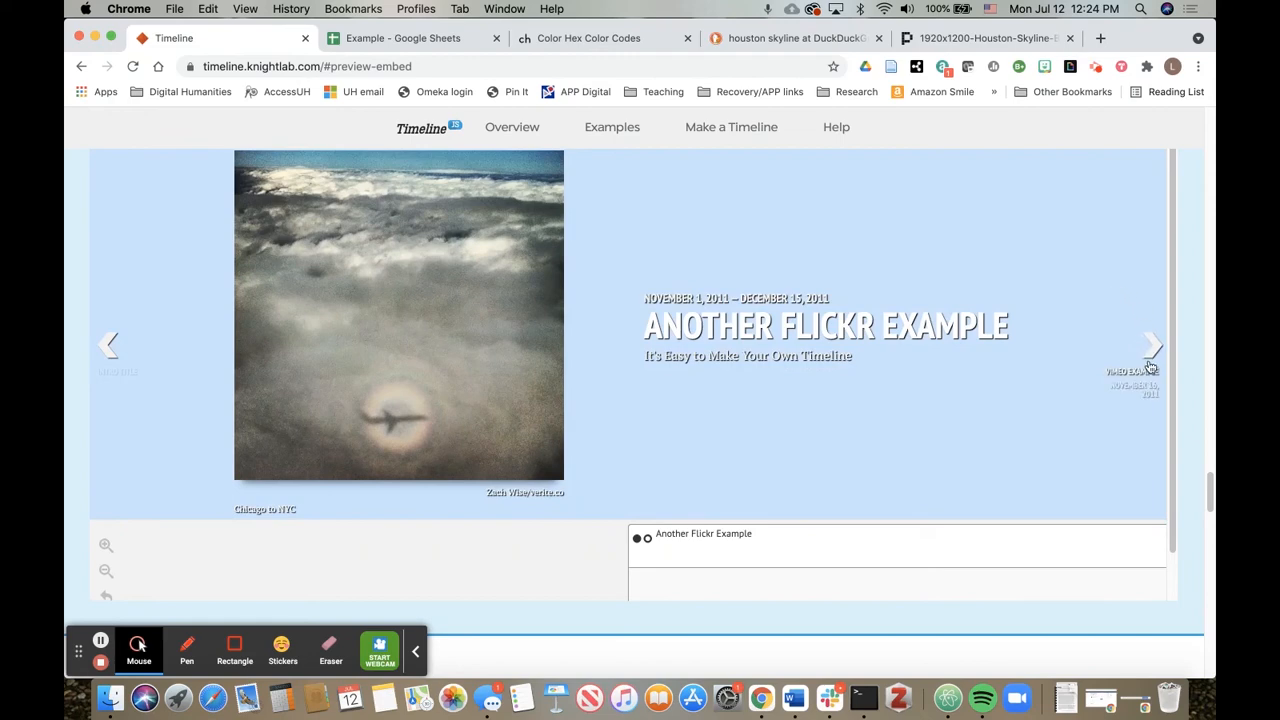
{"action": "left_click", "coordinate": [1152, 348]}
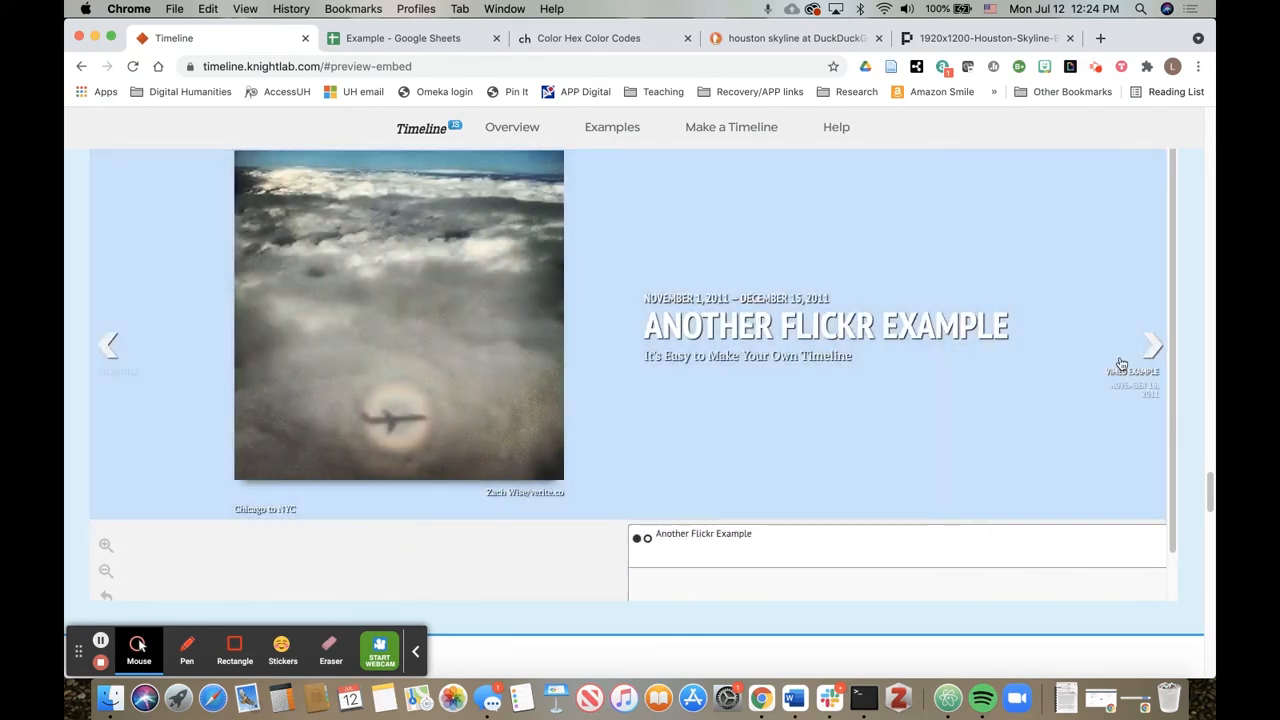
{"action": "left_click", "coordinate": [1152, 346]}
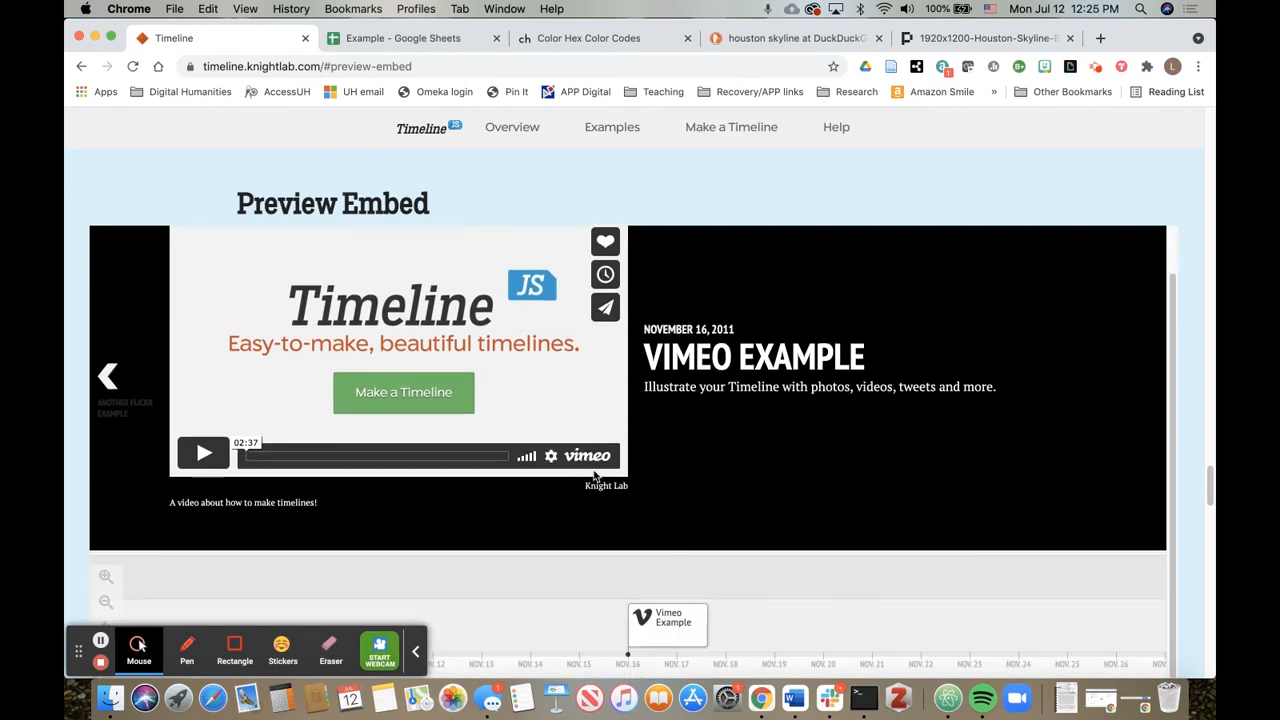
{"action": "left_click", "coordinate": [108, 376]}
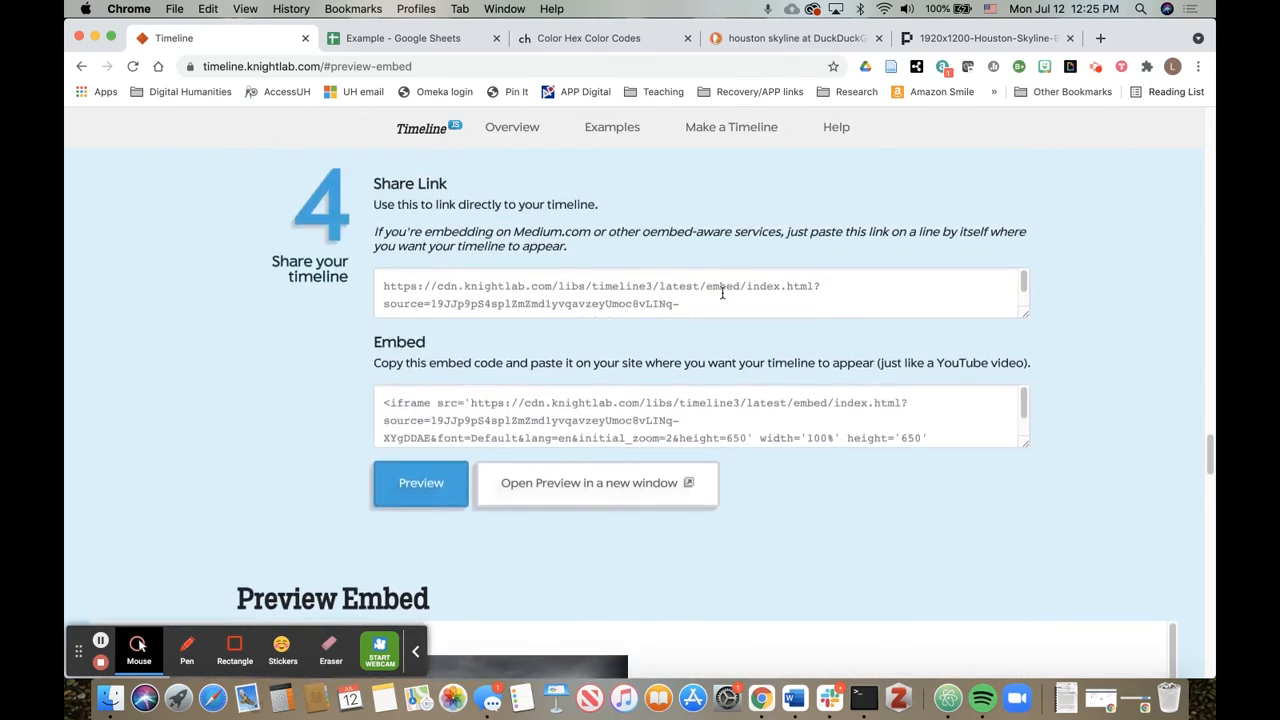
Launch the timeline via Open Preview in a new window as a standalone browser tab
{"action": "left_click", "coordinate": [700, 292]}
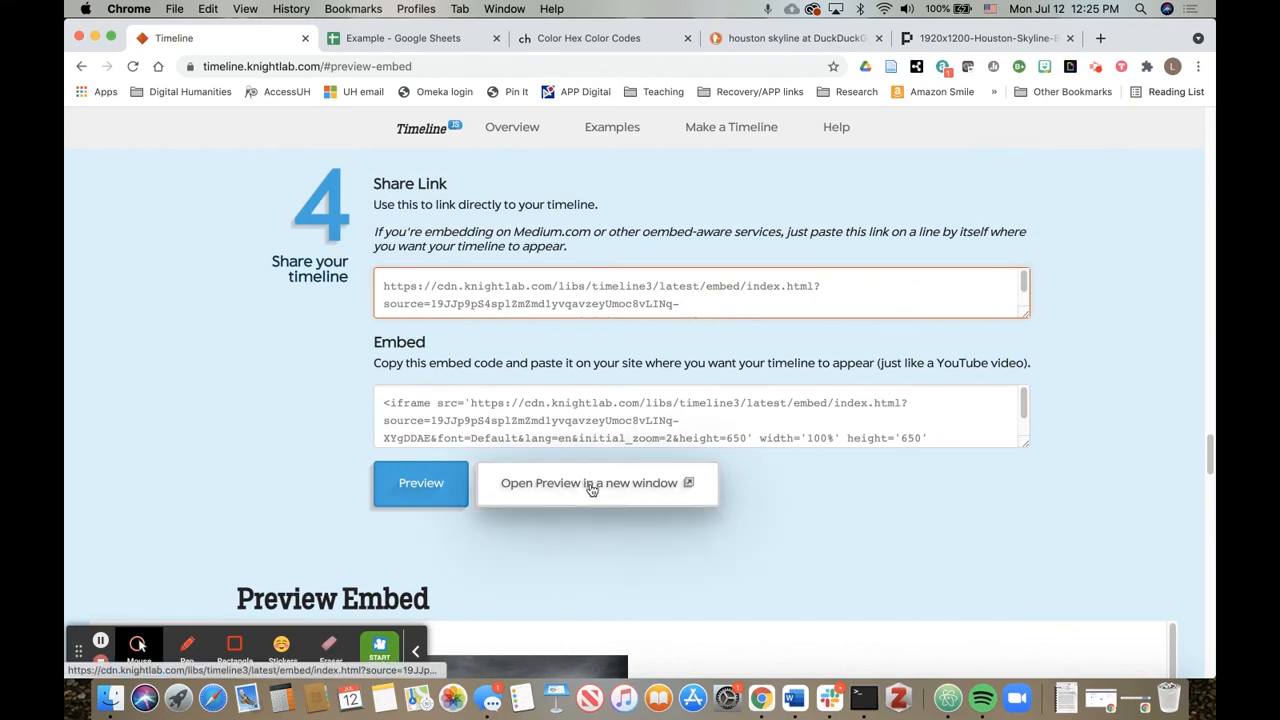
{"action": "left_click", "coordinate": [588, 482]}
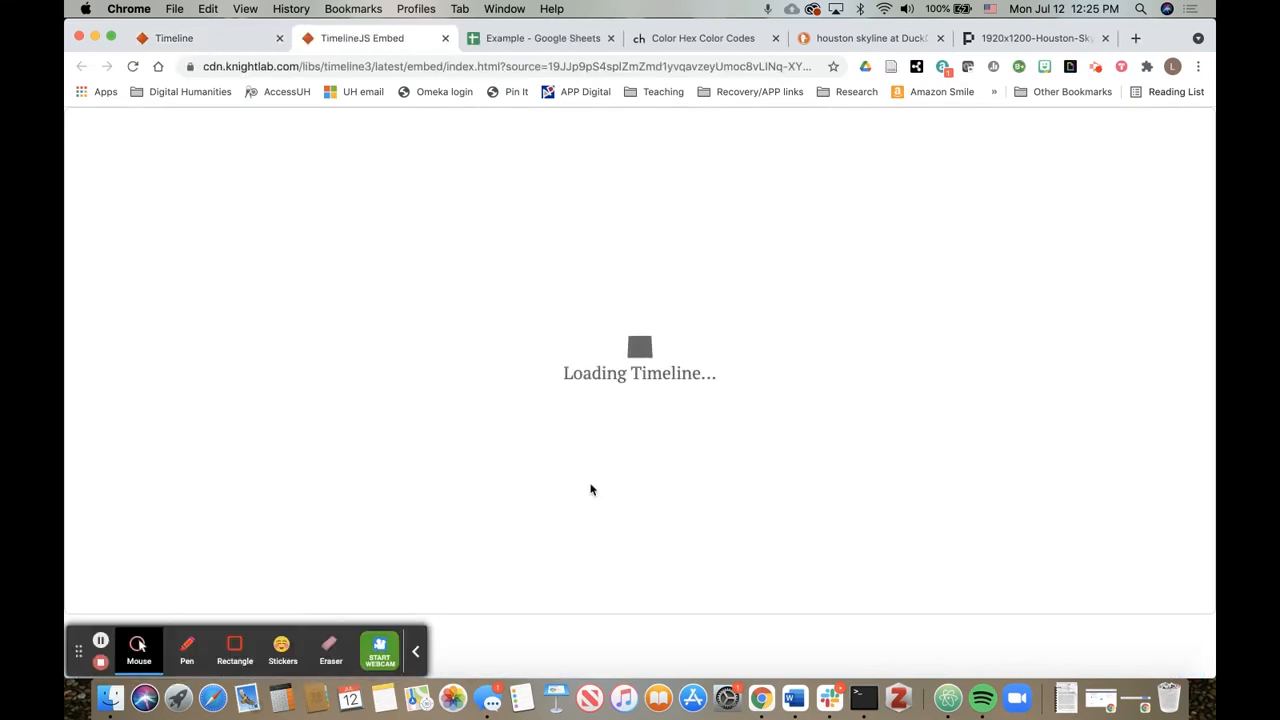